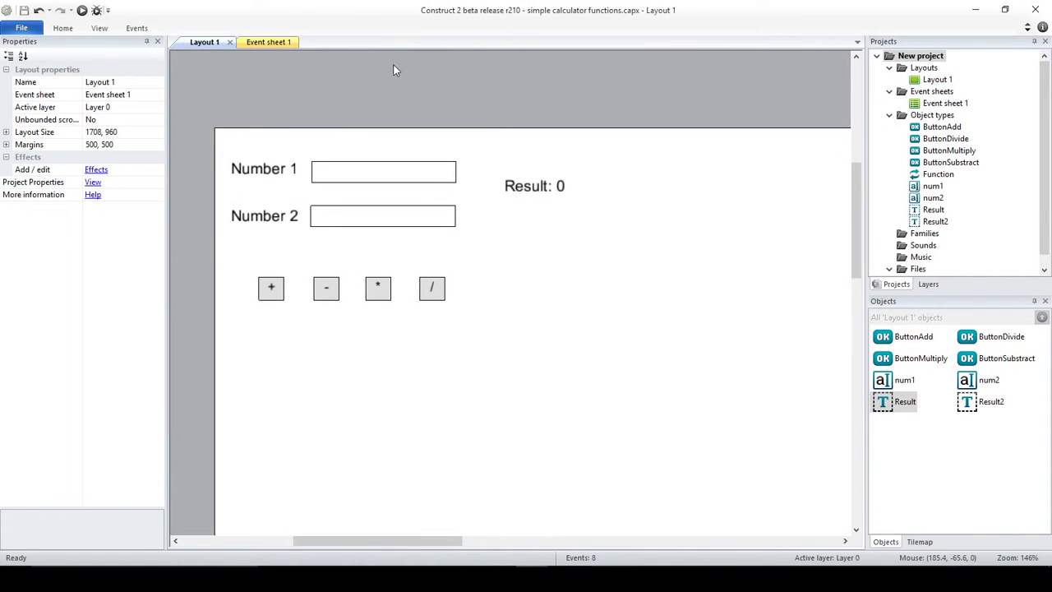
pyautogui.moveTo(326, 76)
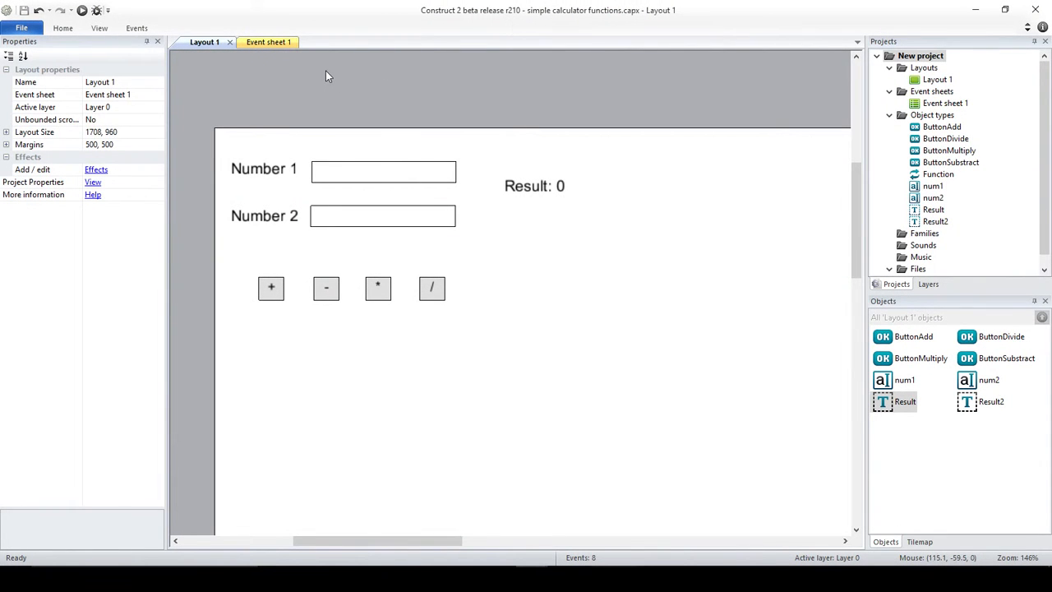
# Step: Switch between Event sheet 1 and Layout 1, ending on the add, subtract, multiply, divide events
pyautogui.click(258, 42)
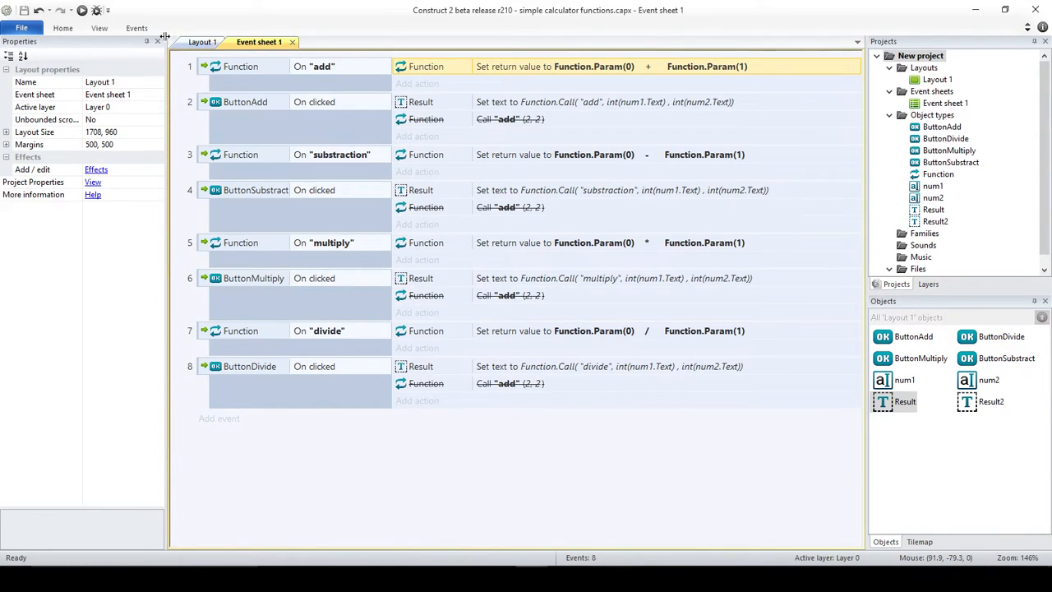
pyautogui.click(204, 42)
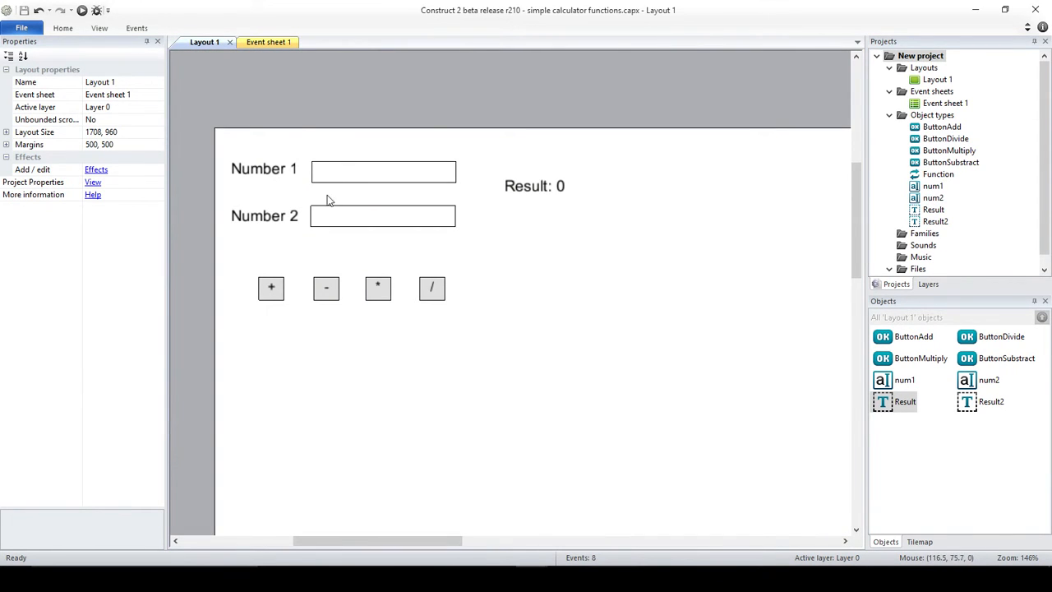
pyautogui.click(259, 42)
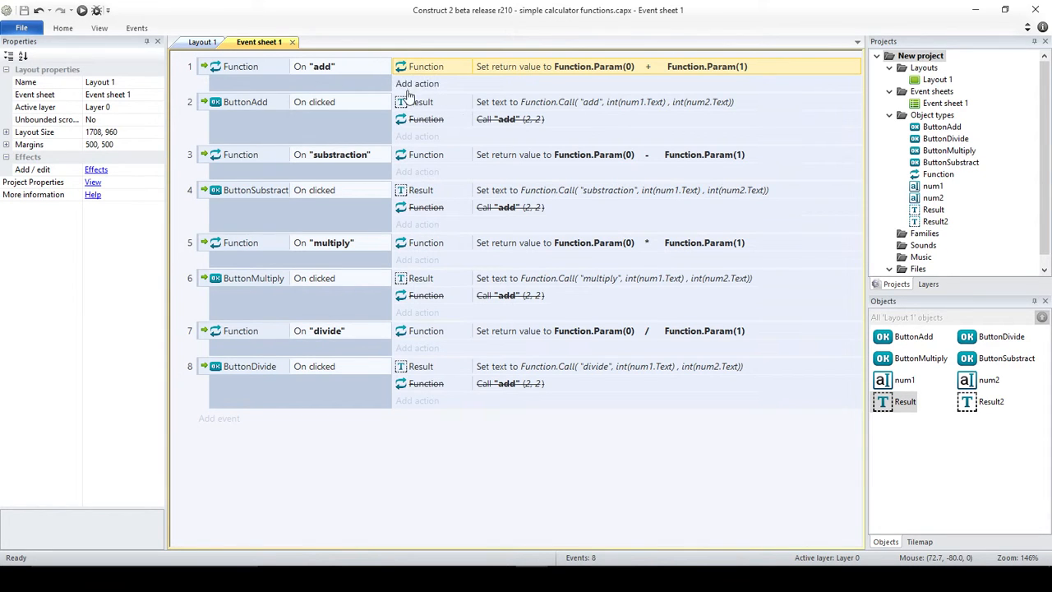
pyautogui.moveTo(530, 78)
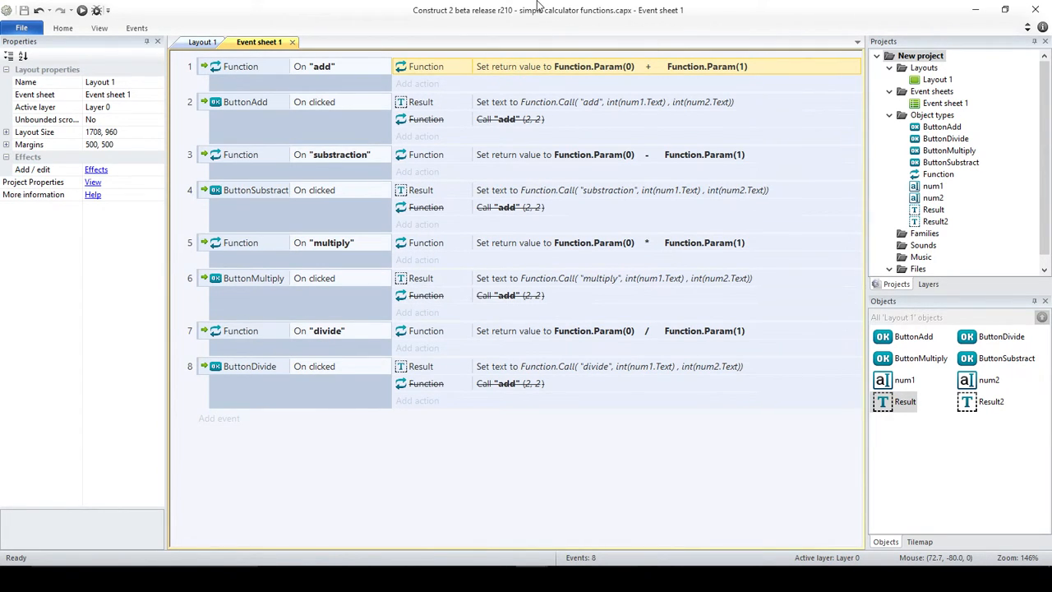
pyautogui.moveTo(679, 453)
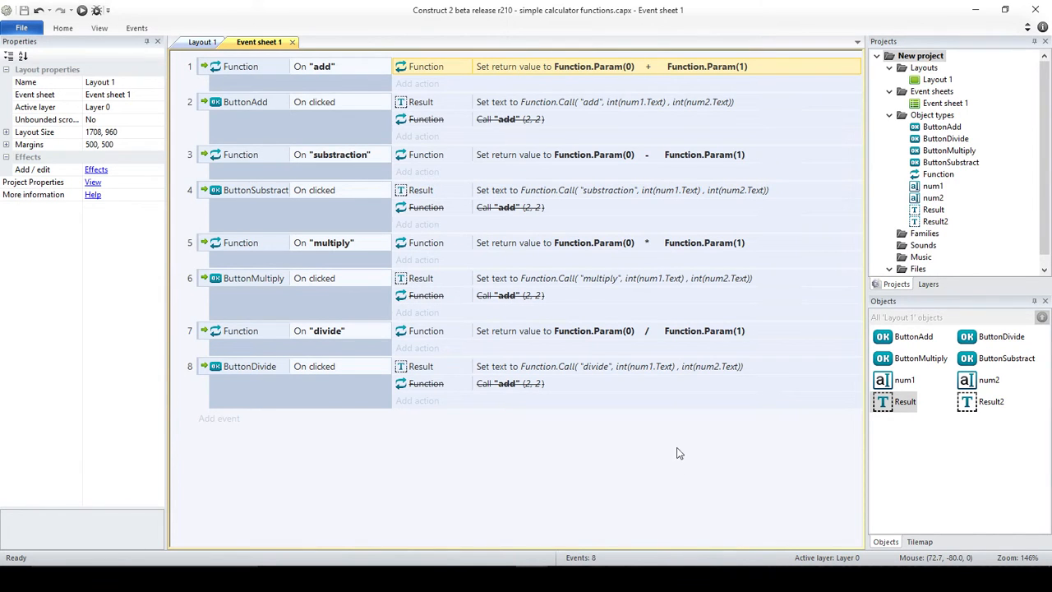
pyautogui.moveTo(643, 339)
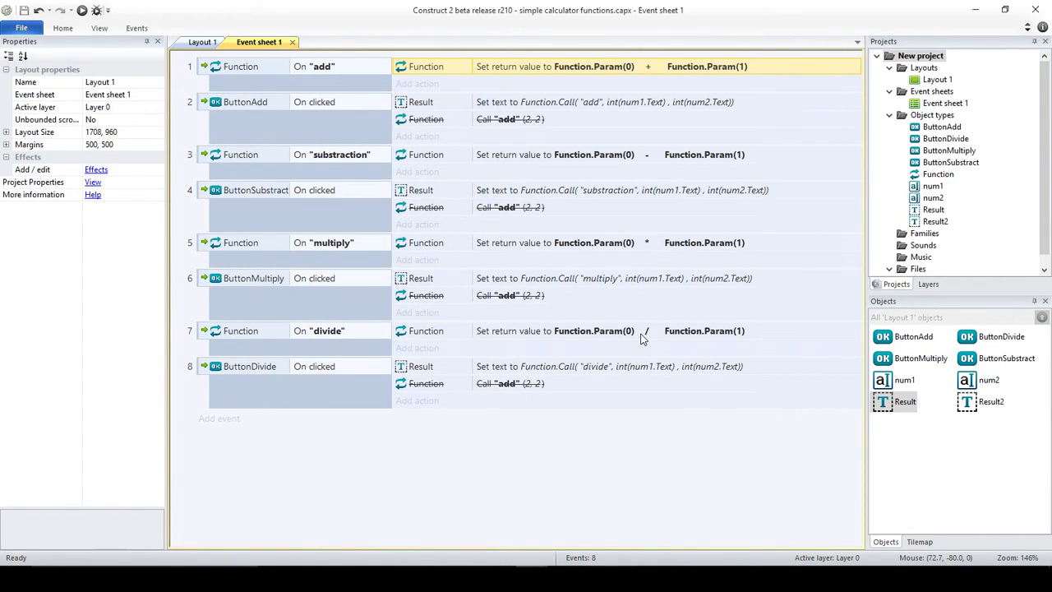
# Step: Inspect a disabled Call "add" action's parameters and close the dialog unchanged
pyautogui.doubleClick(509, 119)
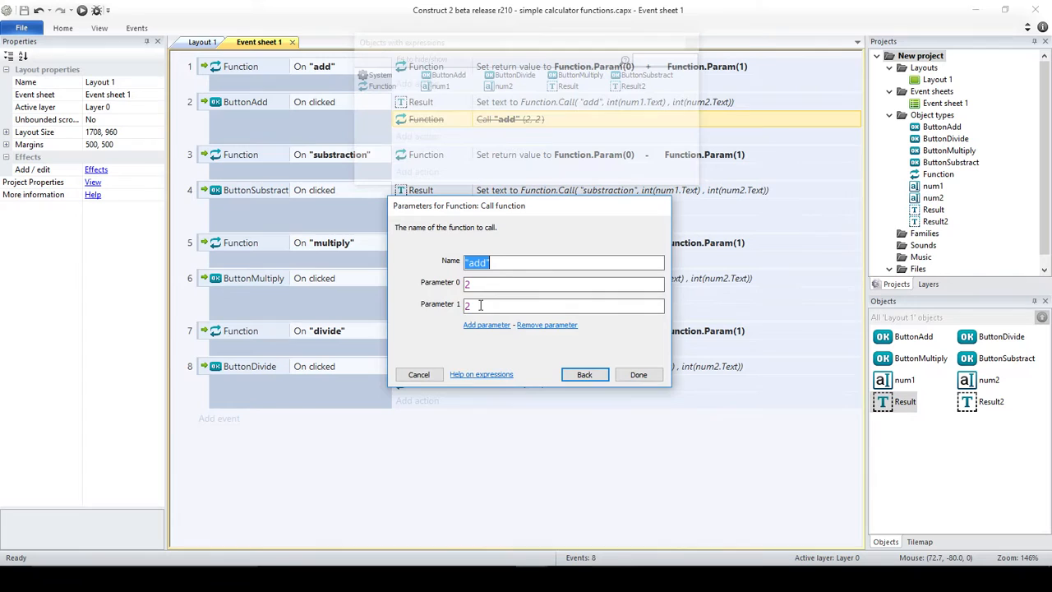
pyautogui.click(563, 282)
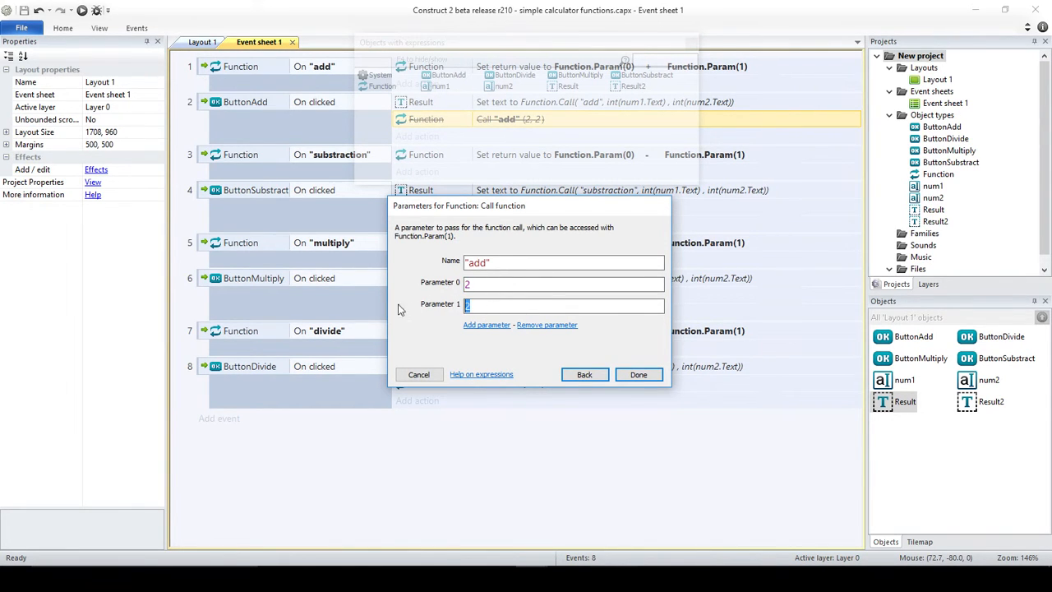
pyautogui.click(565, 282)
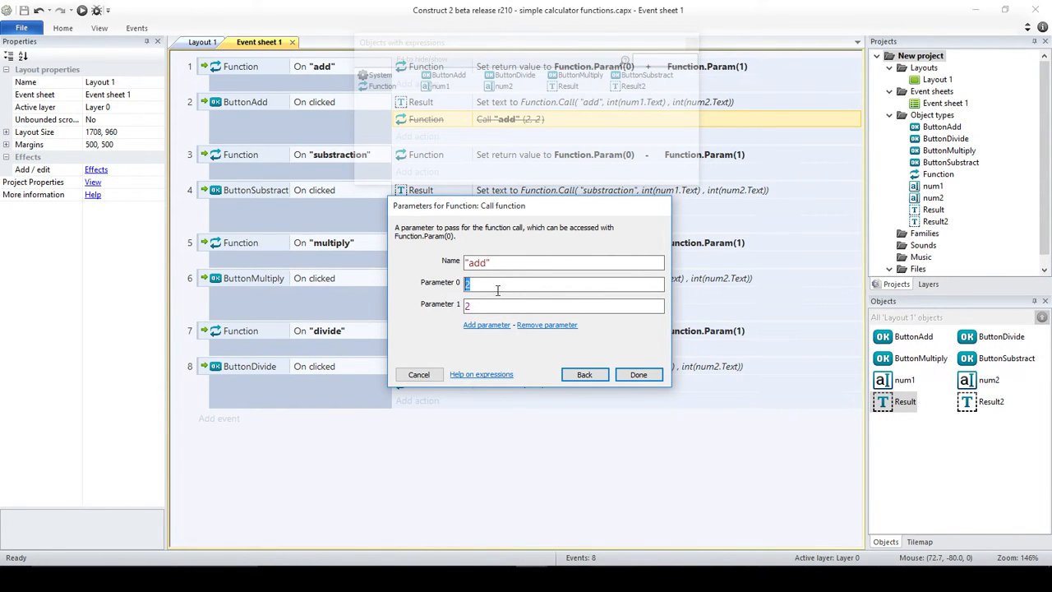
pyautogui.click(639, 374)
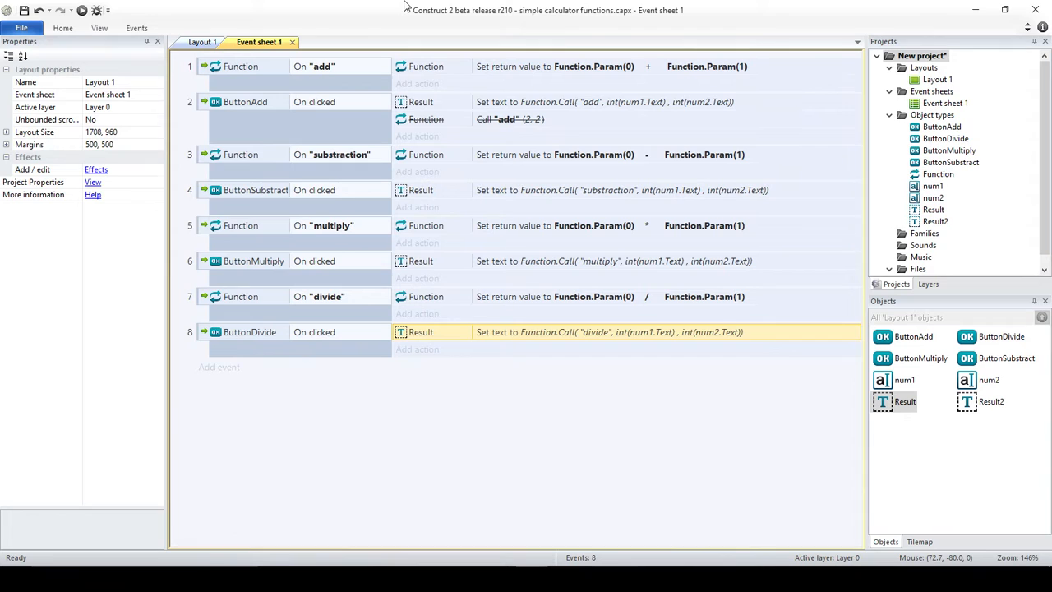
# Step: Preview the calculator in Internet Explorer and divide 10 by 2 to get 5
pyautogui.click(204, 42)
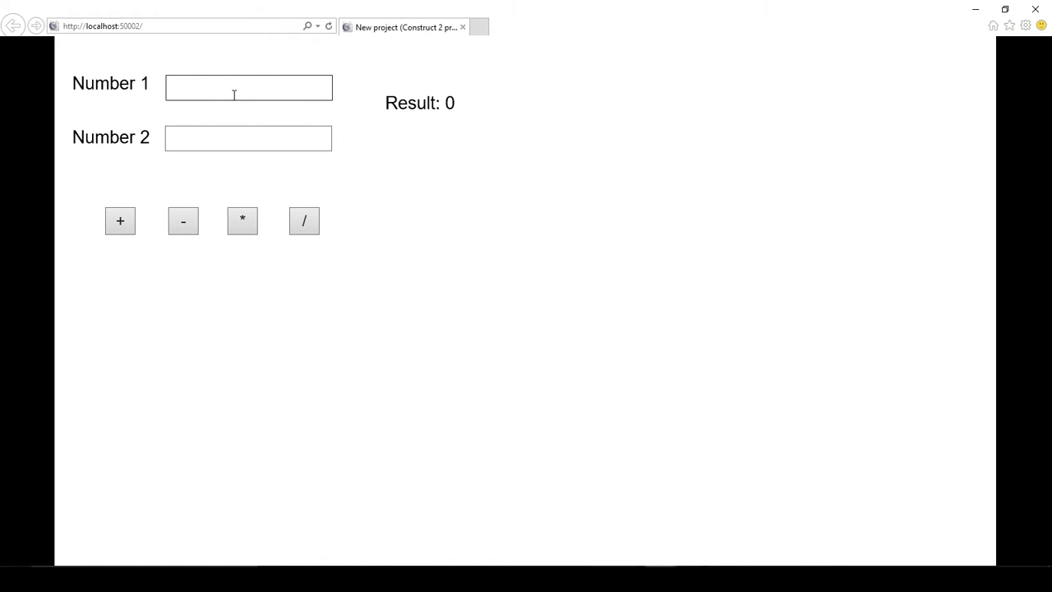
pyautogui.write('2')
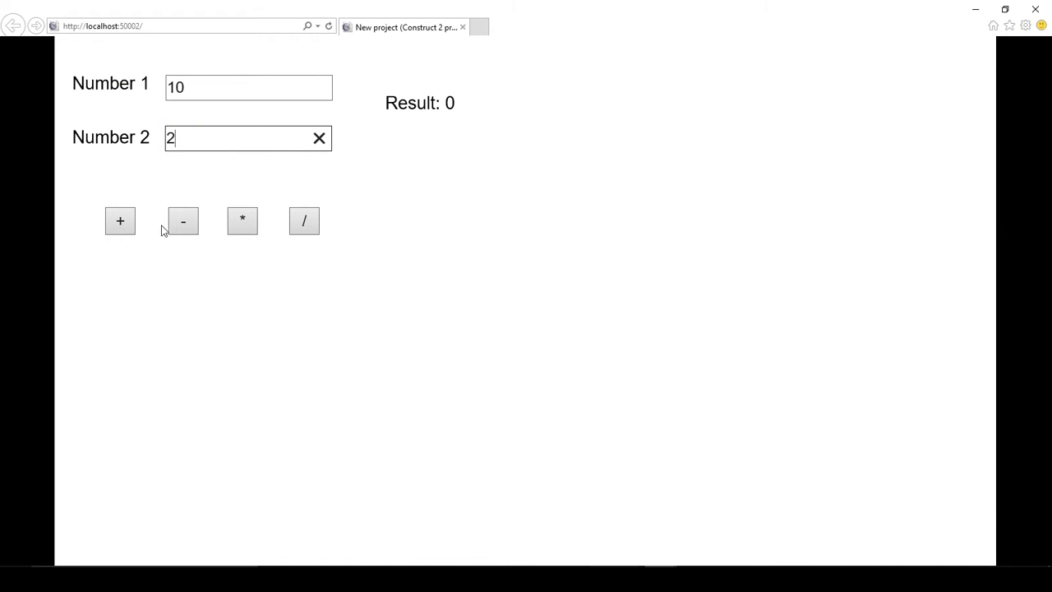
pyautogui.click(241, 220)
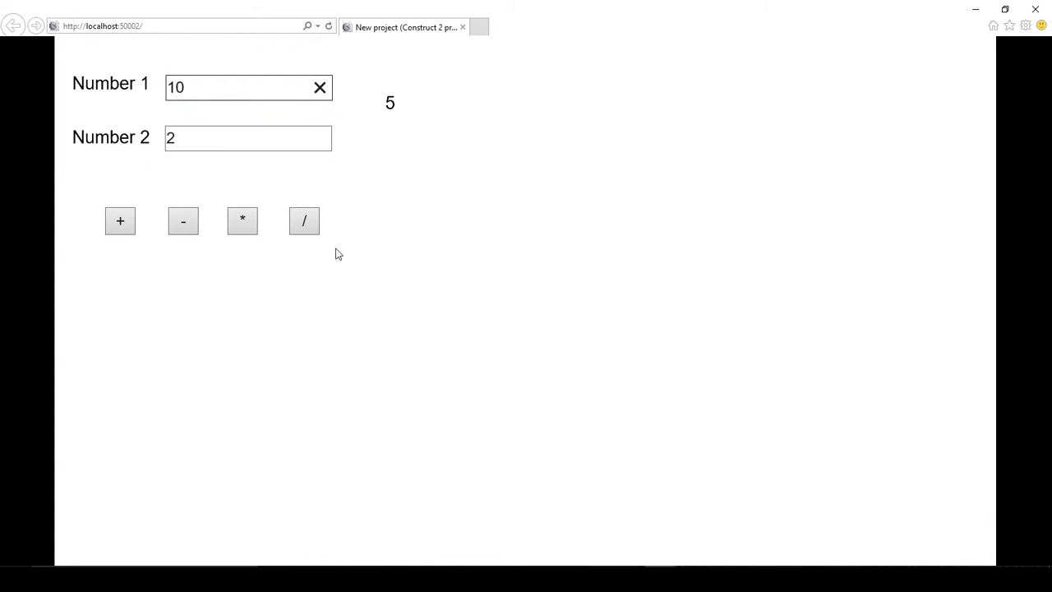
pyautogui.click(246, 138)
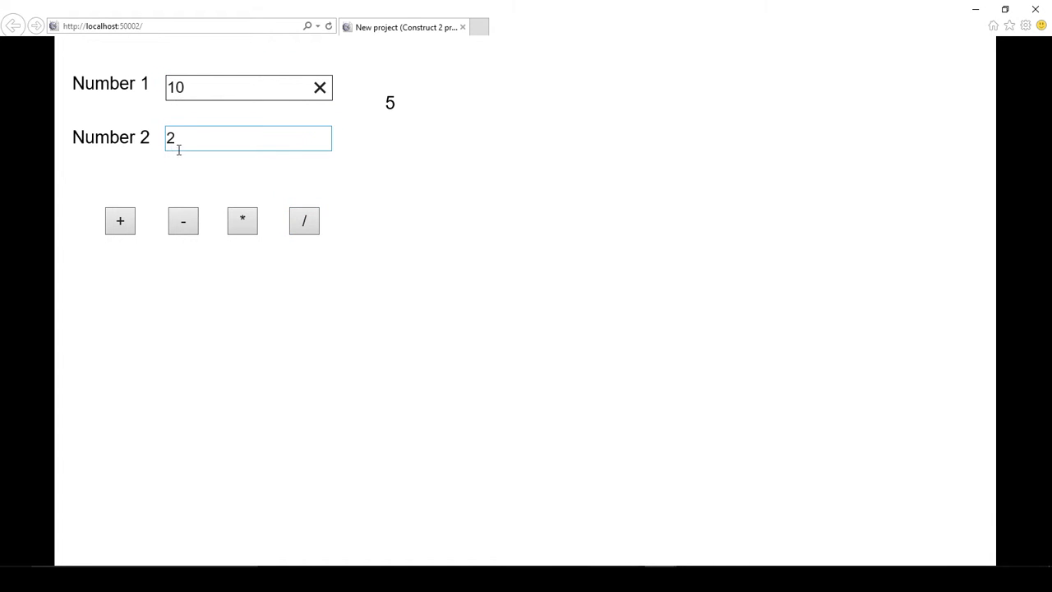
pyautogui.doubleClick(170, 137)
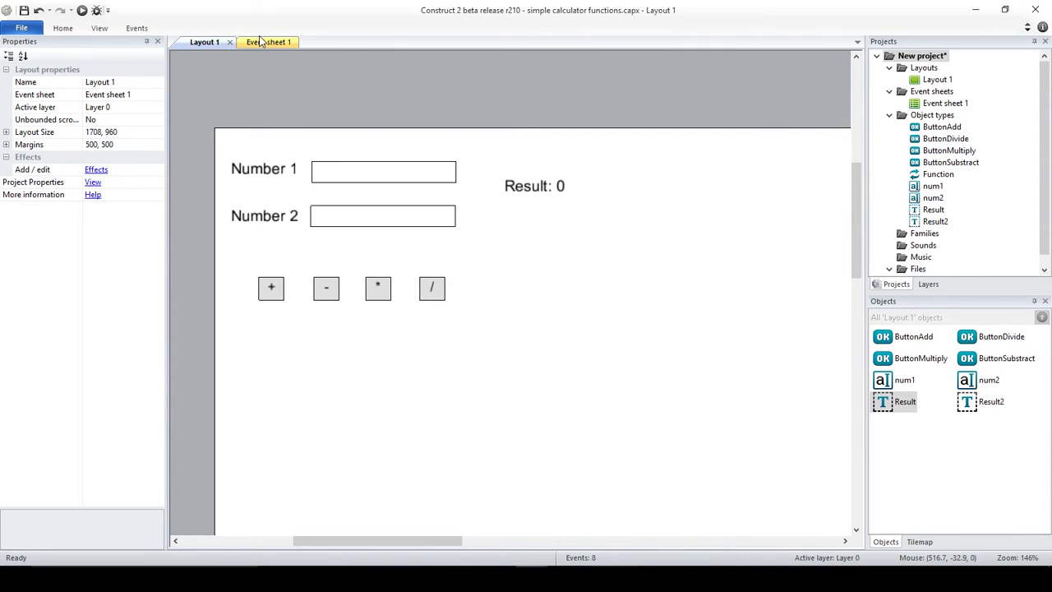
# Step: Switch to Event sheet 1 to review the four arithmetic function events
pyautogui.click(267, 42)
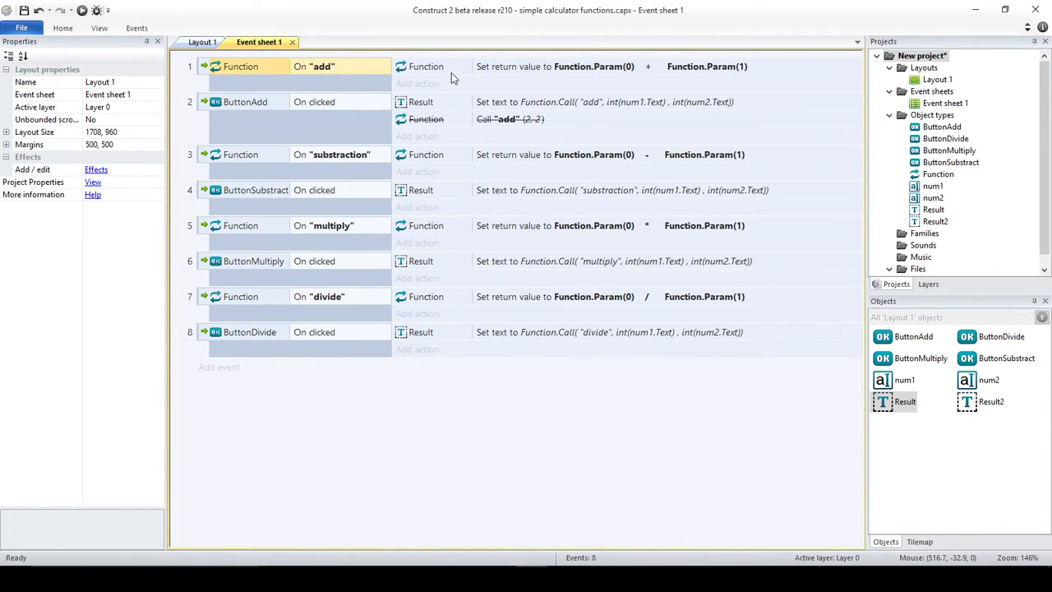
pyautogui.moveTo(585, 76)
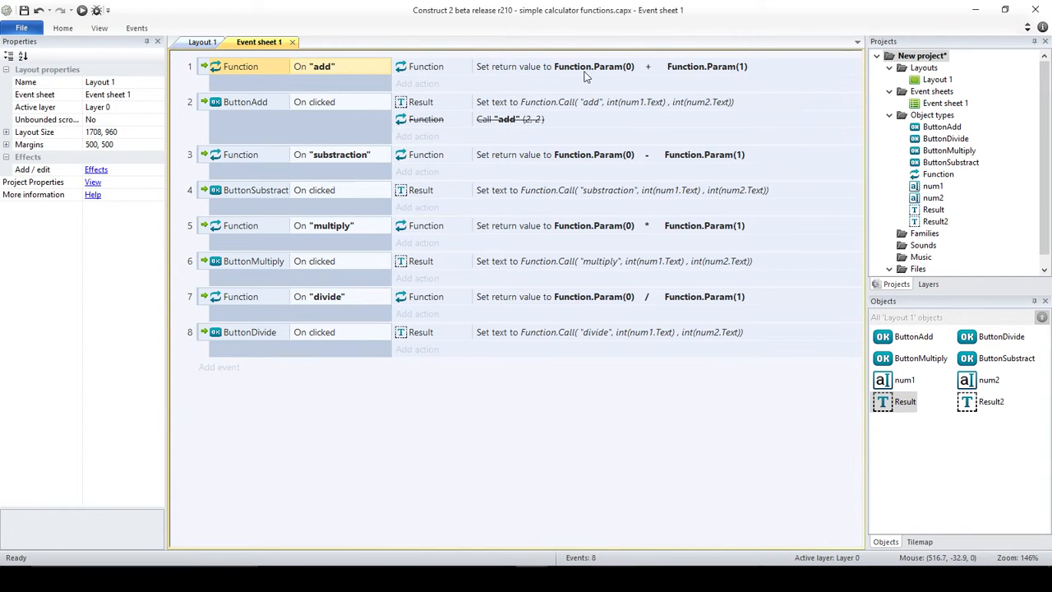
pyautogui.moveTo(470, 193)
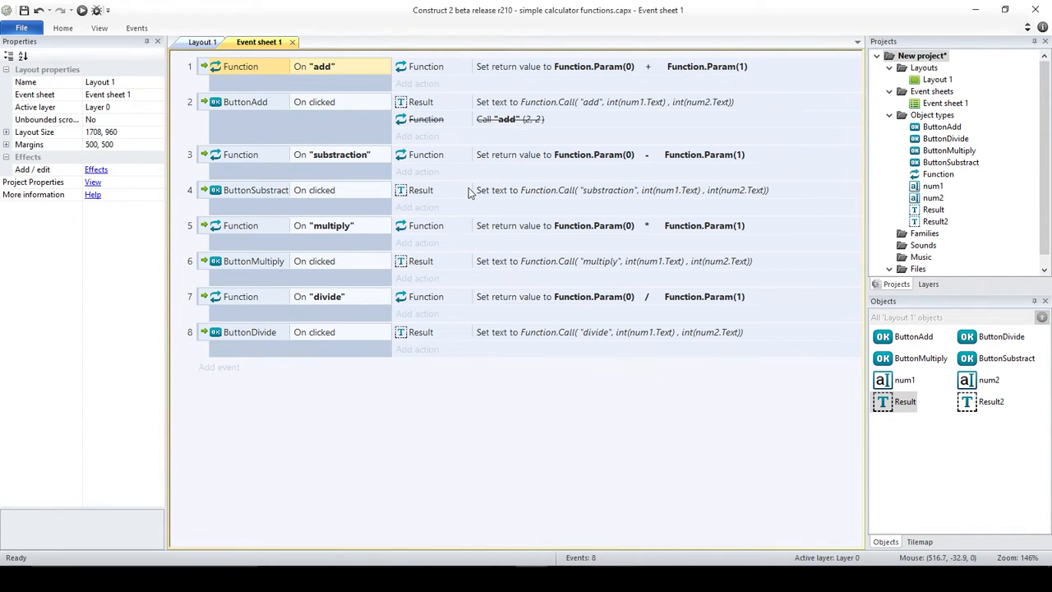
pyautogui.moveTo(544, 6)
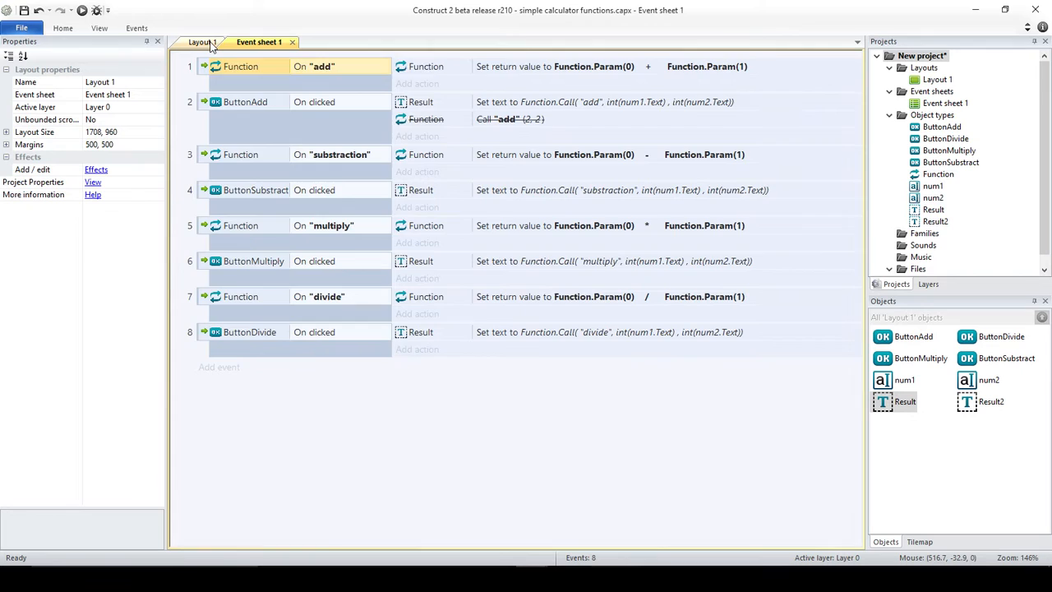
# Step: Copy the Number 1 label below the buttons as a note reading 1! =1
pyautogui.click(201, 42)
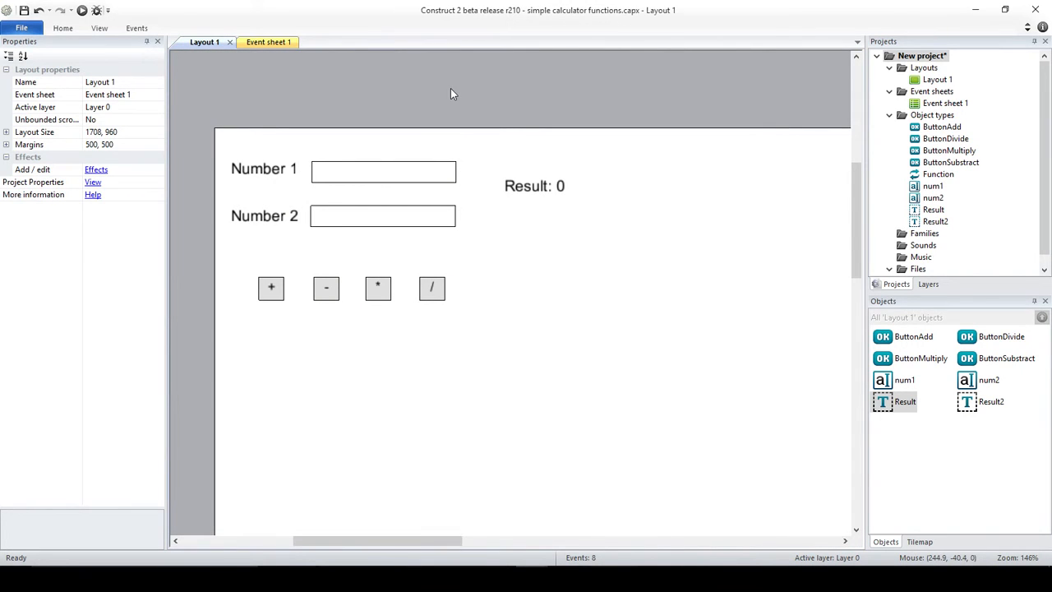
pyautogui.click(263, 168)
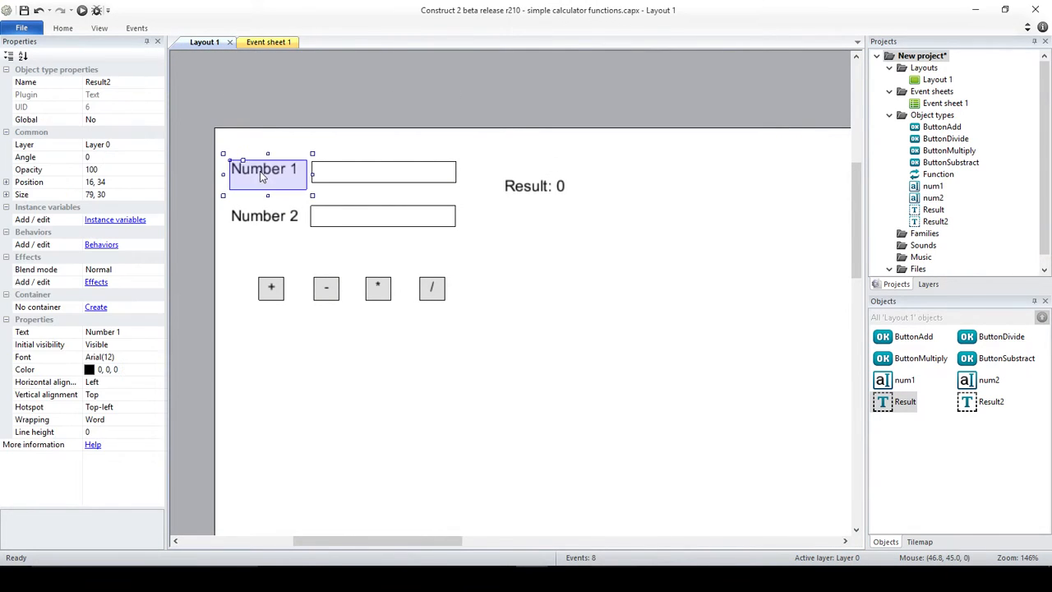
pyautogui.moveTo(267, 169); pyautogui.dragTo(372, 379)
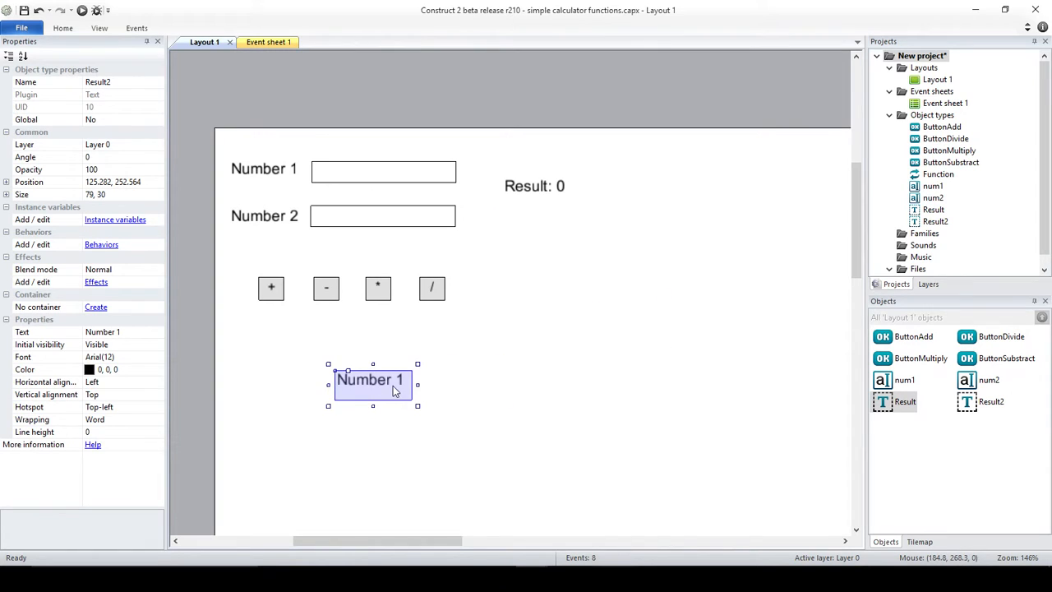
pyautogui.moveTo(346, 385)
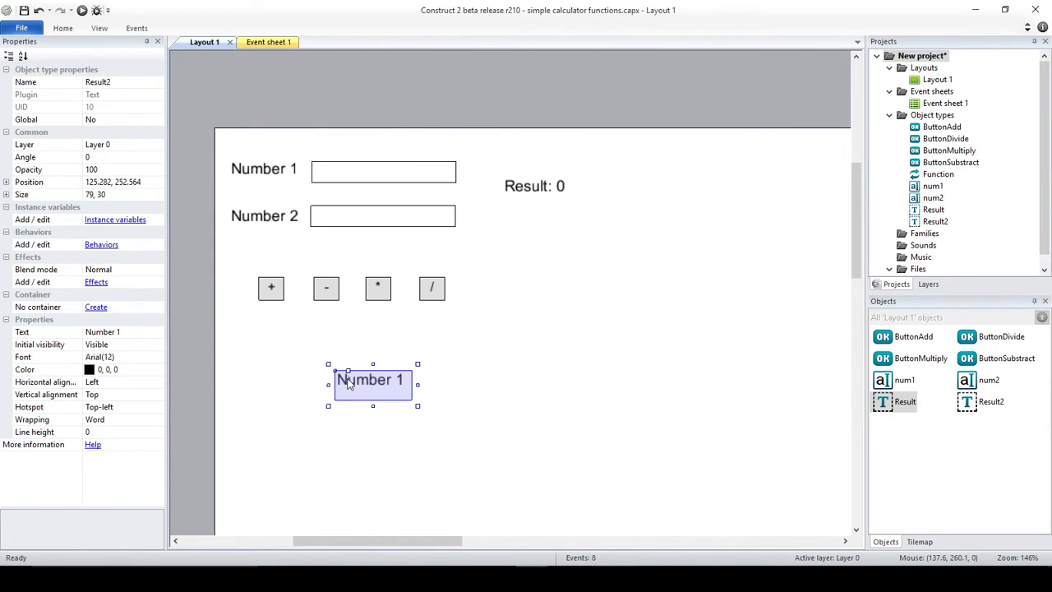
pyautogui.moveTo(139, 335)
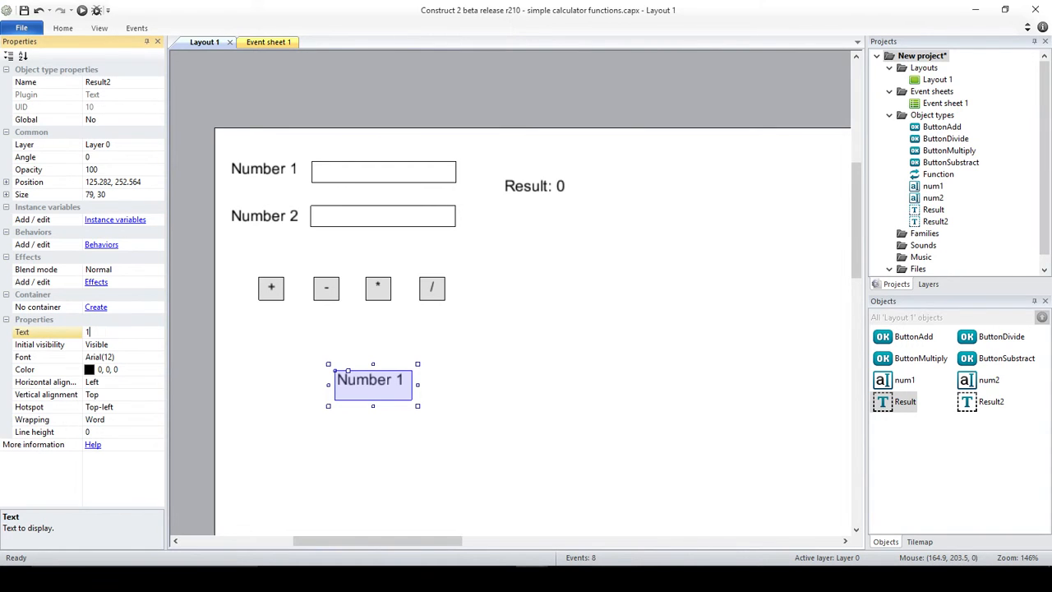
pyautogui.write('1! =1')
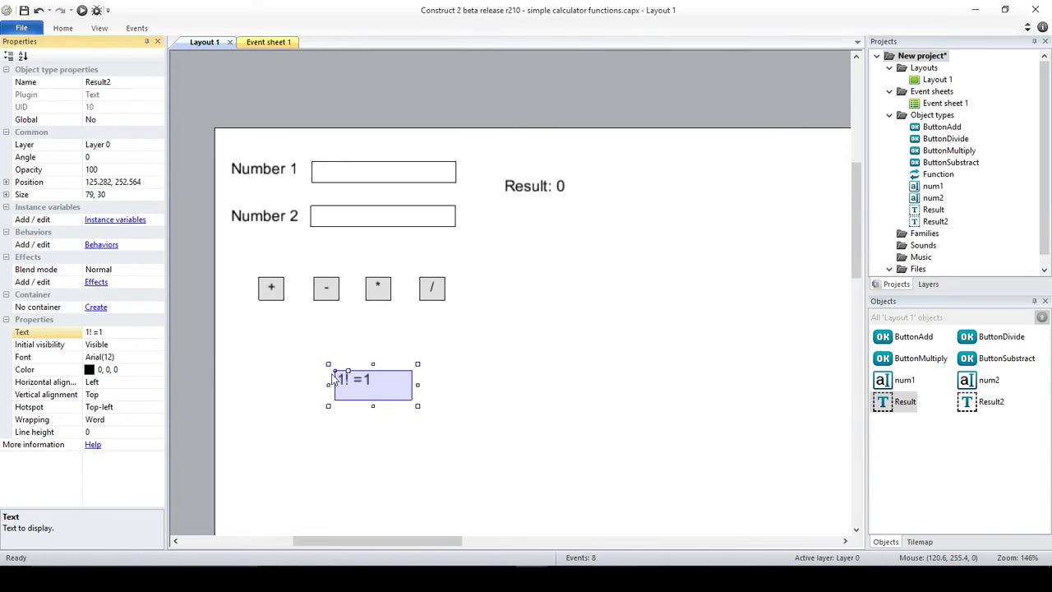
# Step: Copy the 1! =1 note beneath it and change its text to 2! = 2x f(1)
pyautogui.moveTo(372, 385); pyautogui.dragTo(372, 415)
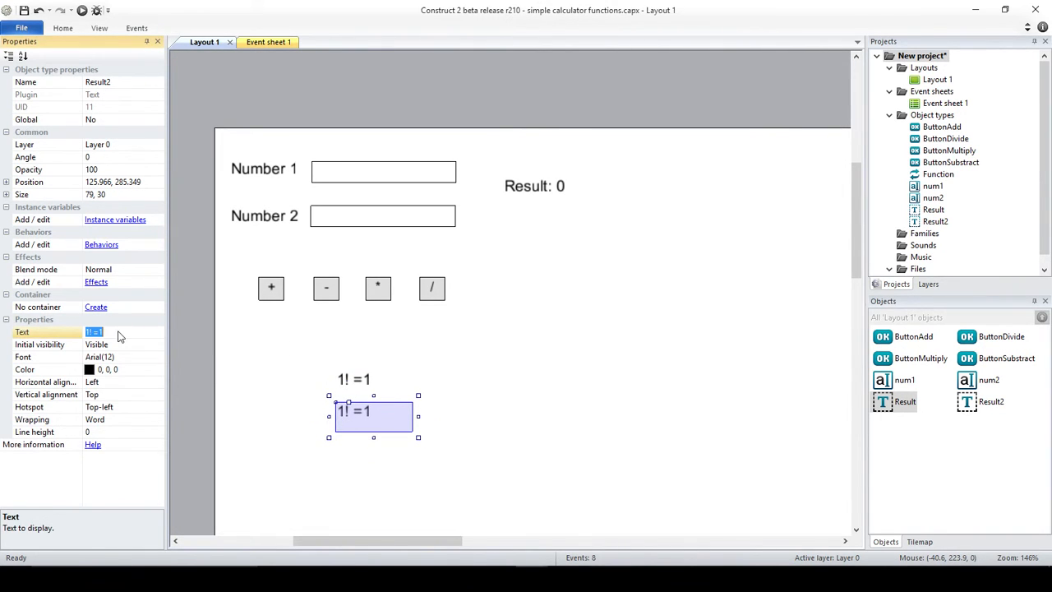
pyautogui.write('2!')
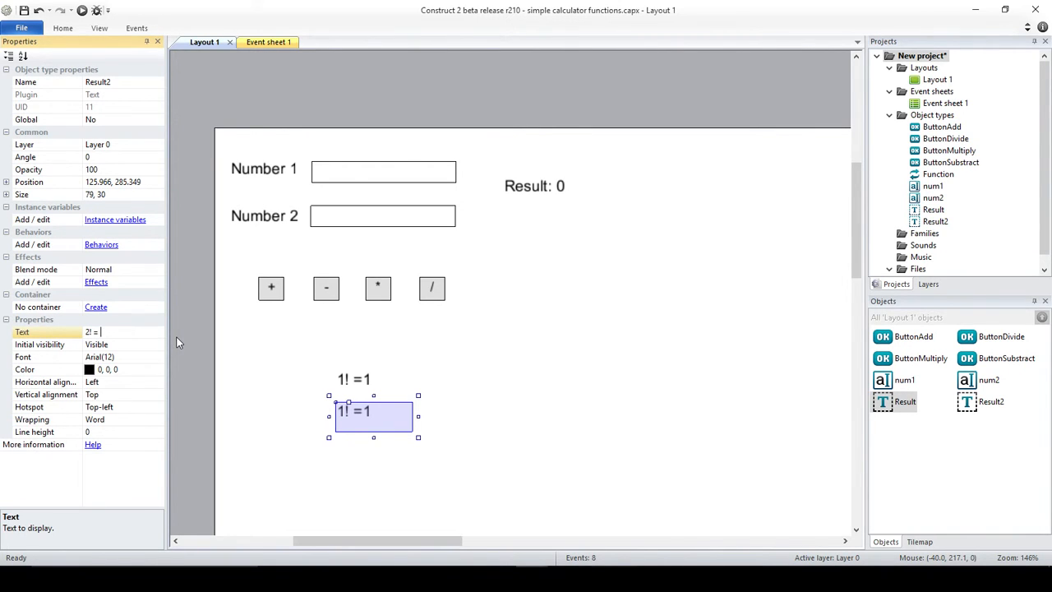
pyautogui.write('2x')
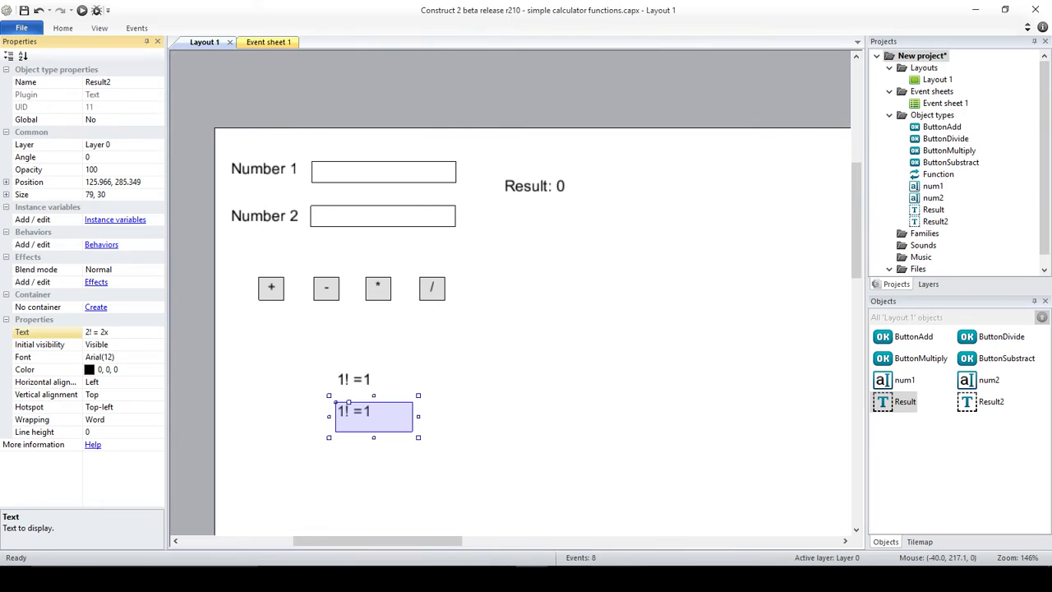
pyautogui.write('f')
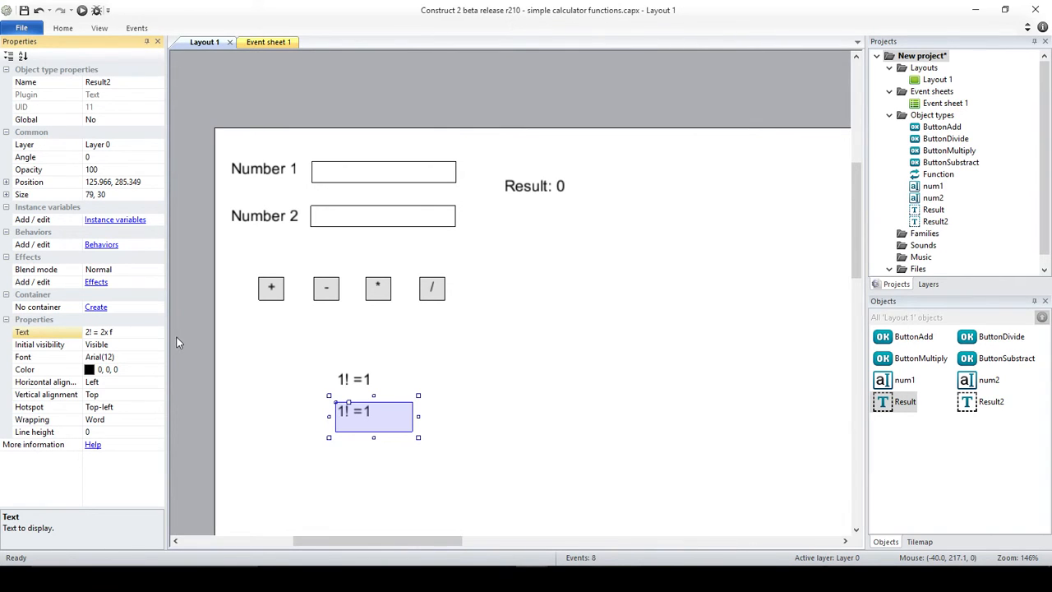
pyautogui.write('(1')
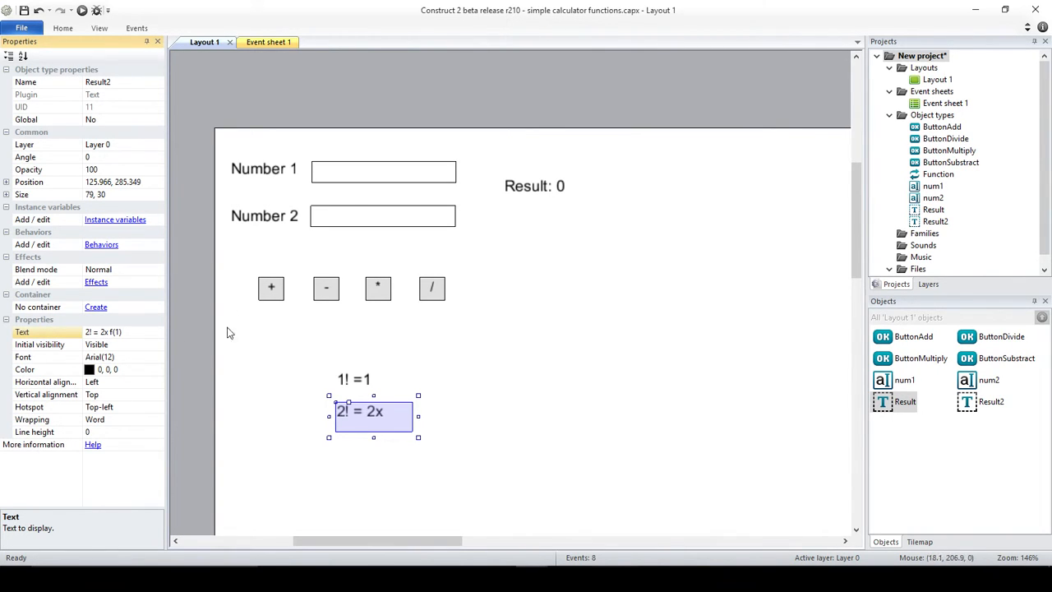
# Step: Clone the note for 3! = 3 x f(2), 4! = 4 x f(3) and 5! = 5 x 4 x 3 x 2 x 1
pyautogui.moveTo(417, 415); pyautogui.dragTo(442, 415)
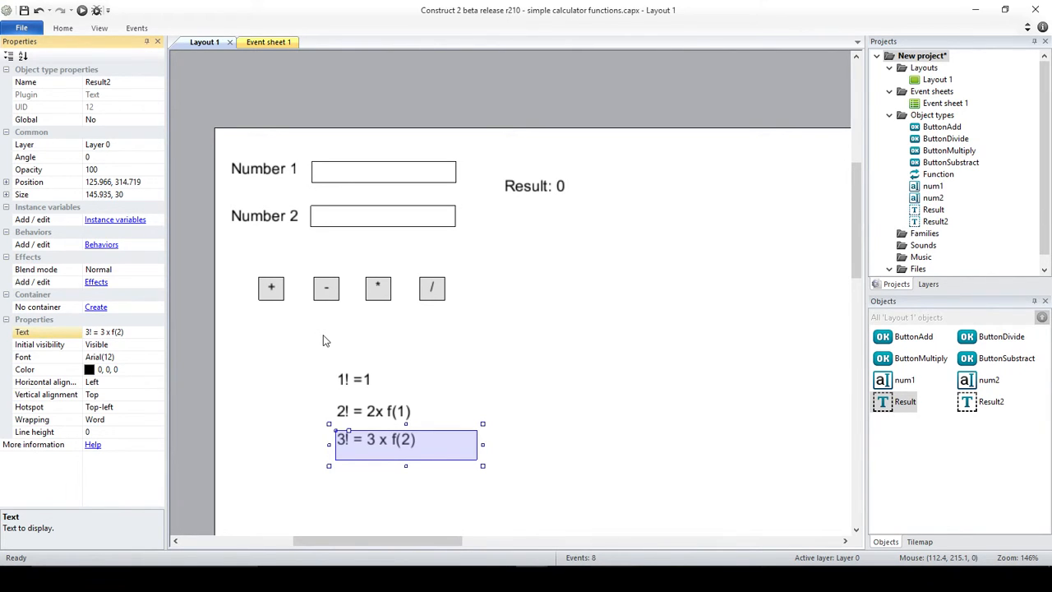
pyautogui.moveTo(346, 421)
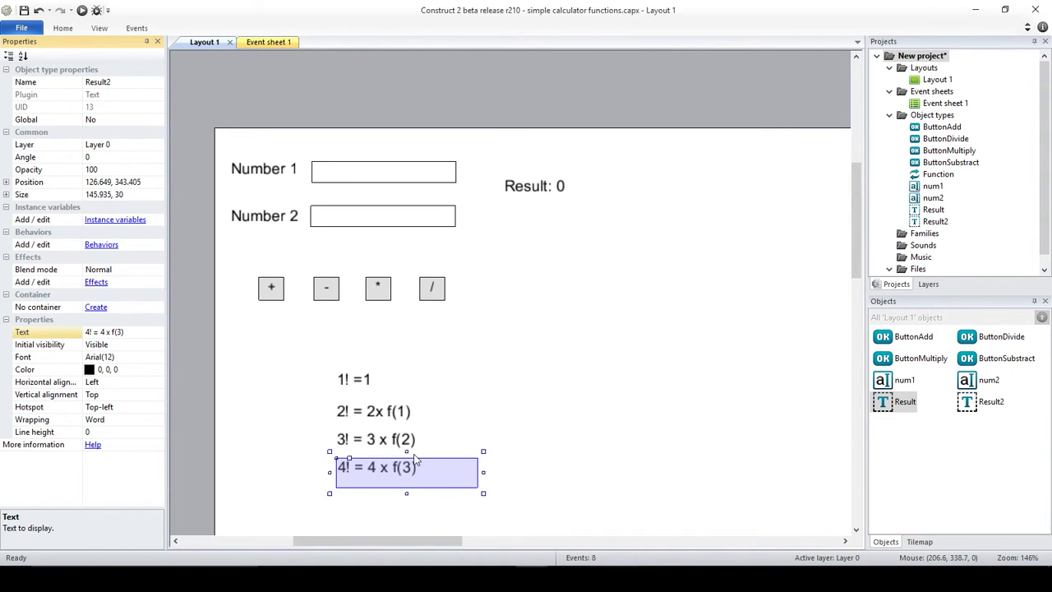
pyautogui.moveTo(381, 417)
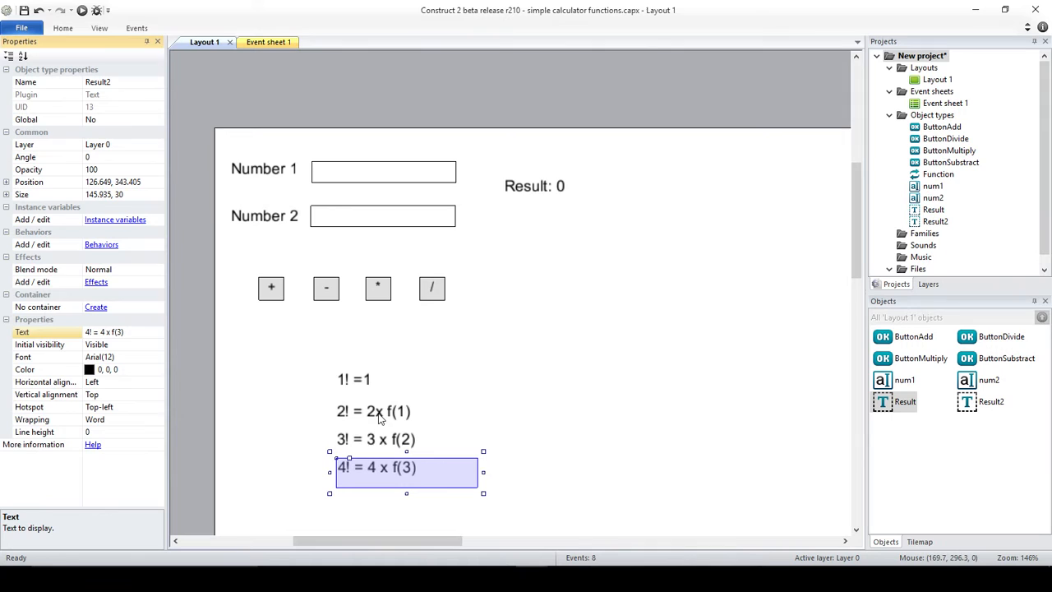
pyautogui.moveTo(472, 440)
pyautogui.write('5! = 5 x')
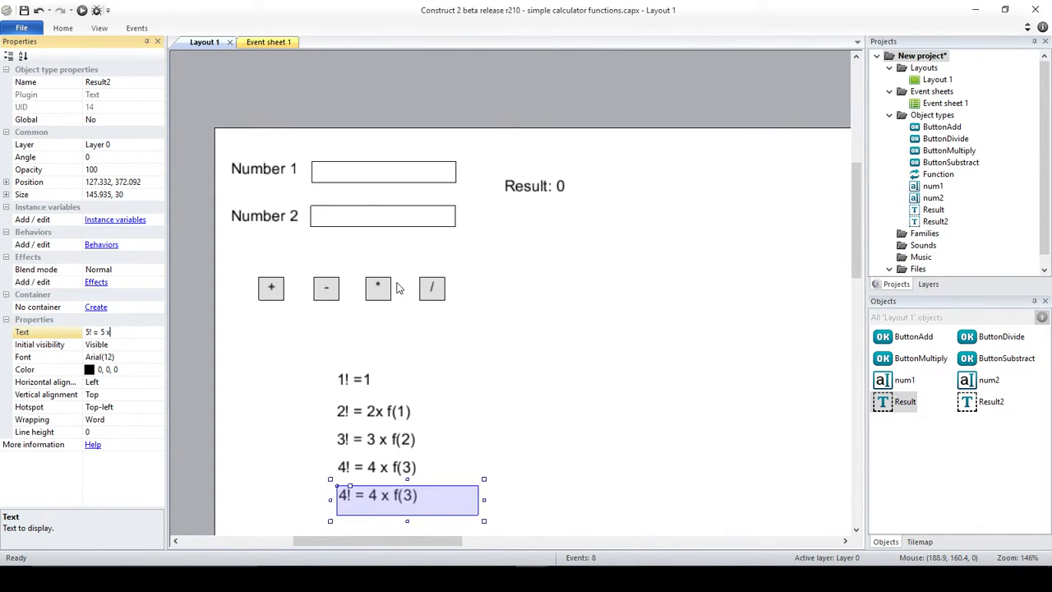
pyautogui.write('4 x 3')
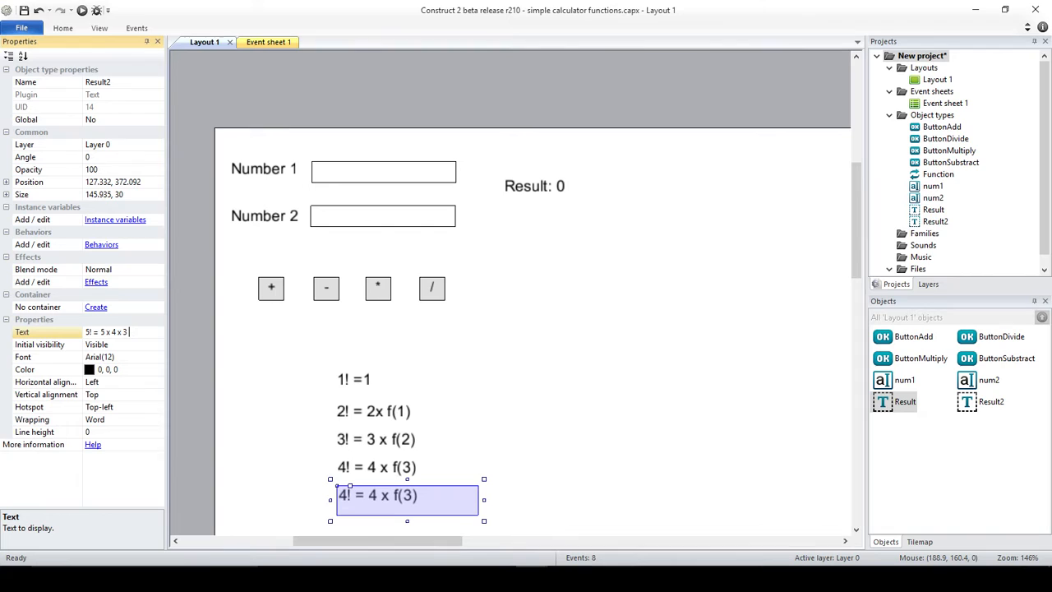
pyautogui.write('x 2 x 1')
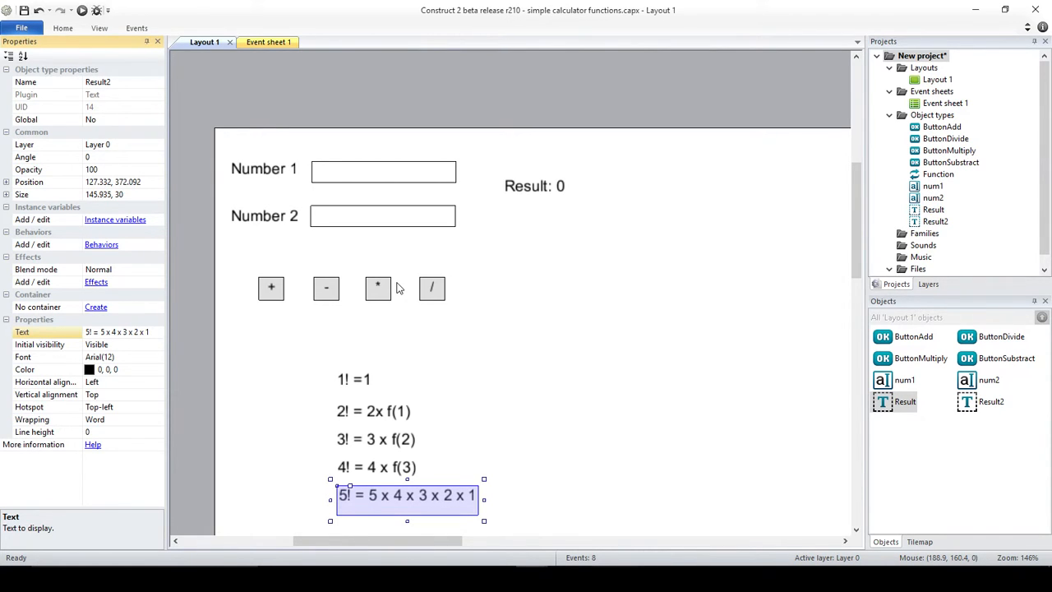
# Step: Clone the / button as a new object type labelled ! and named ButtonFactorial
pyautogui.click(431, 287)
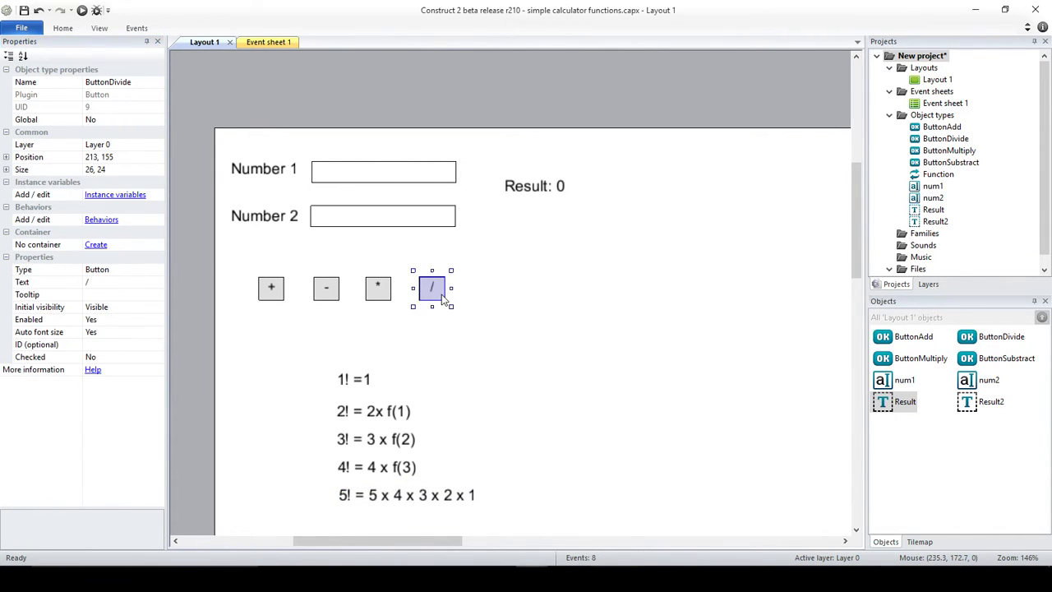
pyautogui.moveTo(431, 288); pyautogui.dragTo(345, 331)
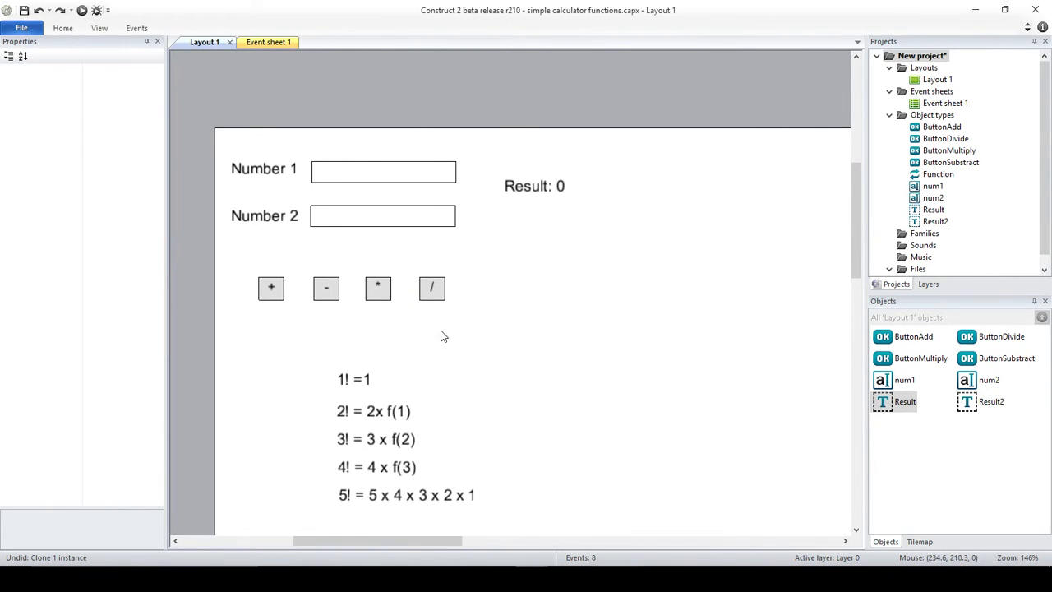
pyautogui.rightClick(431, 287)
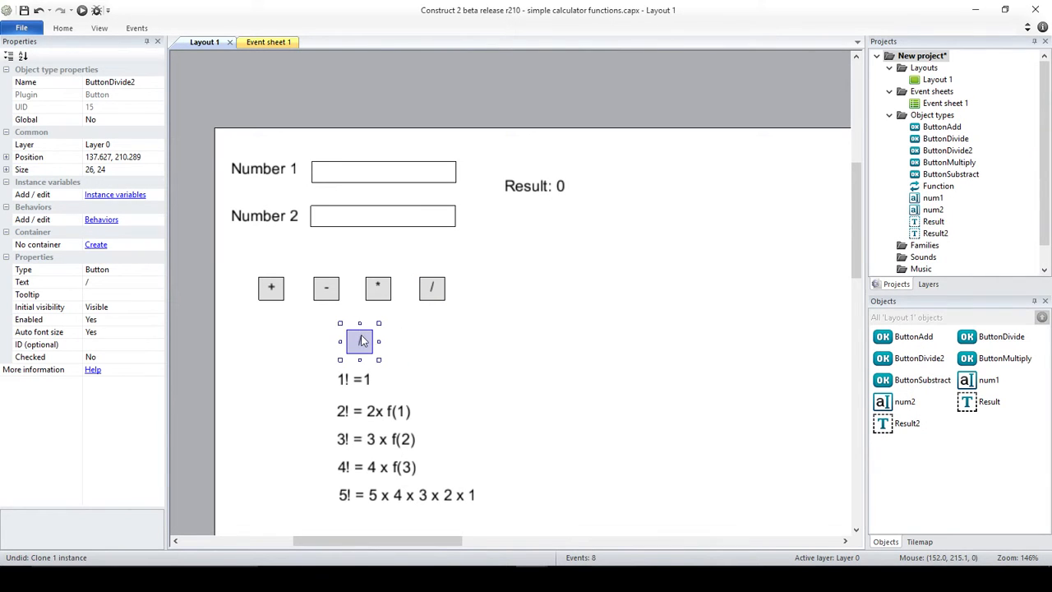
pyautogui.moveTo(360, 340); pyautogui.dragTo(351, 332)
pyautogui.write('!')
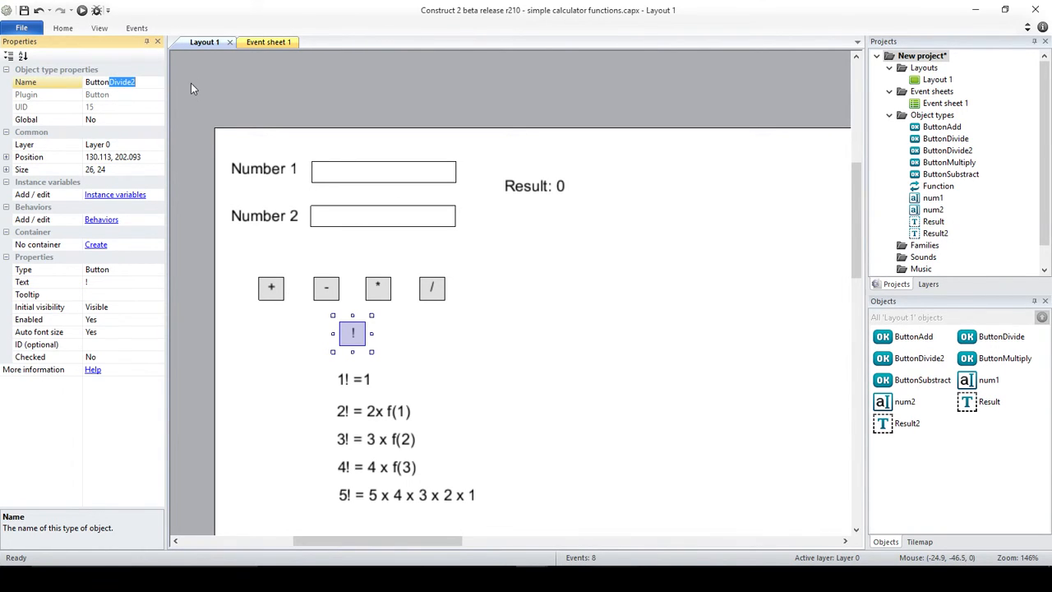
pyautogui.write('ButtonFactorial')
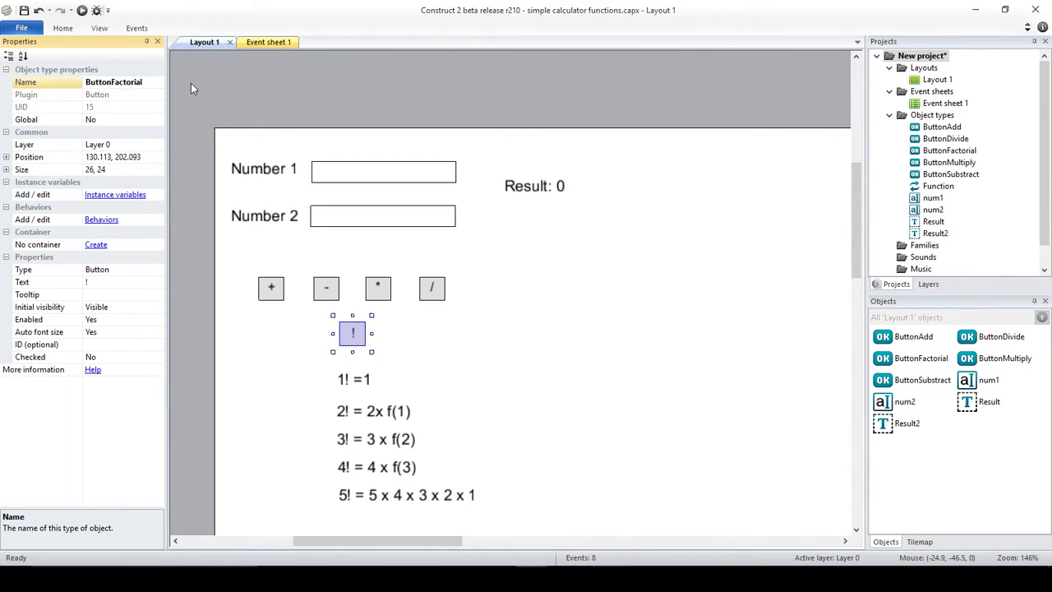
pyautogui.moveTo(345, 170)
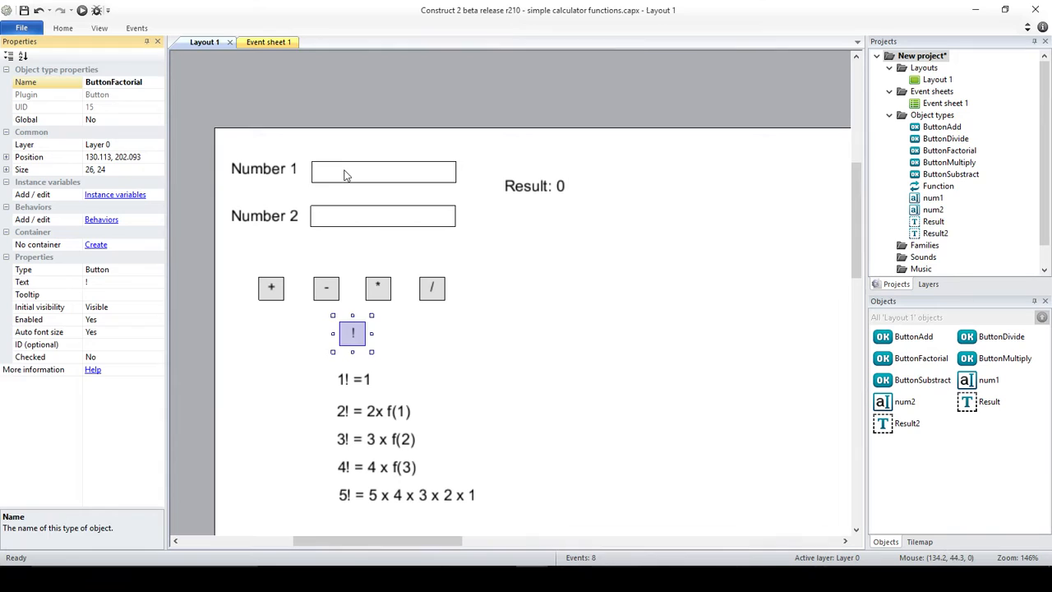
pyautogui.click(383, 171)
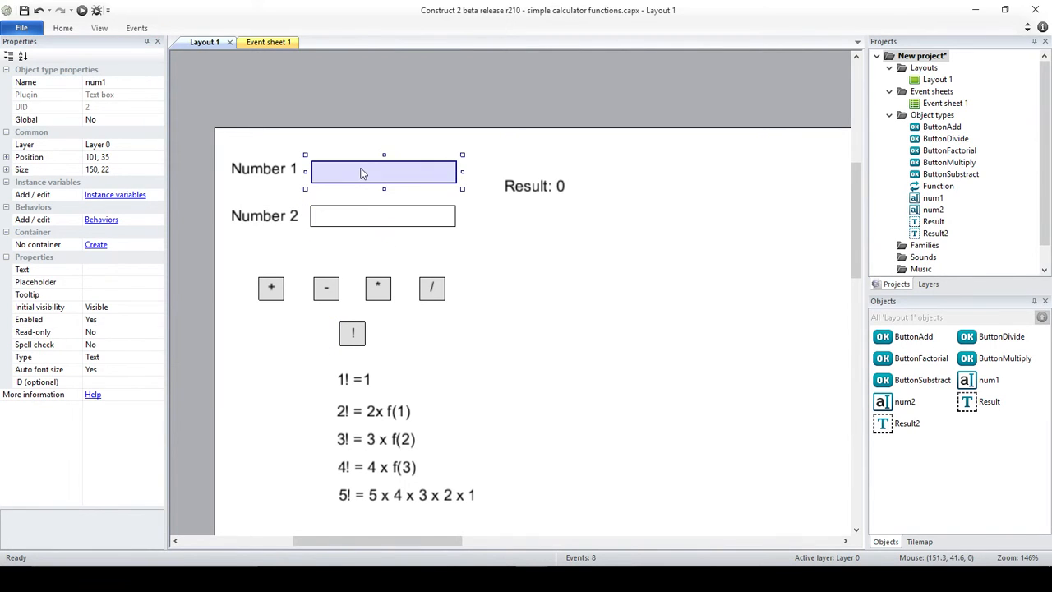
pyautogui.moveTo(402, 200)
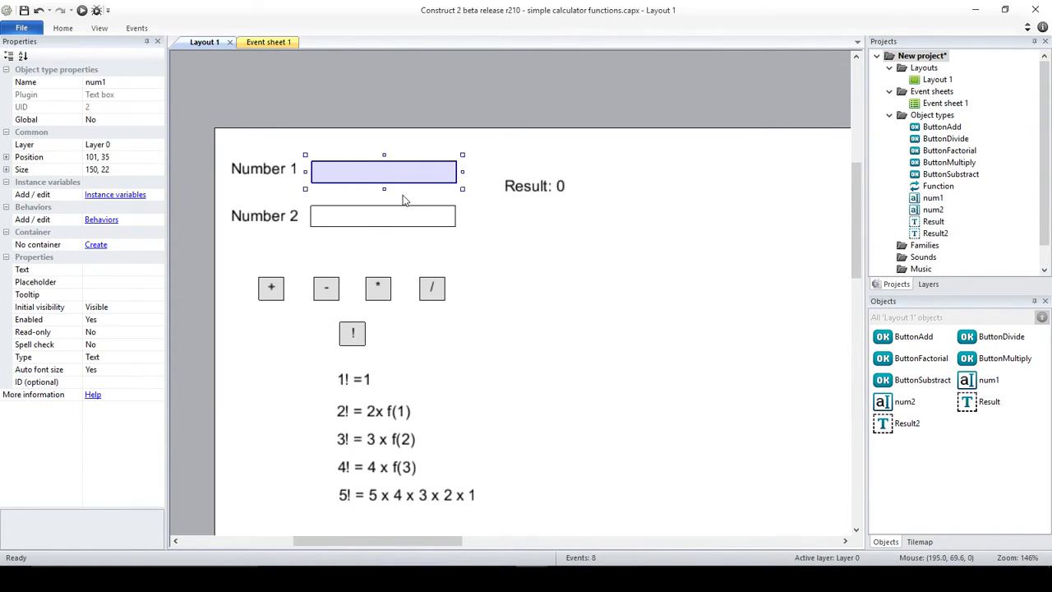
pyautogui.moveTo(345, 197)
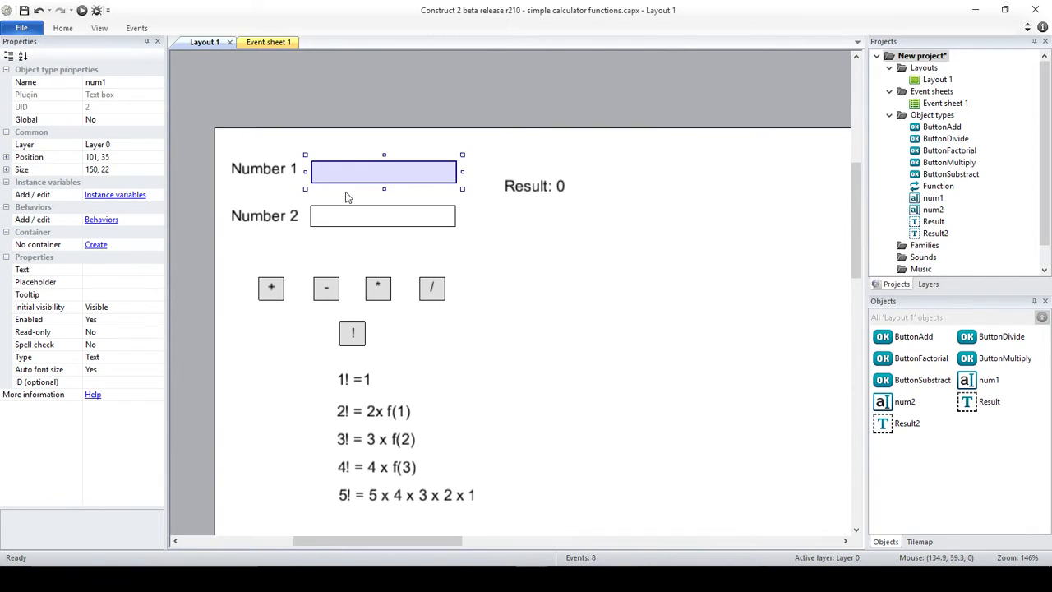
pyautogui.moveTo(516, 189)
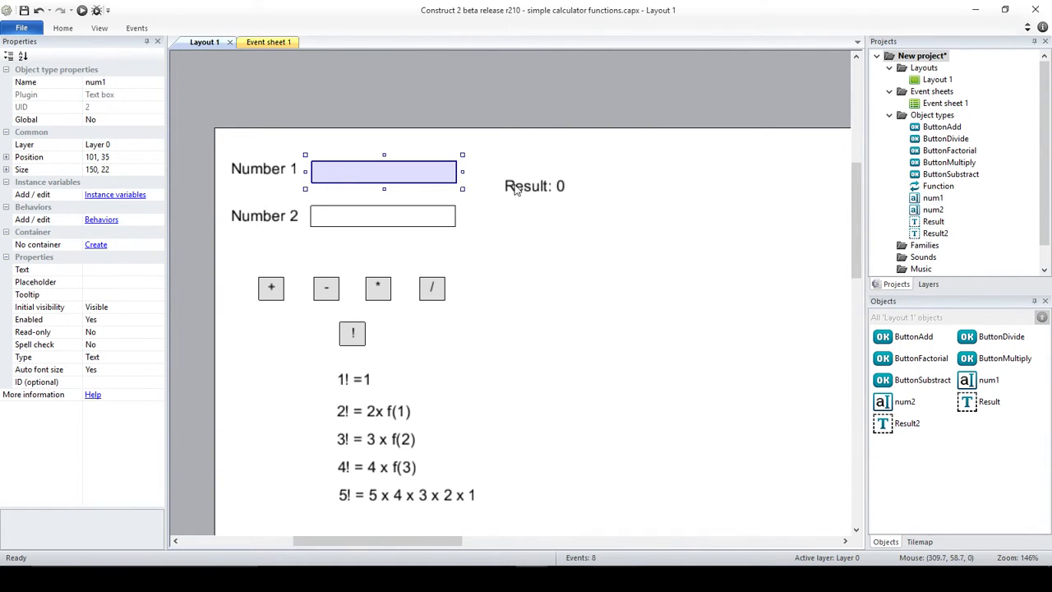
pyautogui.click(534, 186)
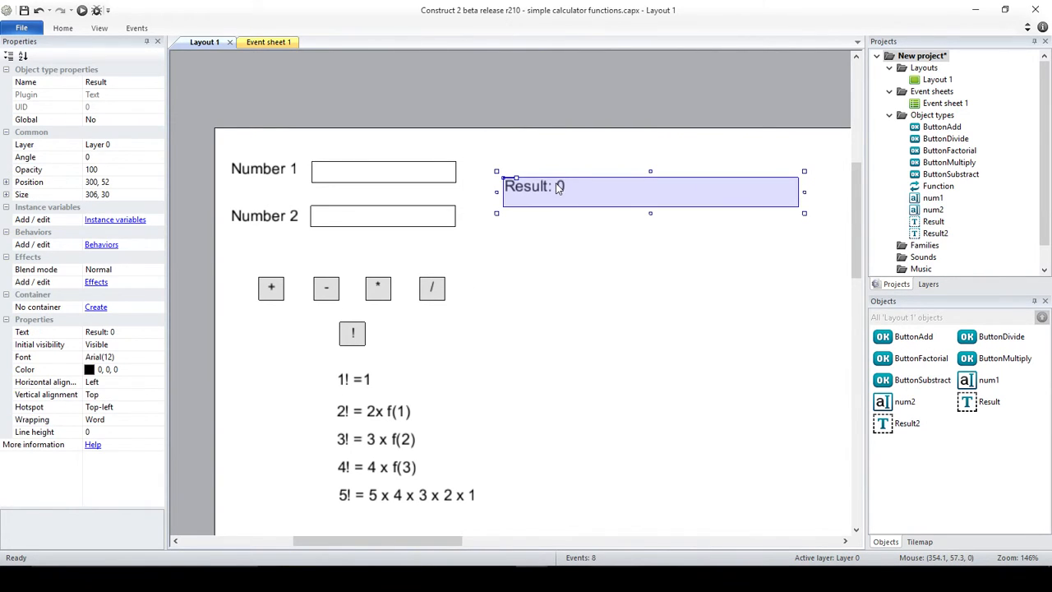
pyautogui.click(259, 41)
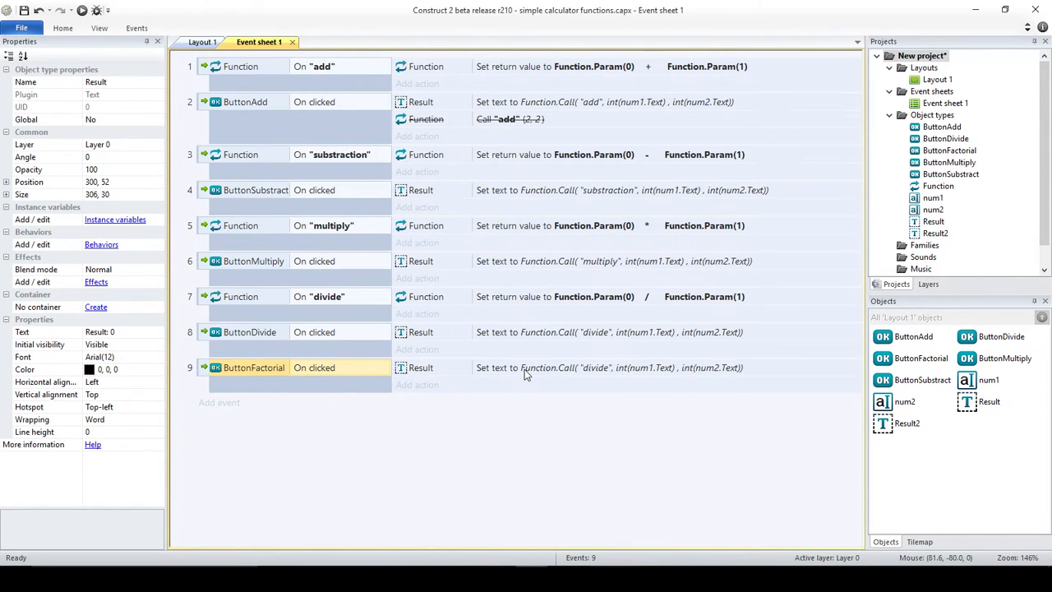
# Step: Change event 9's Set text action to Function.Call("factorial", int(num1.Text))
pyautogui.doubleClick(608, 367)
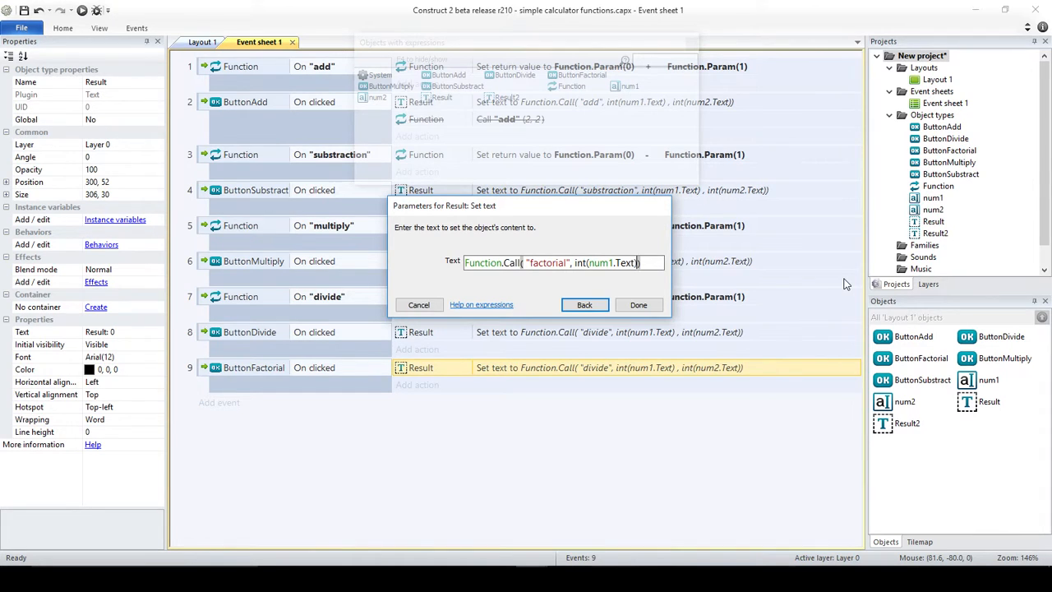
pyautogui.click(637, 304)
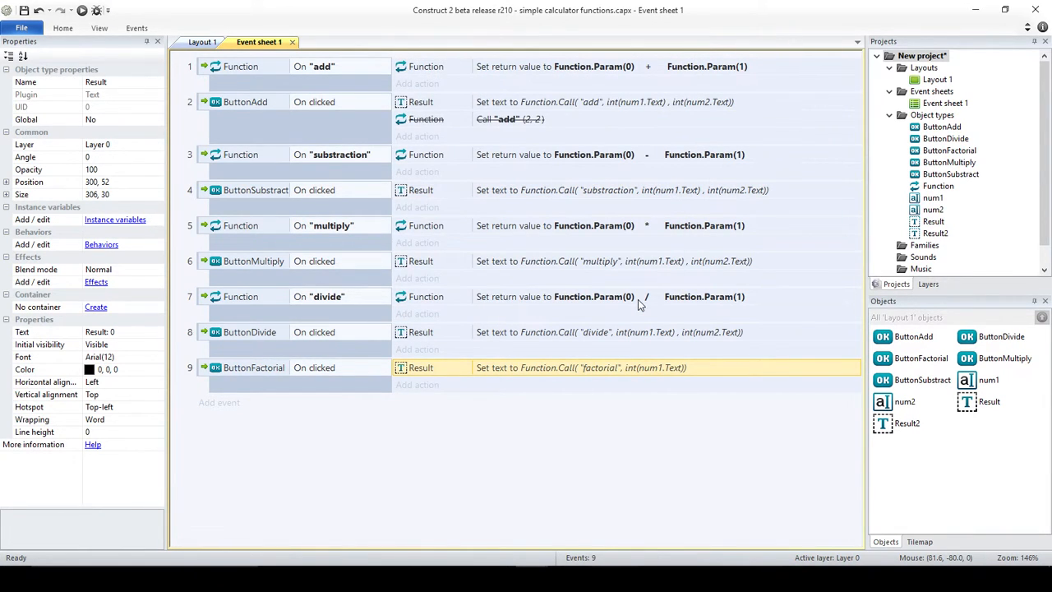
pyautogui.moveTo(175, 384)
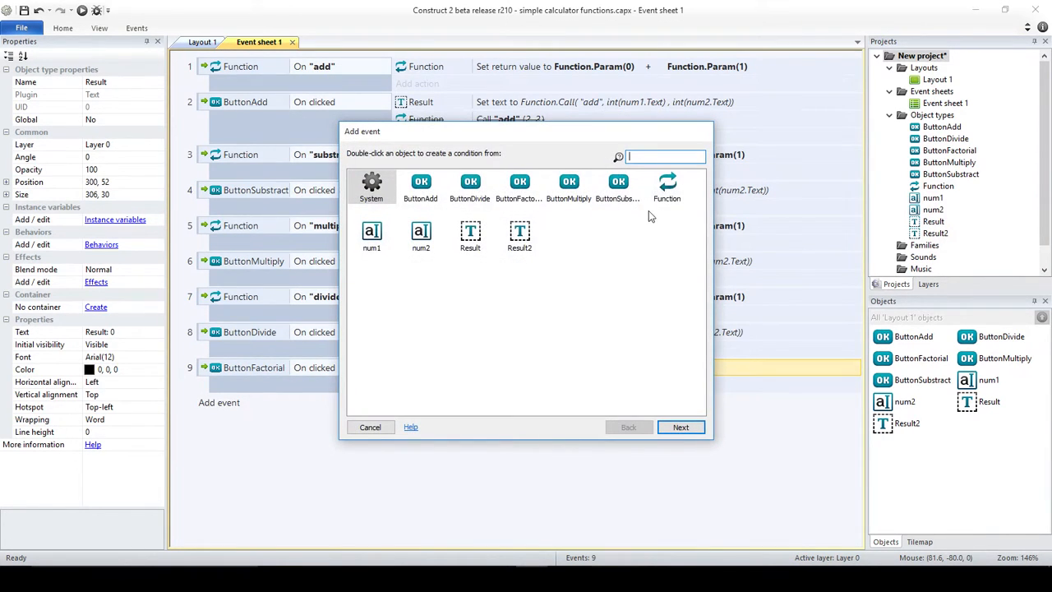
# Step: Add event 10 with the Function On function condition named "factorial"
pyautogui.doubleClick(666, 185)
pyautogui.write('"factorial"')
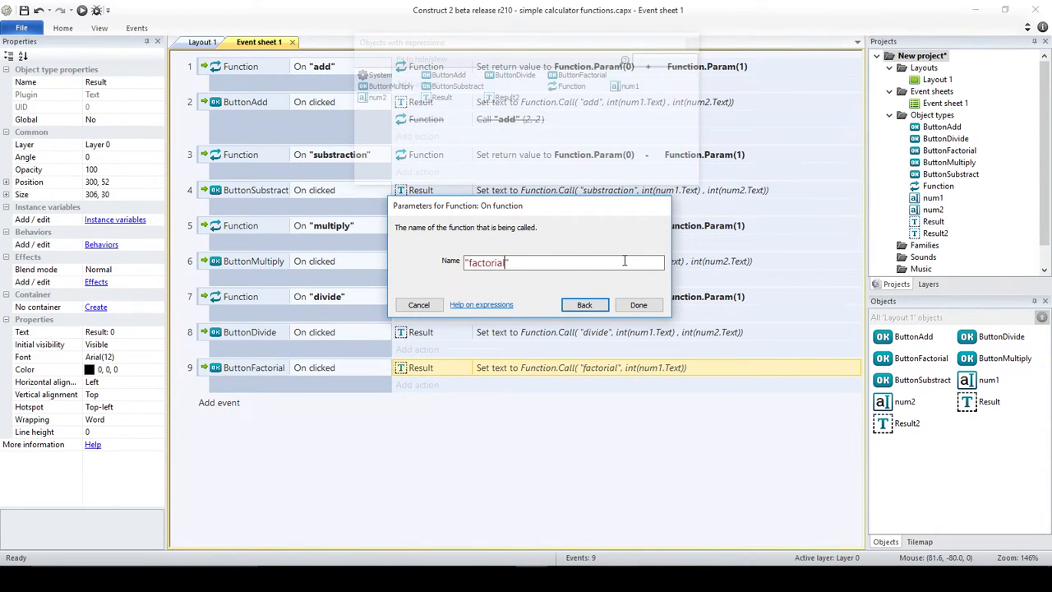
pyautogui.click(638, 304)
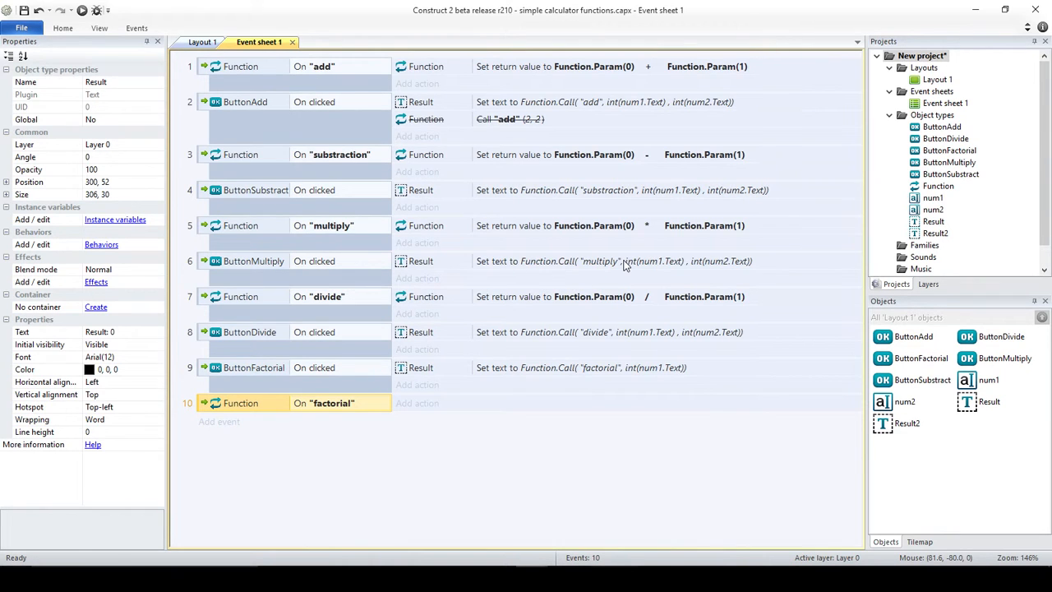
pyautogui.click(203, 42)
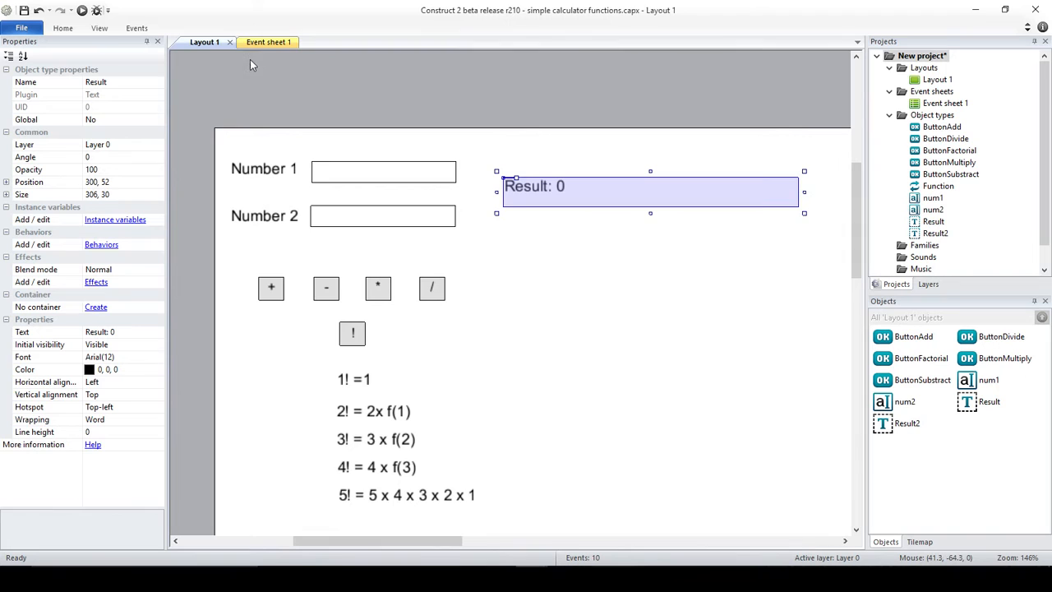
pyautogui.click(267, 42)
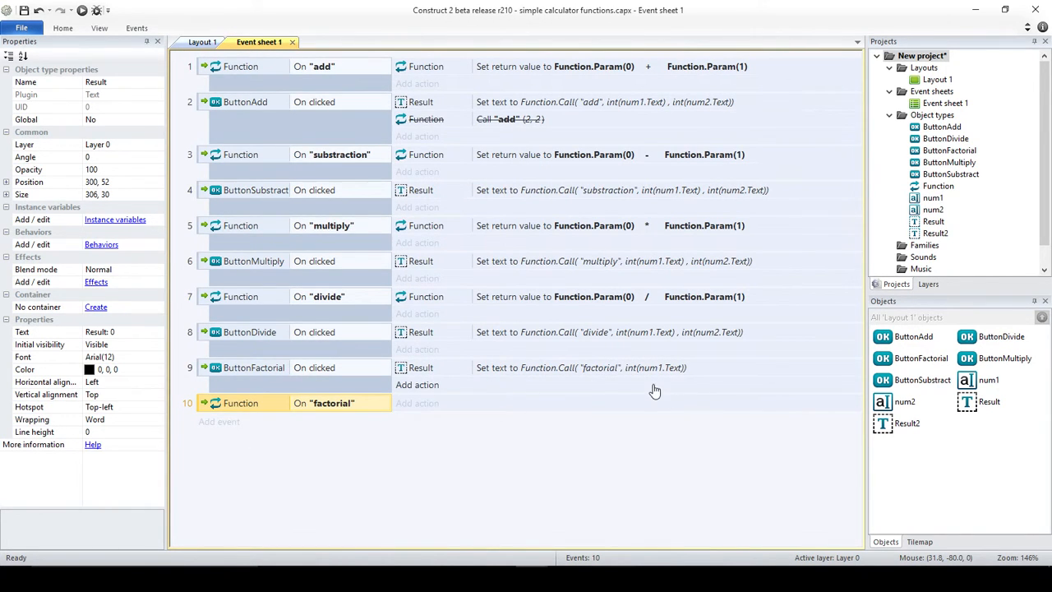
pyautogui.moveTo(653, 387)
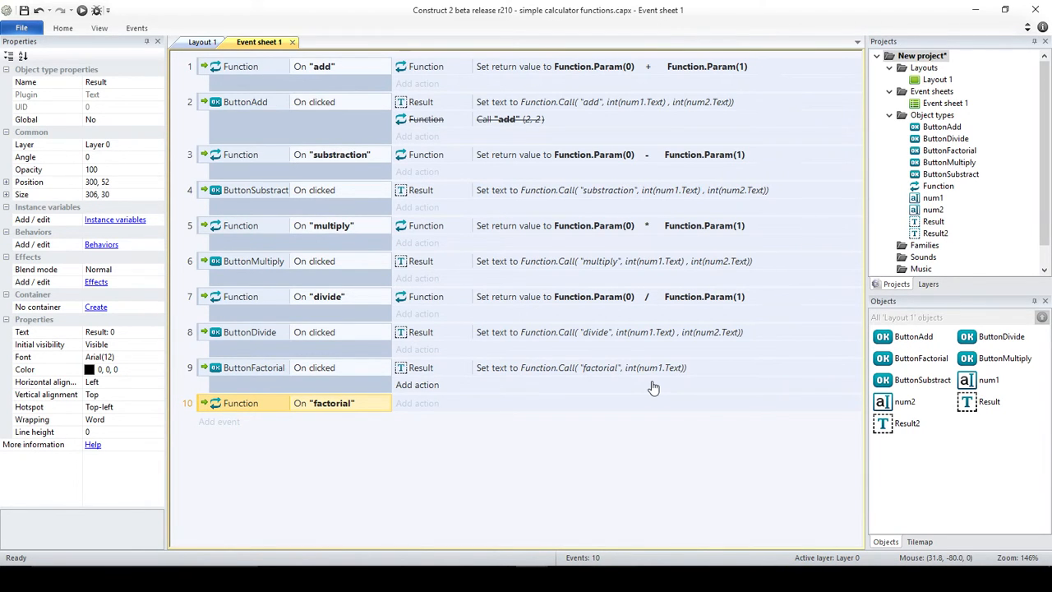
pyautogui.moveTo(620, 387)
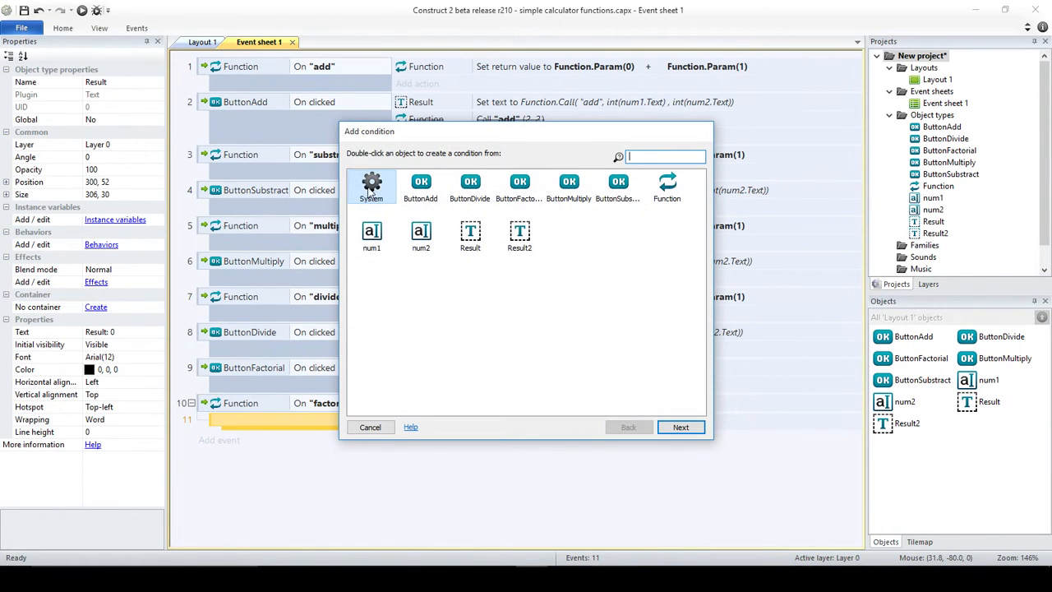
# Step: Add a sub-event with a Function Compare parameter condition: parameter 0 equals 1
pyautogui.doubleClick(667, 186)
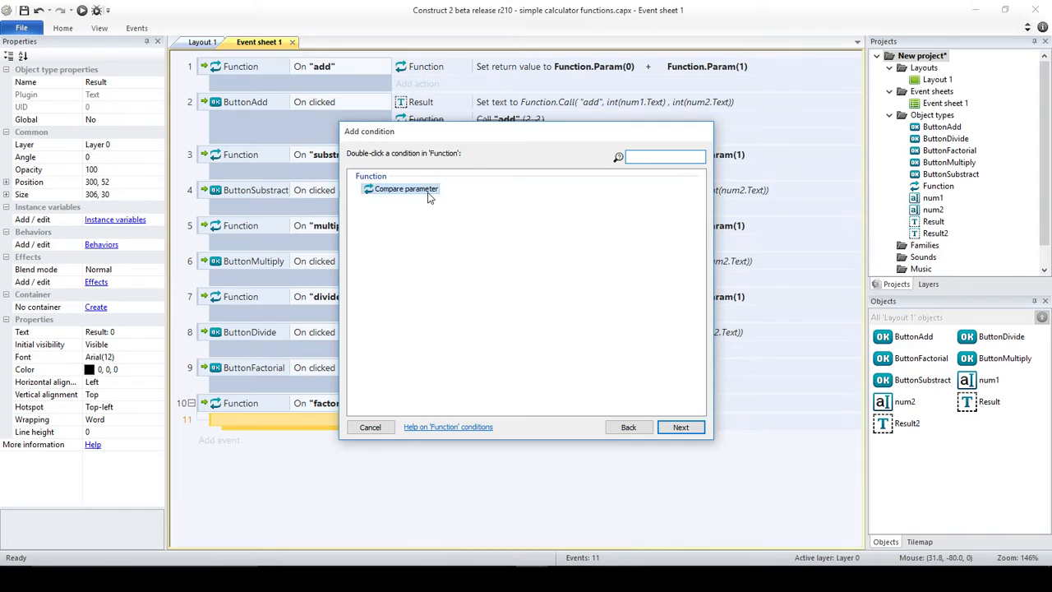
pyautogui.doubleClick(405, 188)
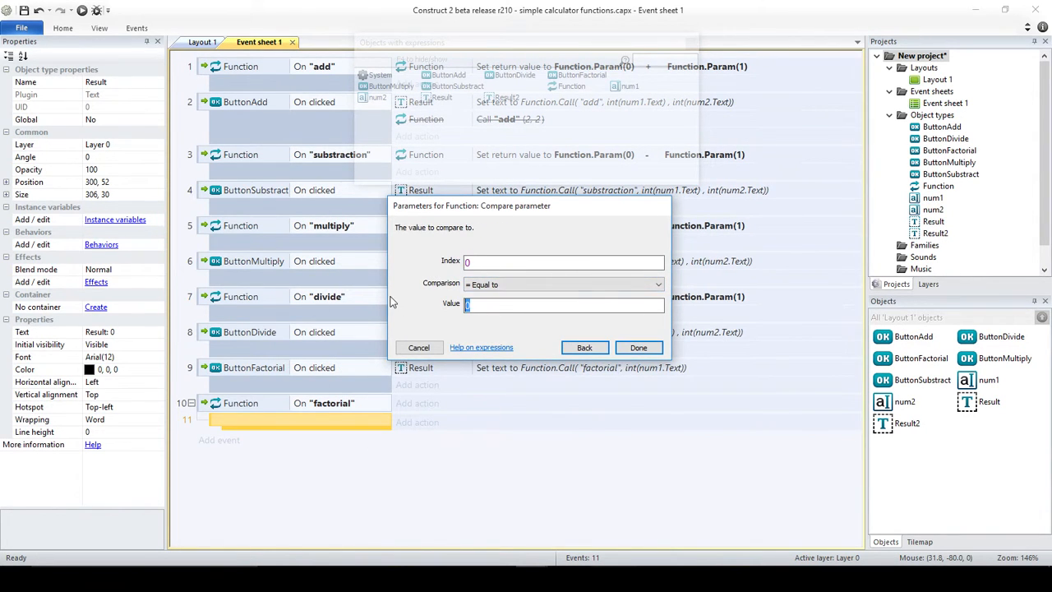
pyautogui.click(639, 347)
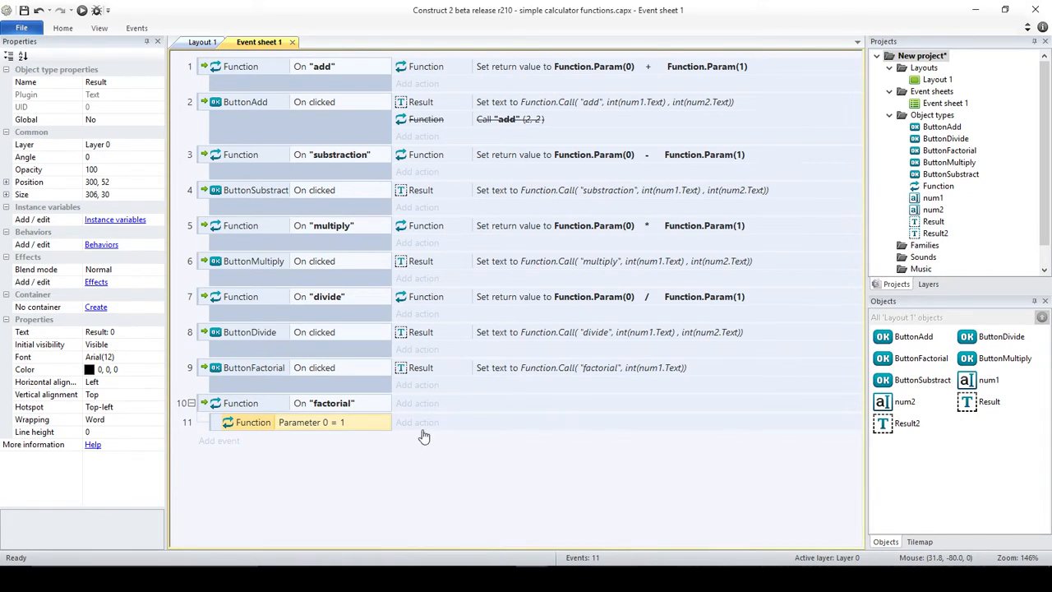
# Step: Give that sub-event a Function Set return value action returning 1
pyautogui.click(417, 422)
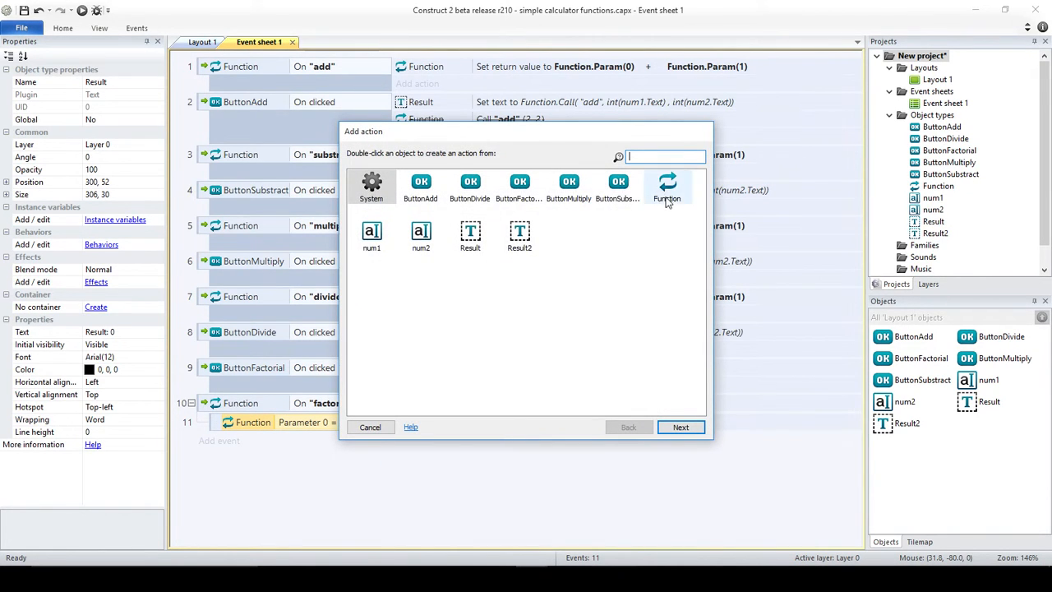
pyautogui.doubleClick(667, 186)
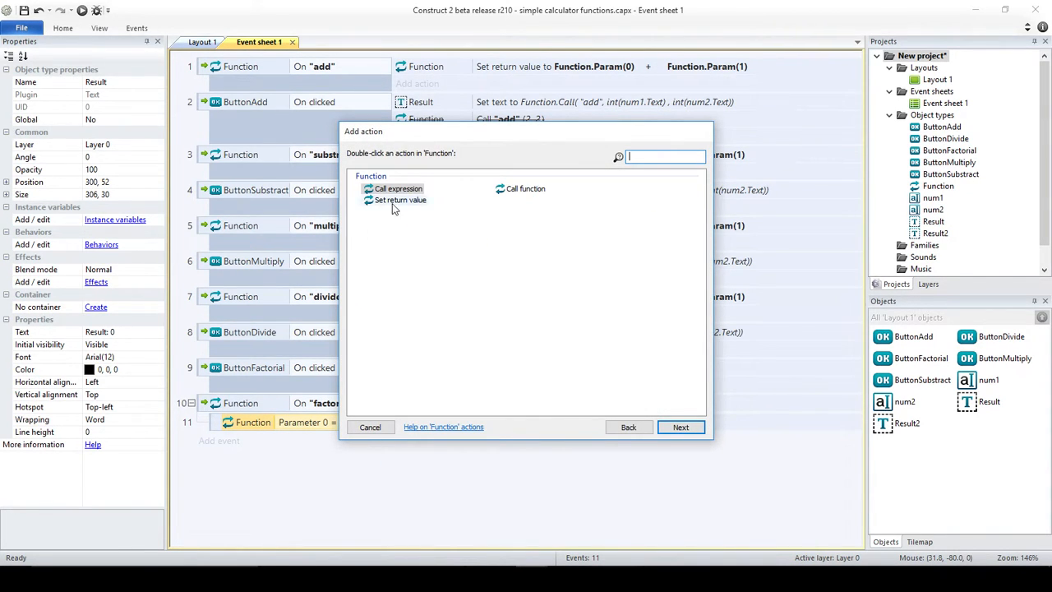
pyautogui.doubleClick(400, 199)
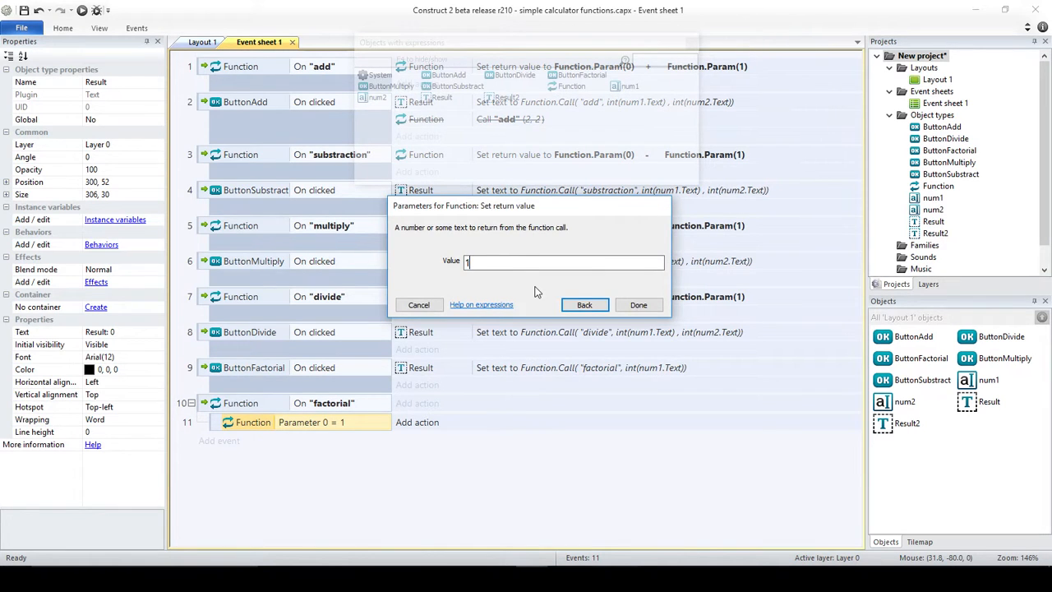
pyautogui.click(637, 305)
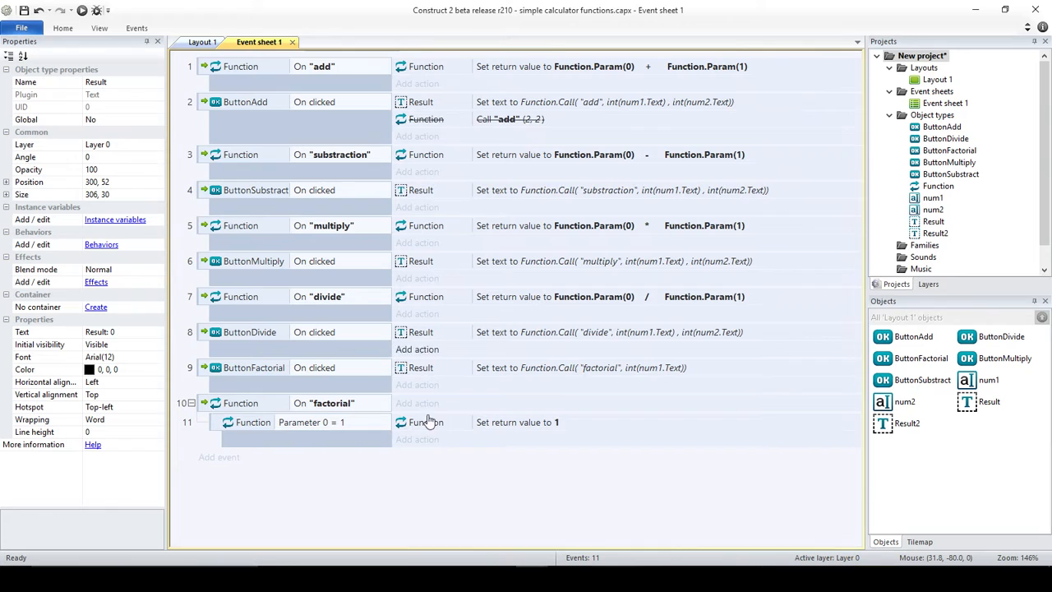
pyautogui.click(311, 422)
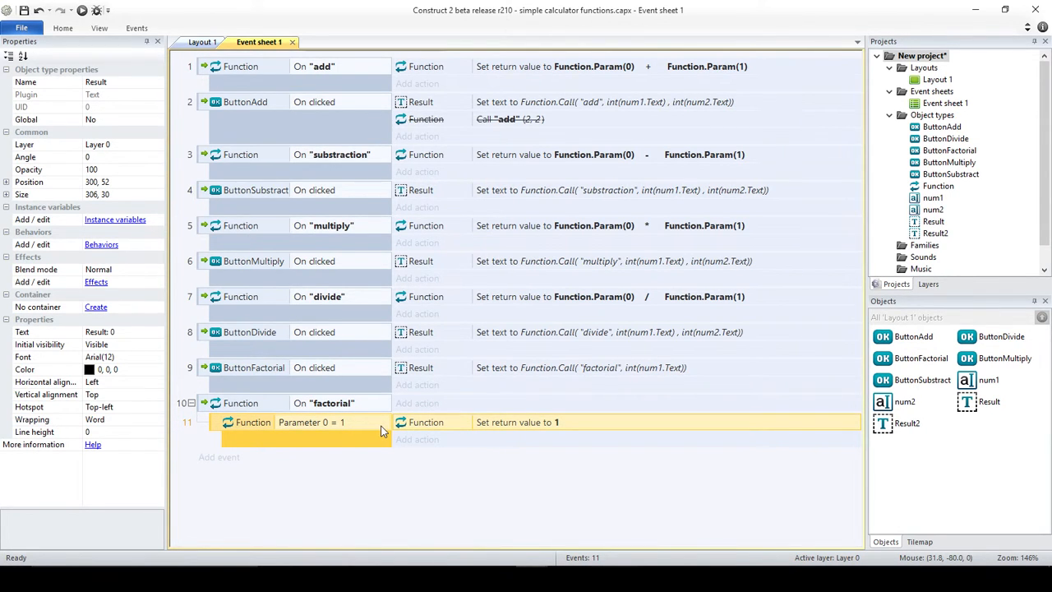
pyautogui.moveTo(219, 426)
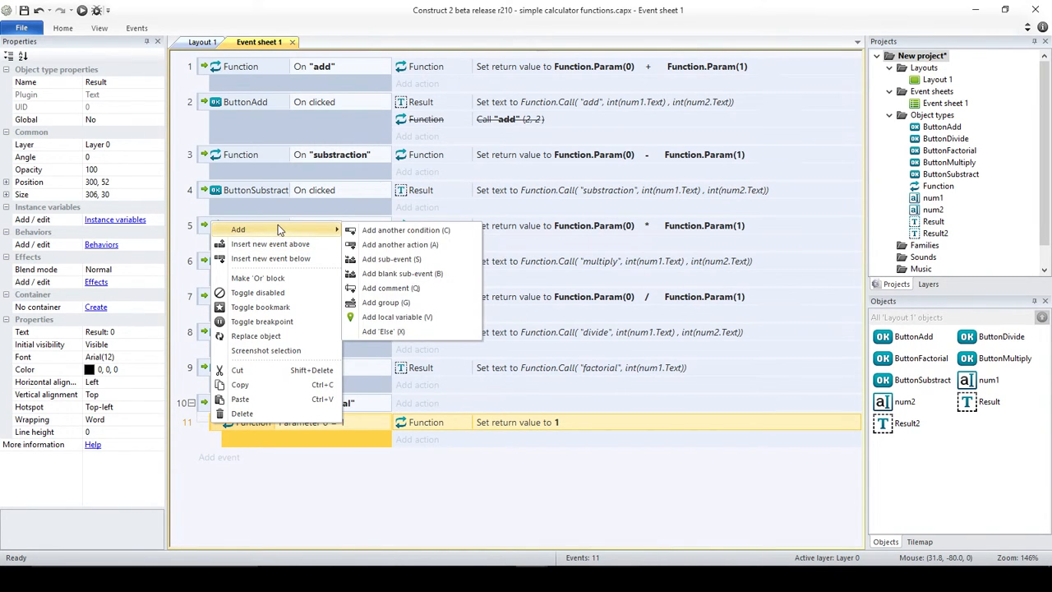
# Step: Add an Else event below the Parameter 0 = 1 sub-event in the factorial function
pyautogui.click(382, 332)
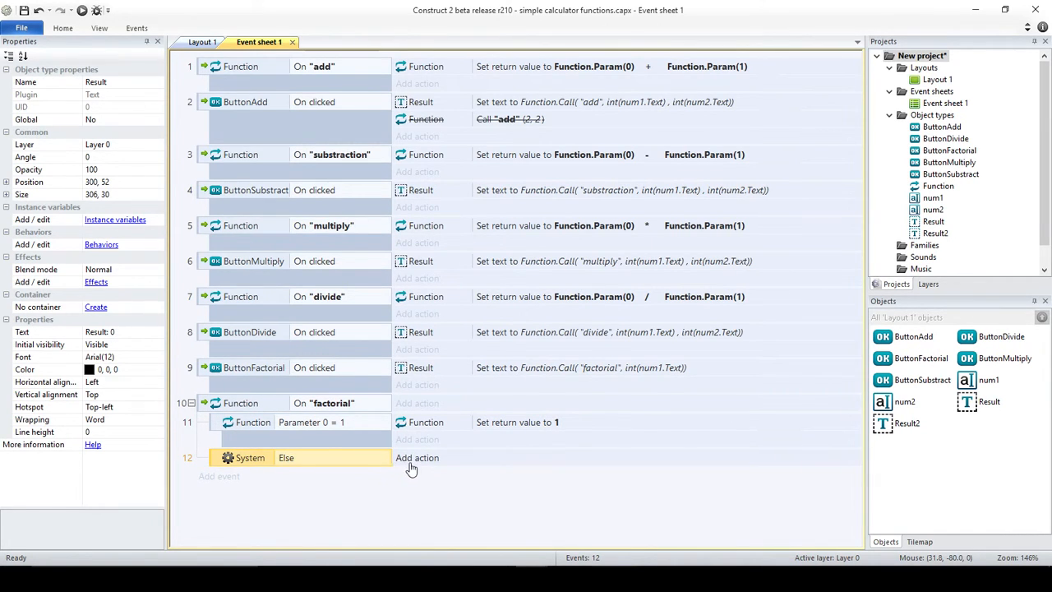
pyautogui.moveTo(415, 468)
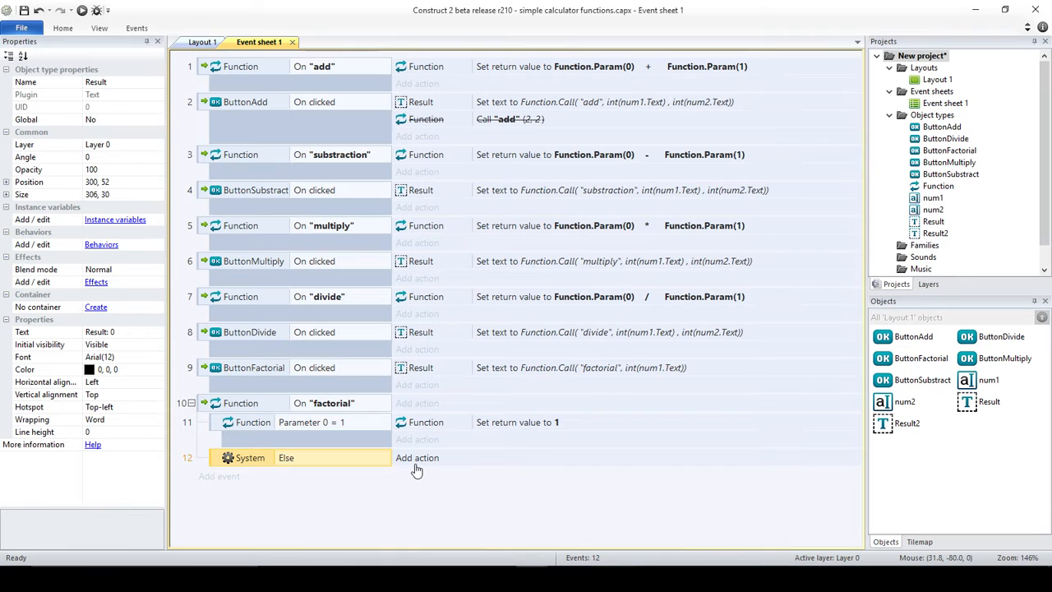
pyautogui.moveTo(426, 462)
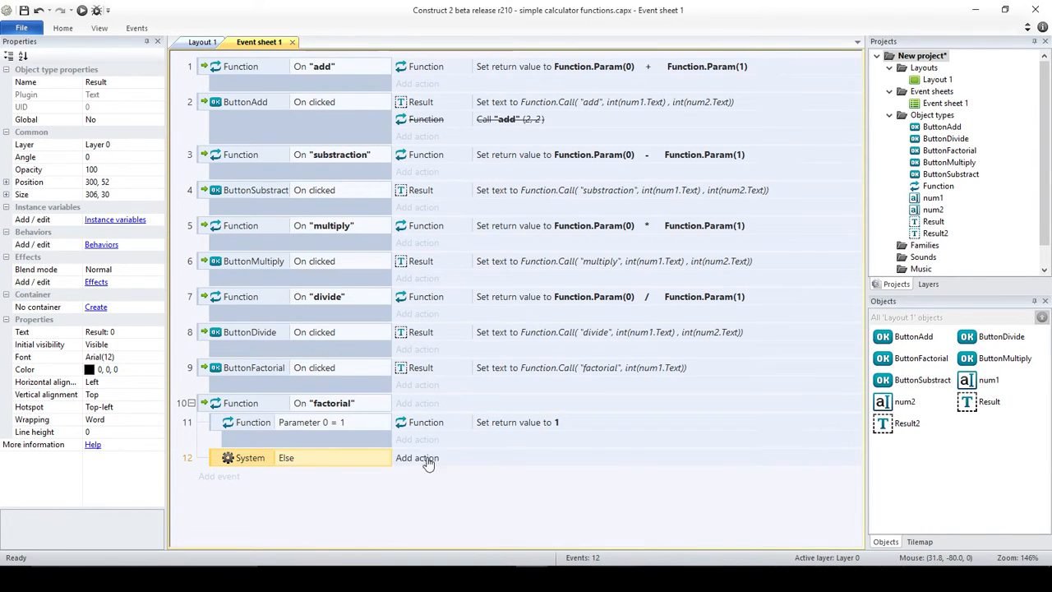
pyautogui.moveTo(441, 482)
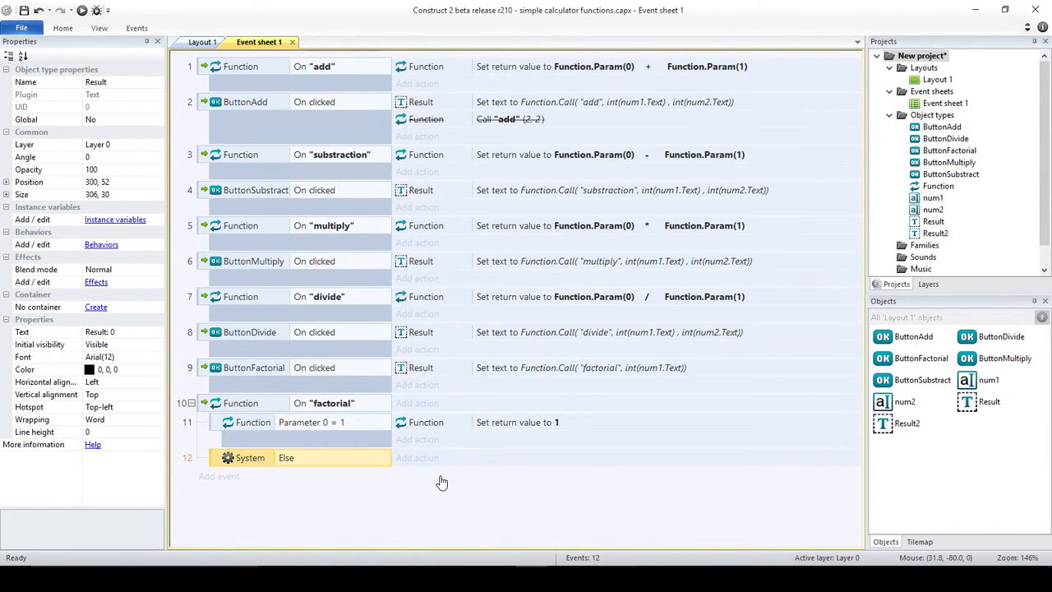
pyautogui.moveTo(286, 461)
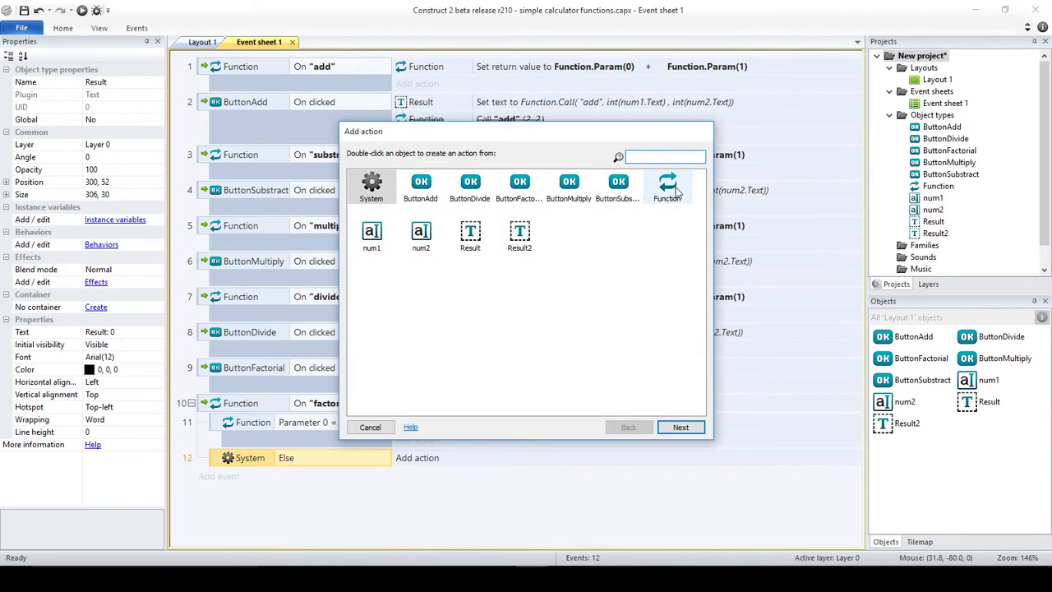
# Step: Give the Else event a Function 'Set return value' action and start its expression
pyautogui.doubleClick(666, 185)
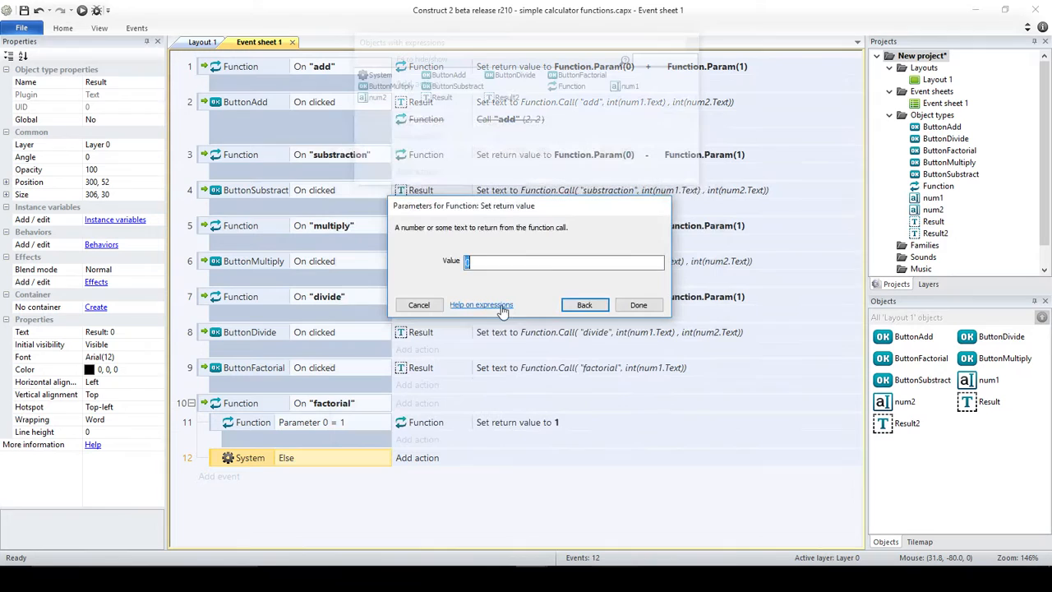
pyautogui.moveTo(467, 340)
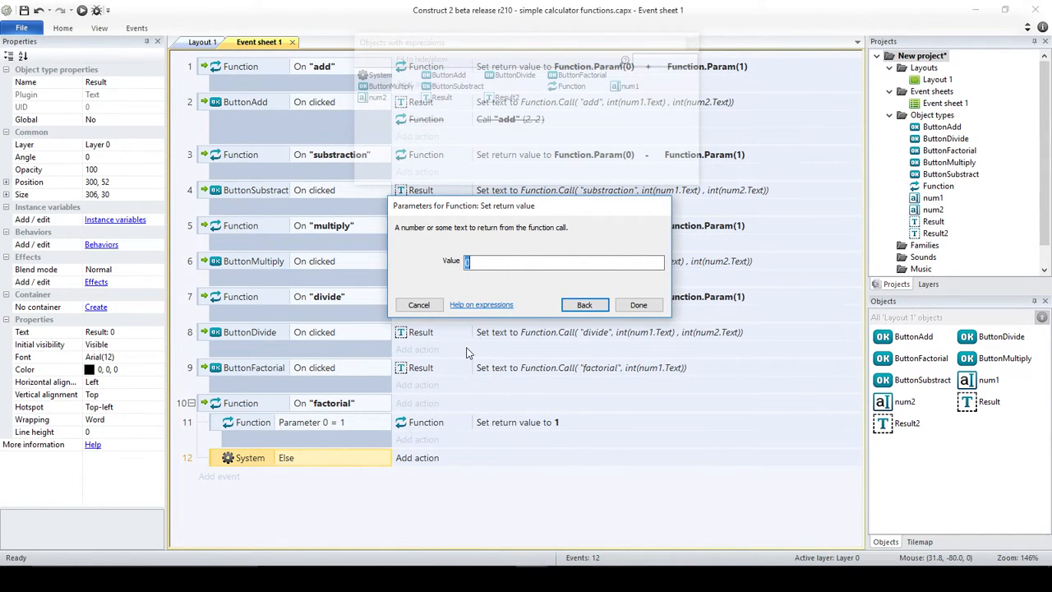
pyautogui.write('fu')
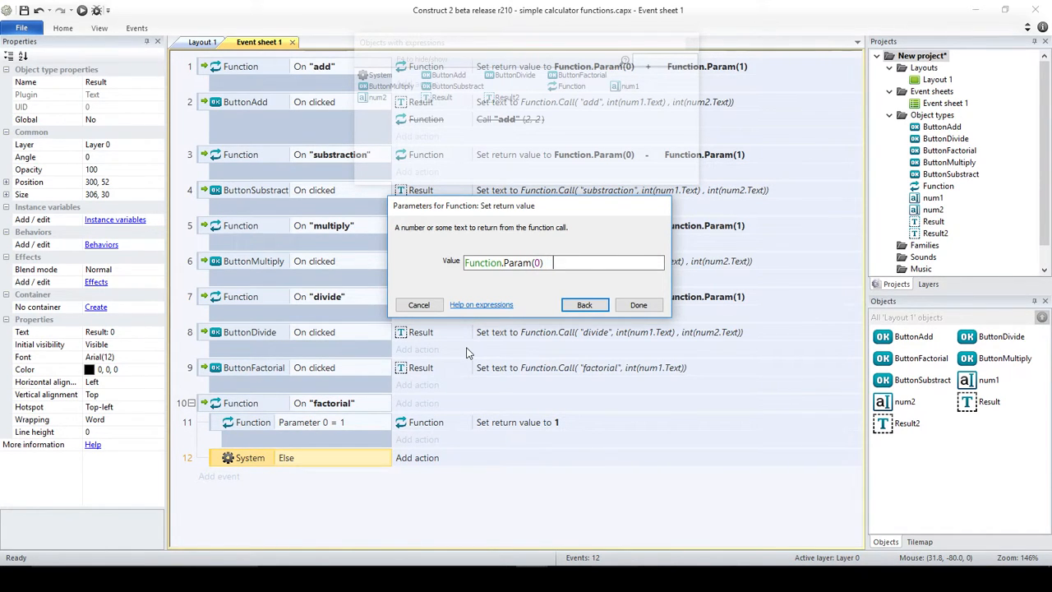
pyautogui.write('8')
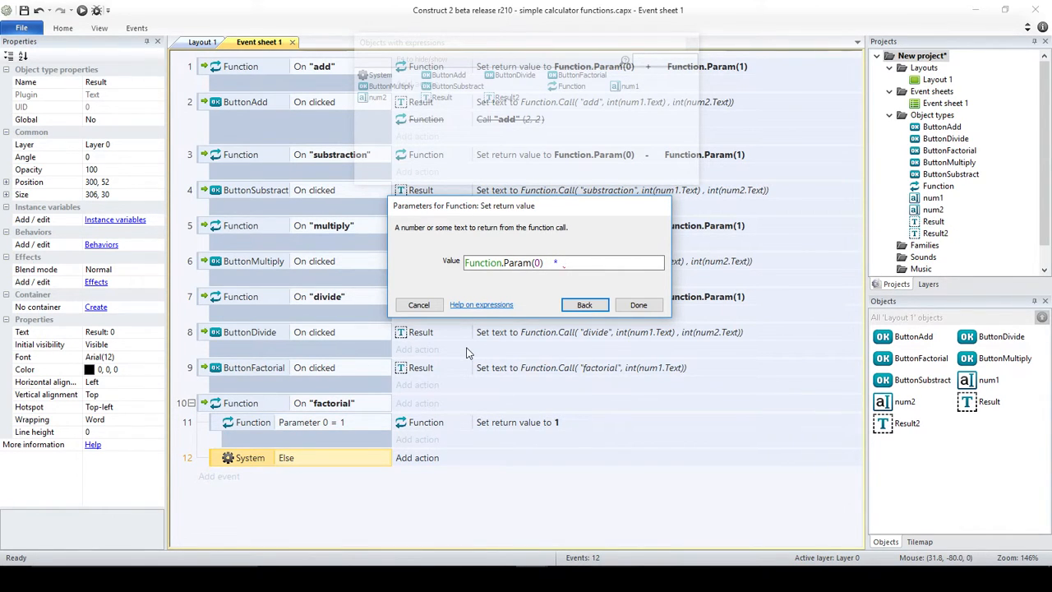
pyautogui.click(575, 262)
pyautogui.write(' Function')
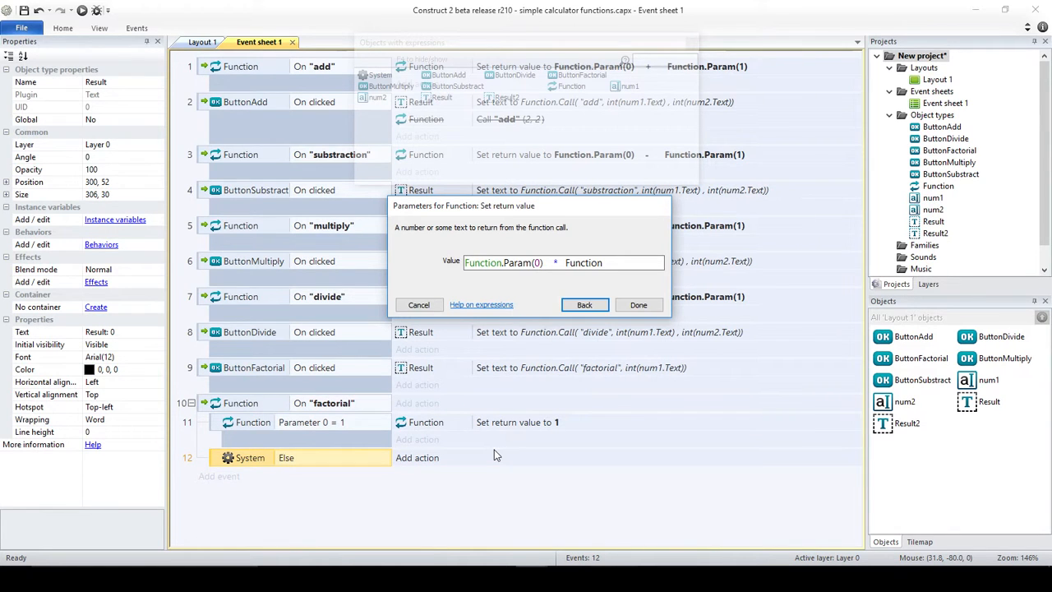
# Step: Finish the return value as Function.Param(0) * Function.Call("factorial", Function.Param(0)-1) and confirm
pyautogui.write('.Call')
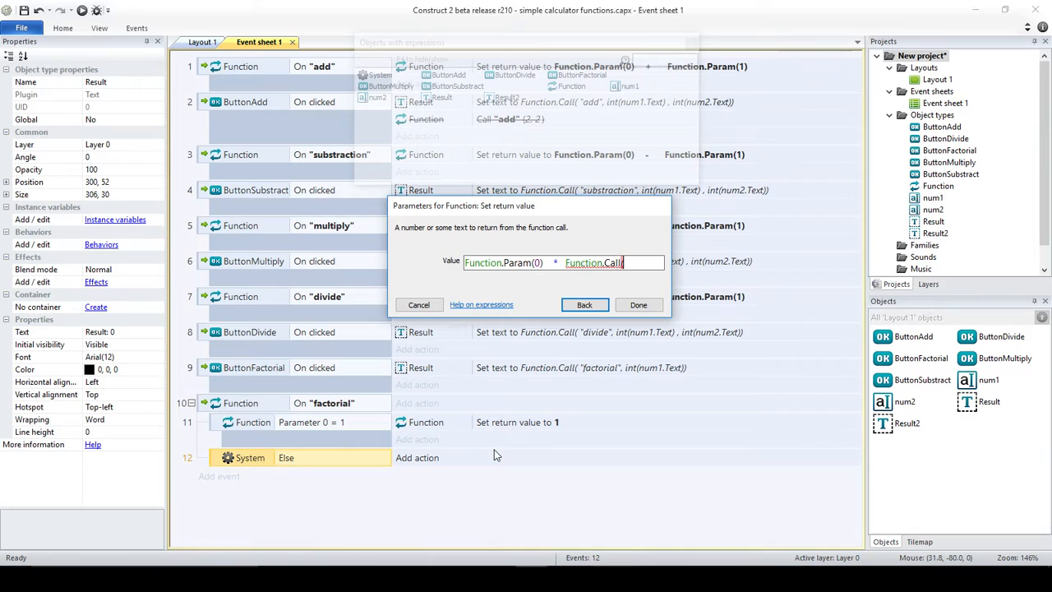
pyautogui.write('("')
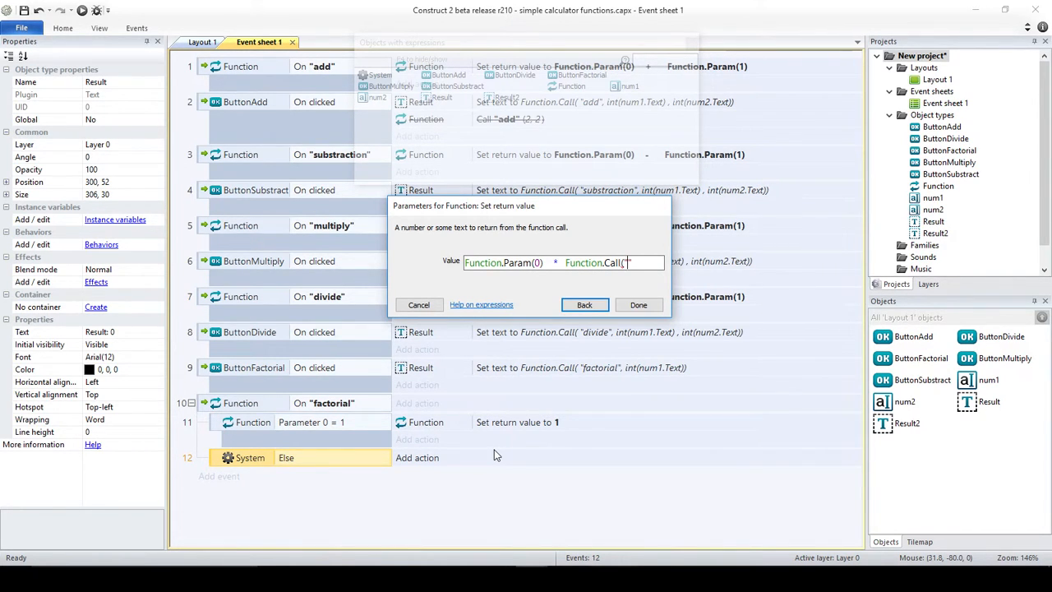
pyautogui.write('factorial"')
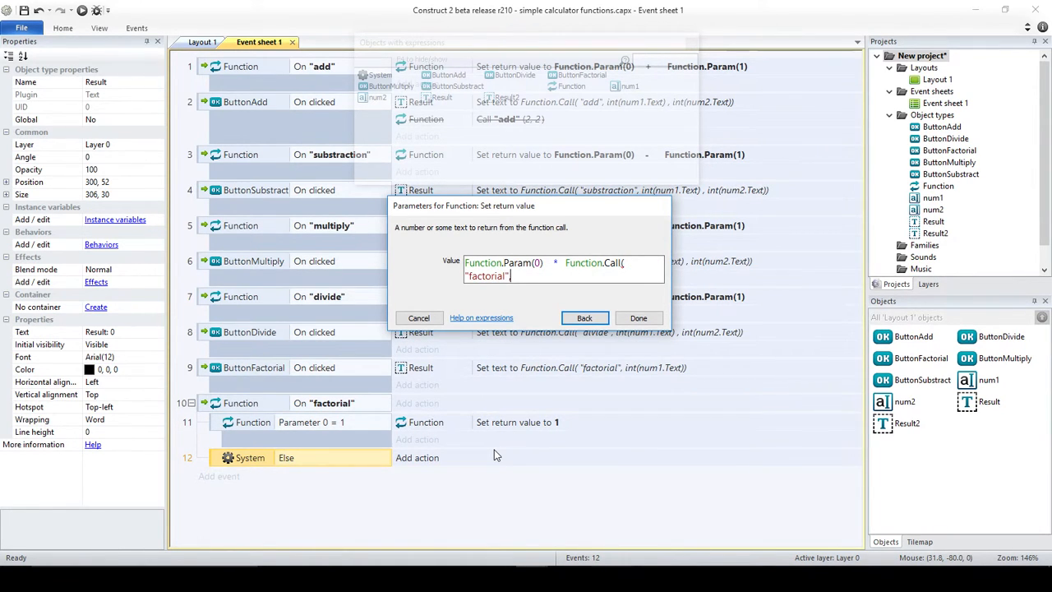
pyautogui.write(',')
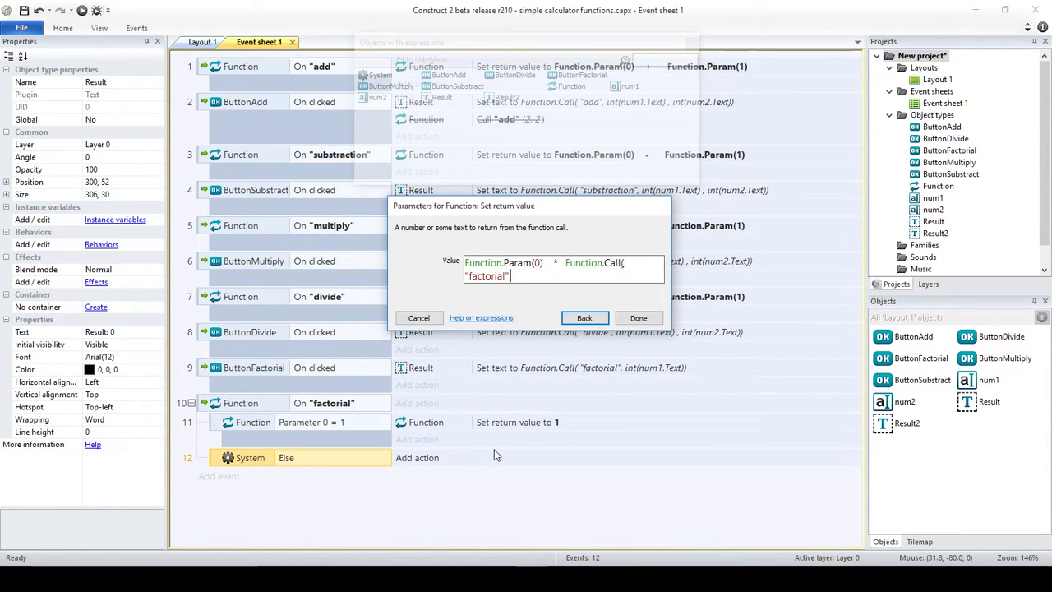
pyautogui.write(',')
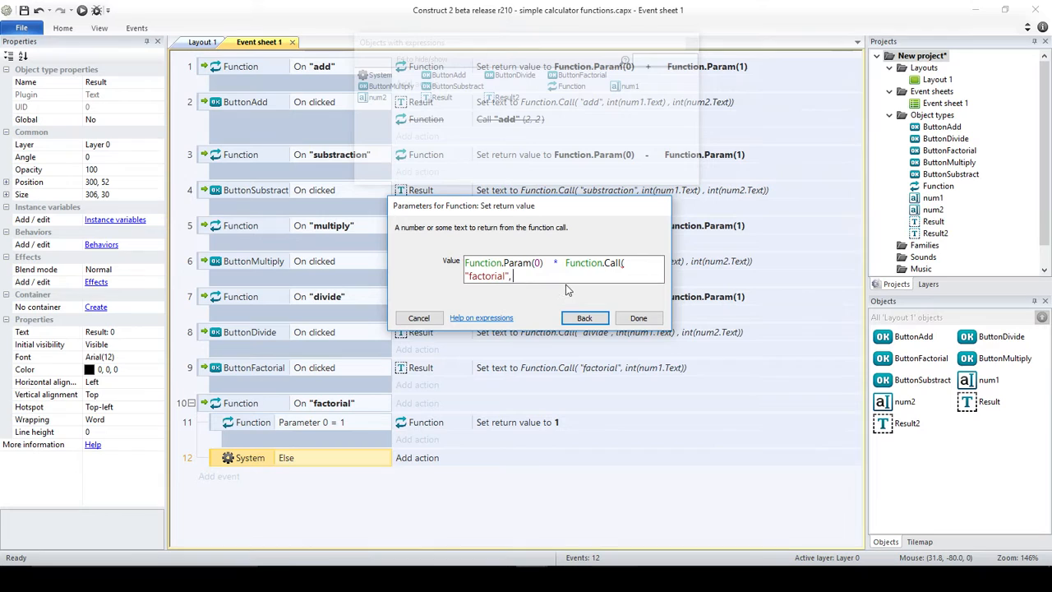
pyautogui.write('Function.Param(0)-')
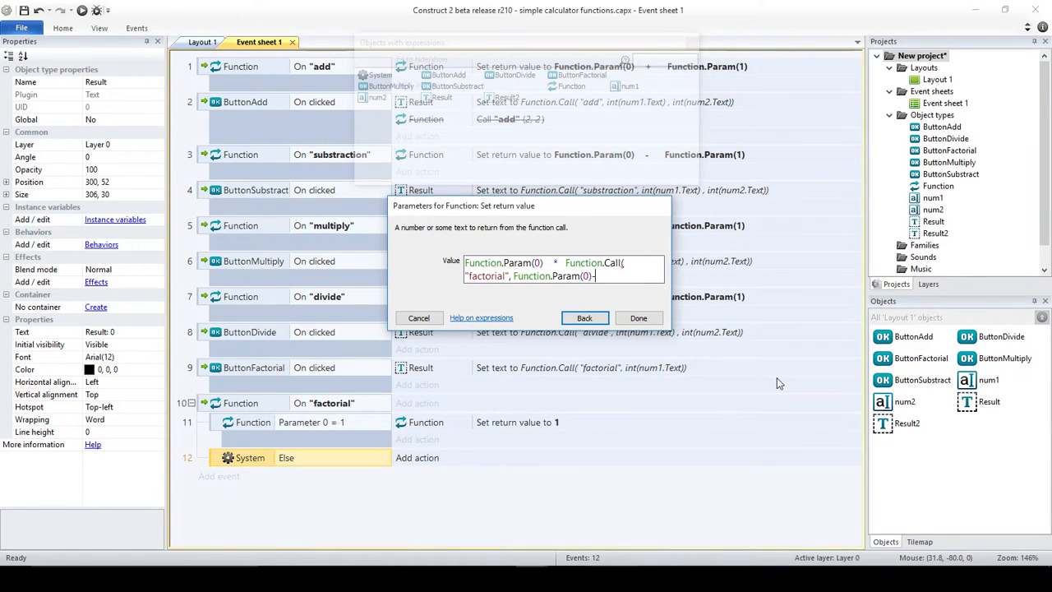
pyautogui.write('1')
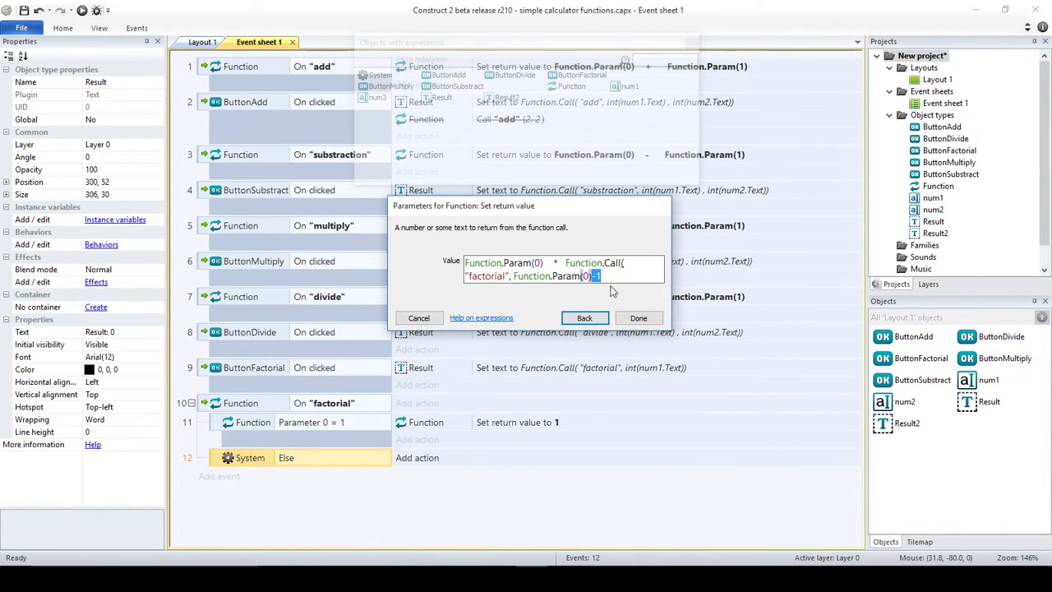
pyautogui.write('1')
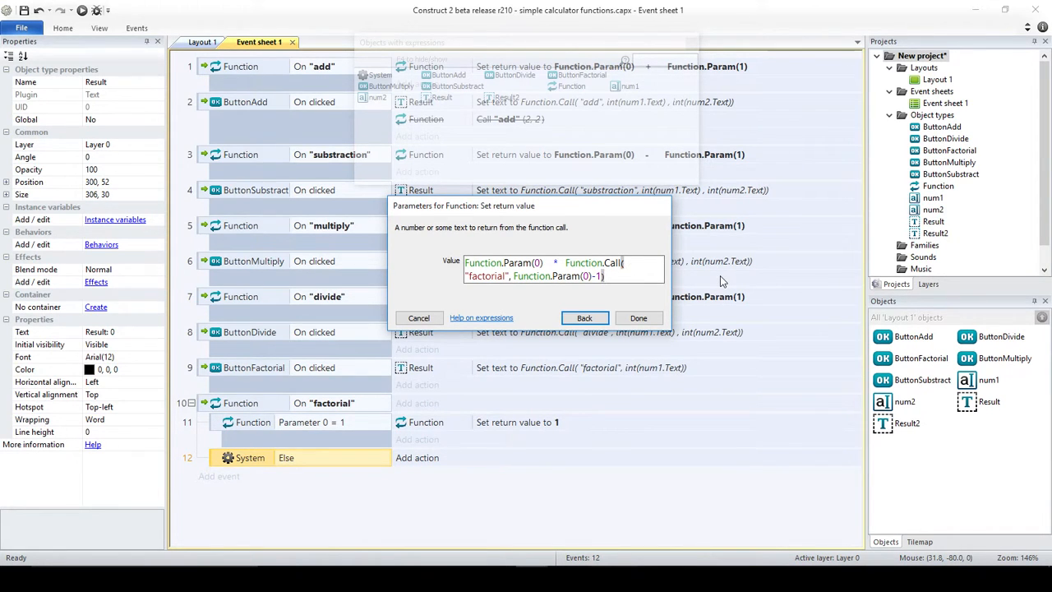
pyautogui.click(638, 318)
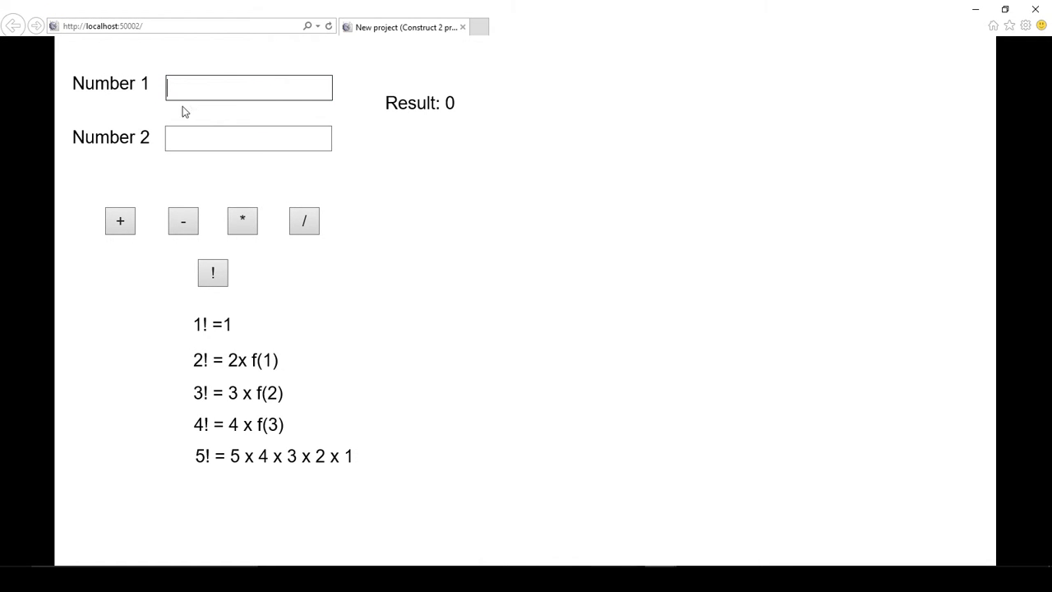
# Step: Test the factorial button with inputs 1, 2 and 3 in Number 1
pyautogui.click(212, 272)
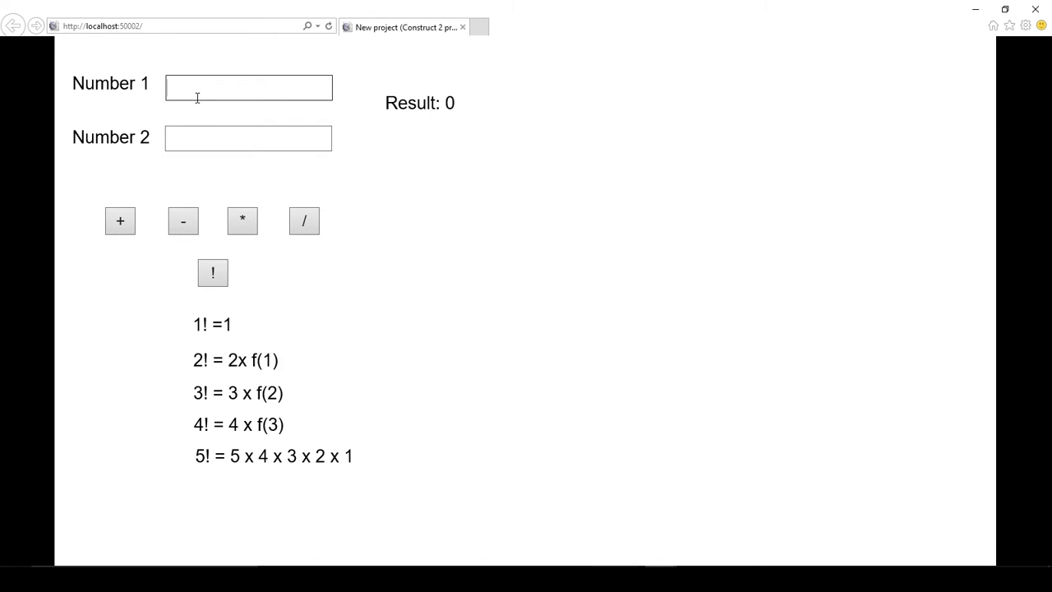
pyautogui.write('1')
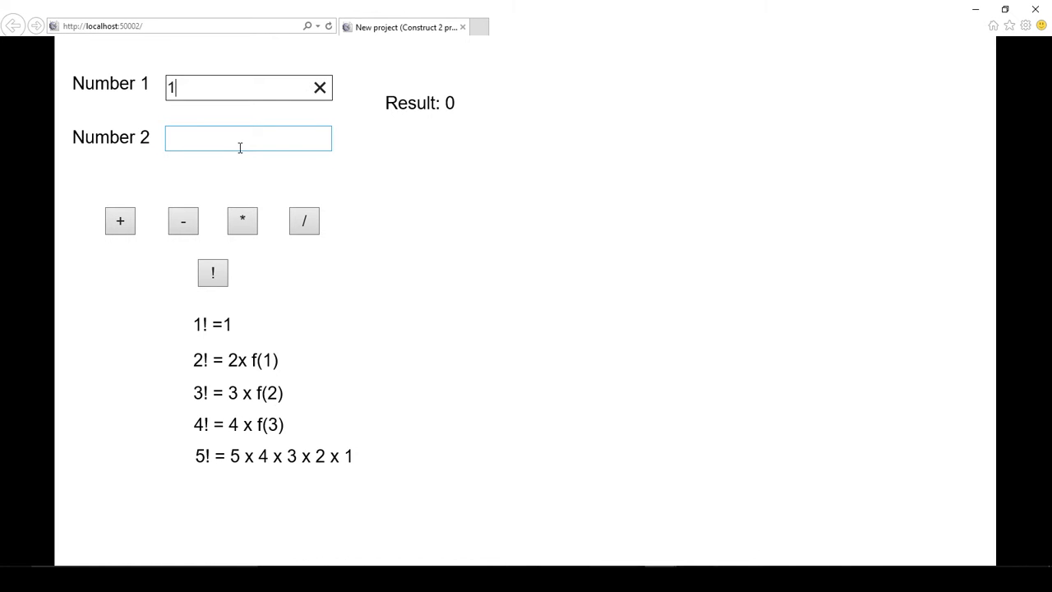
pyautogui.moveTo(410, 272)
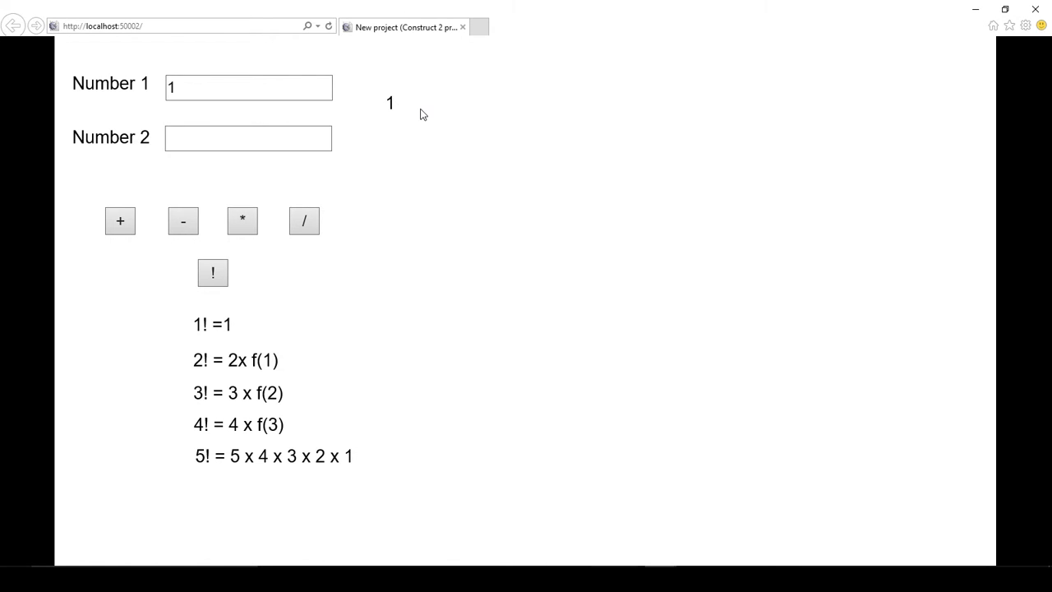
pyautogui.click(248, 87)
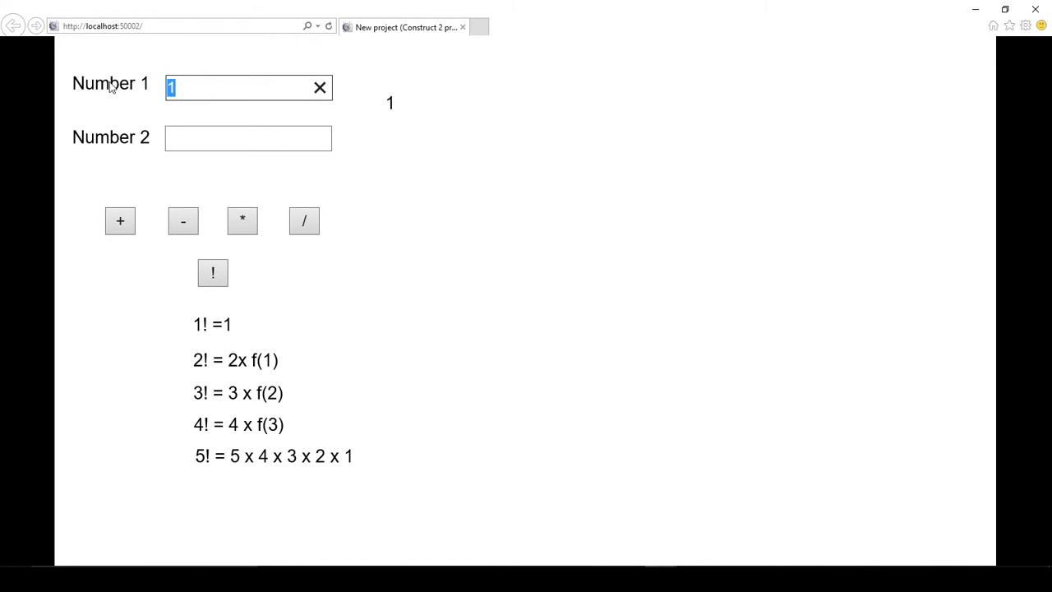
pyautogui.write('2')
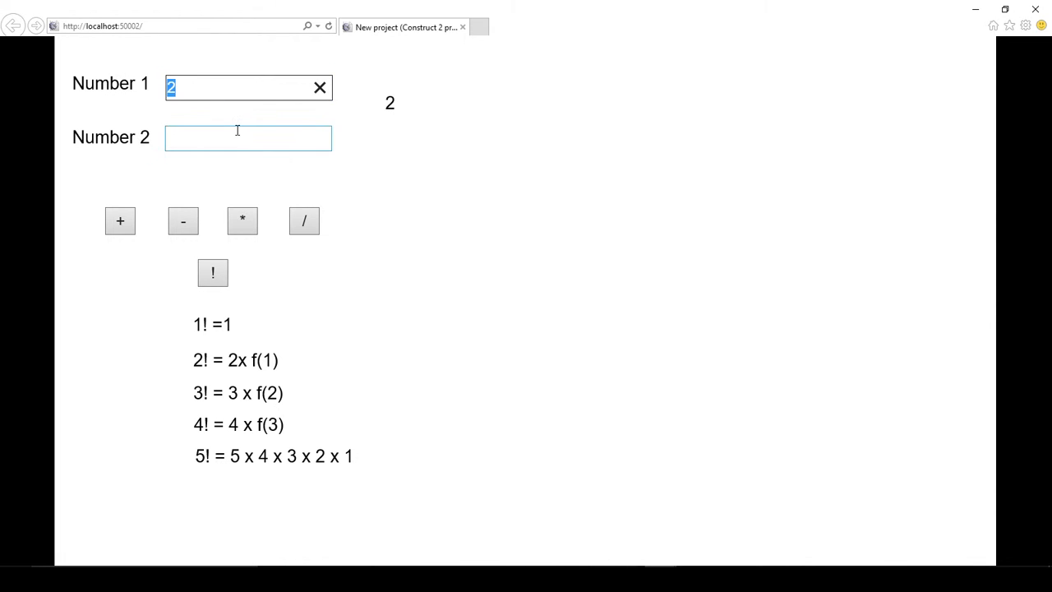
pyautogui.write('3')
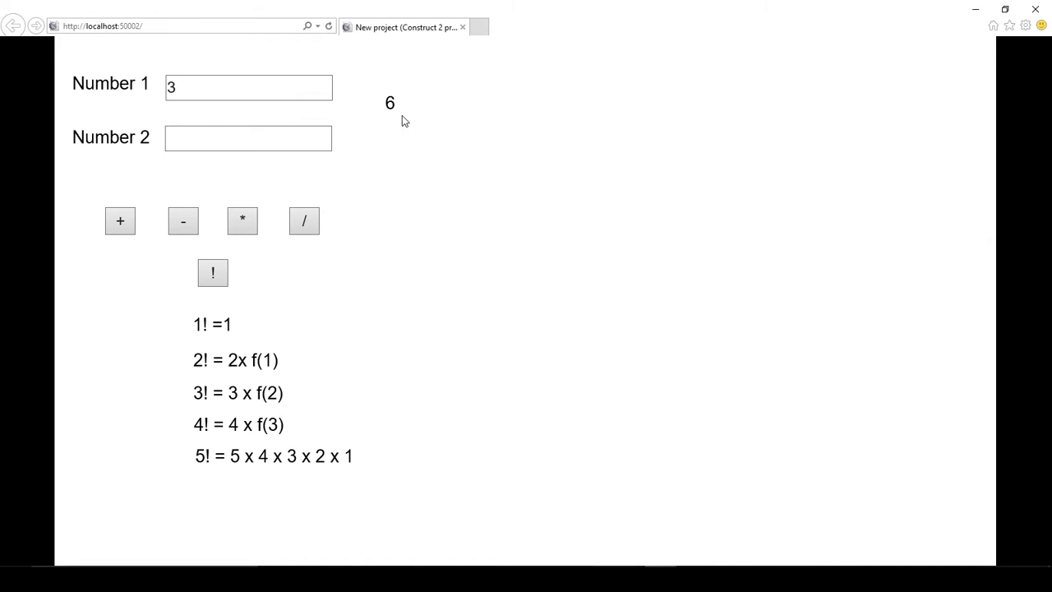
# Step: Test inputs 4, 5 and 6, getting 24, 120 and 720
pyautogui.click(247, 87)
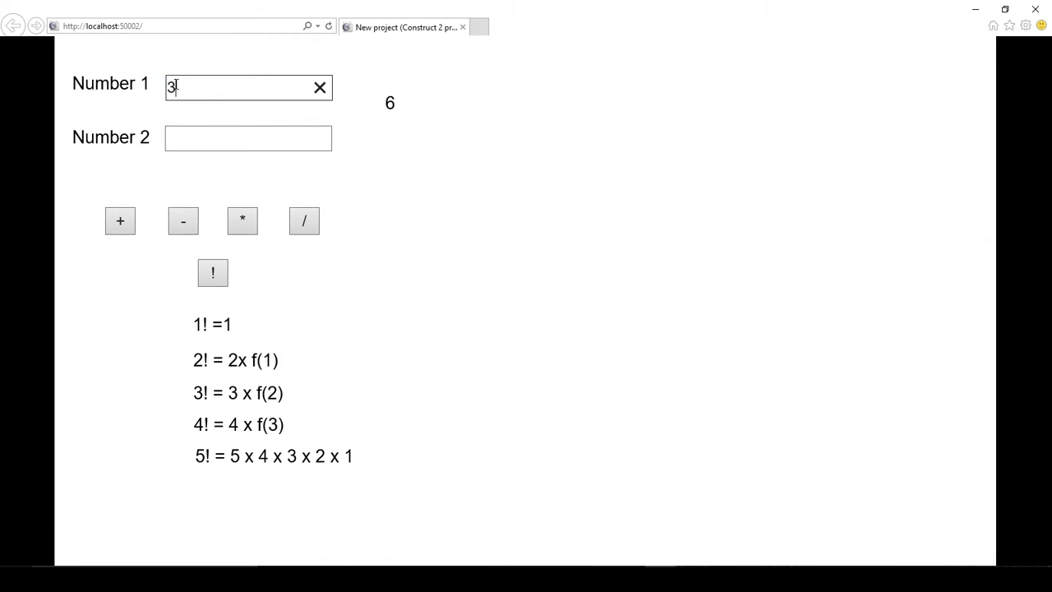
pyautogui.write('4')
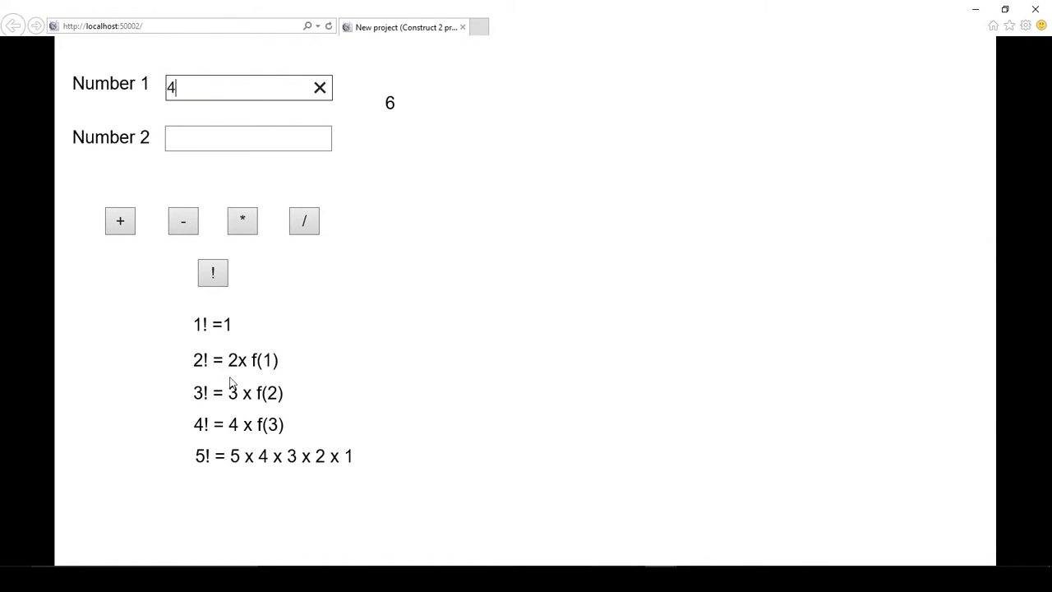
pyautogui.moveTo(320, 198)
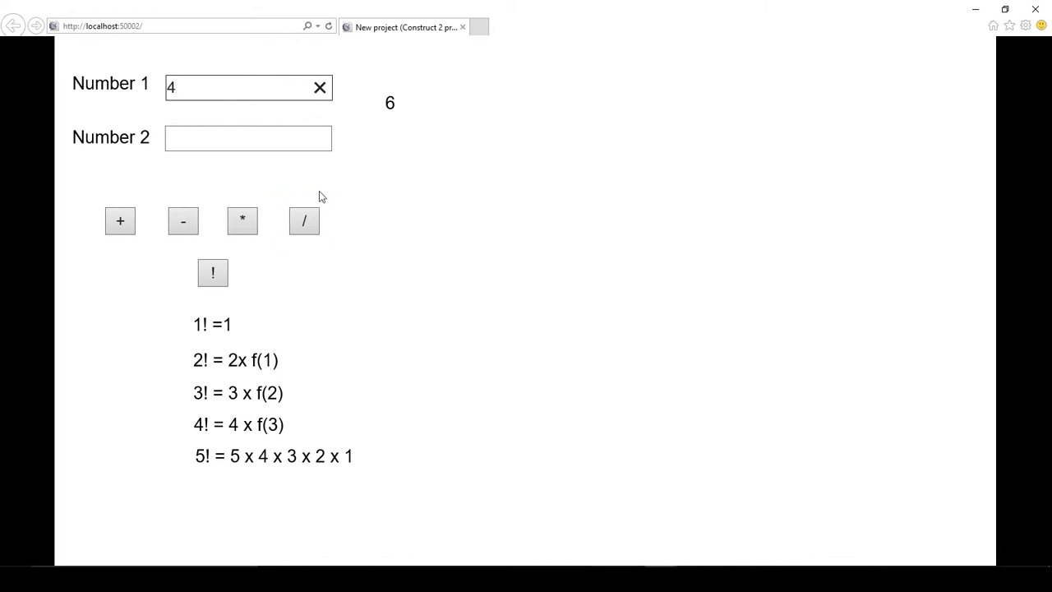
pyautogui.moveTo(190, 307)
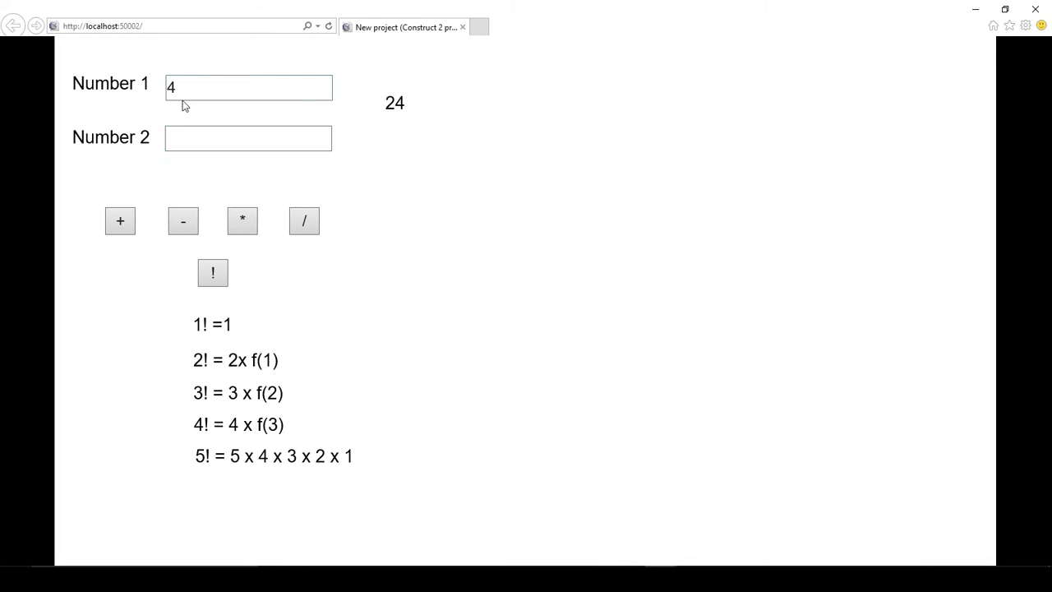
pyautogui.write('5')
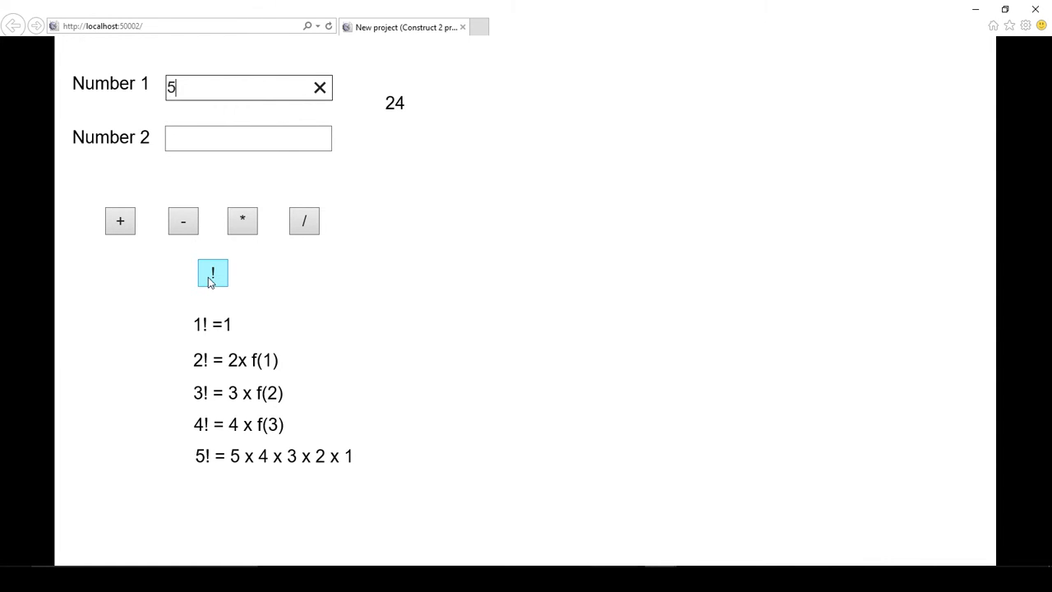
pyautogui.click(212, 272)
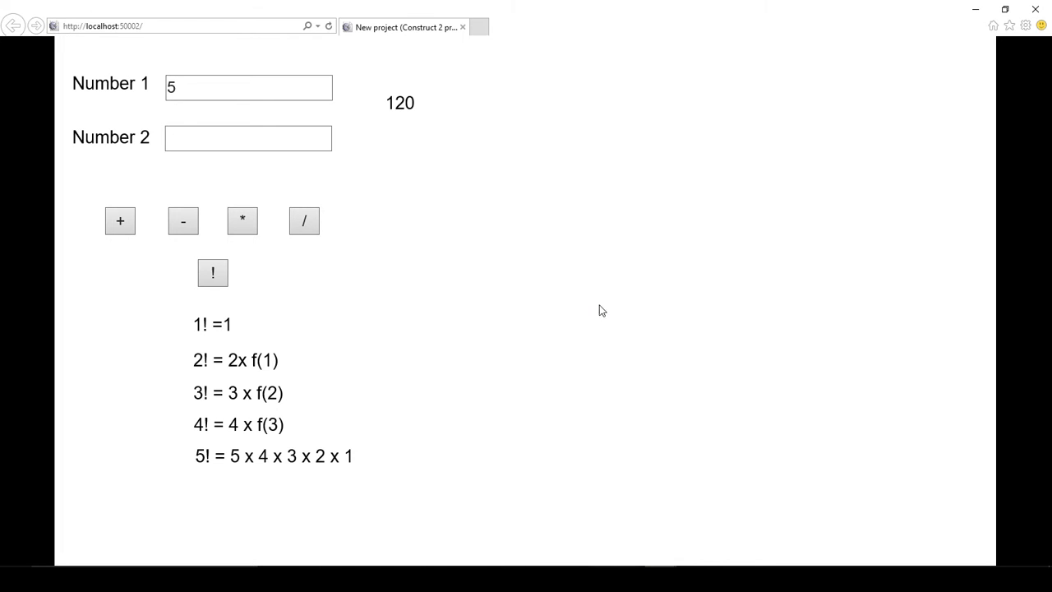
pyautogui.click(248, 87)
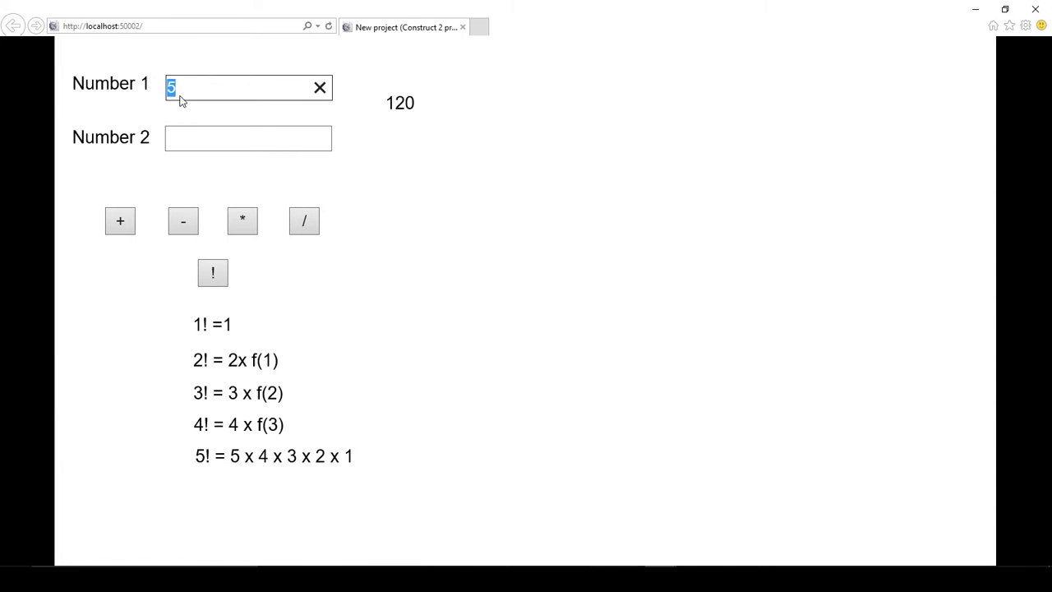
pyautogui.write('6')
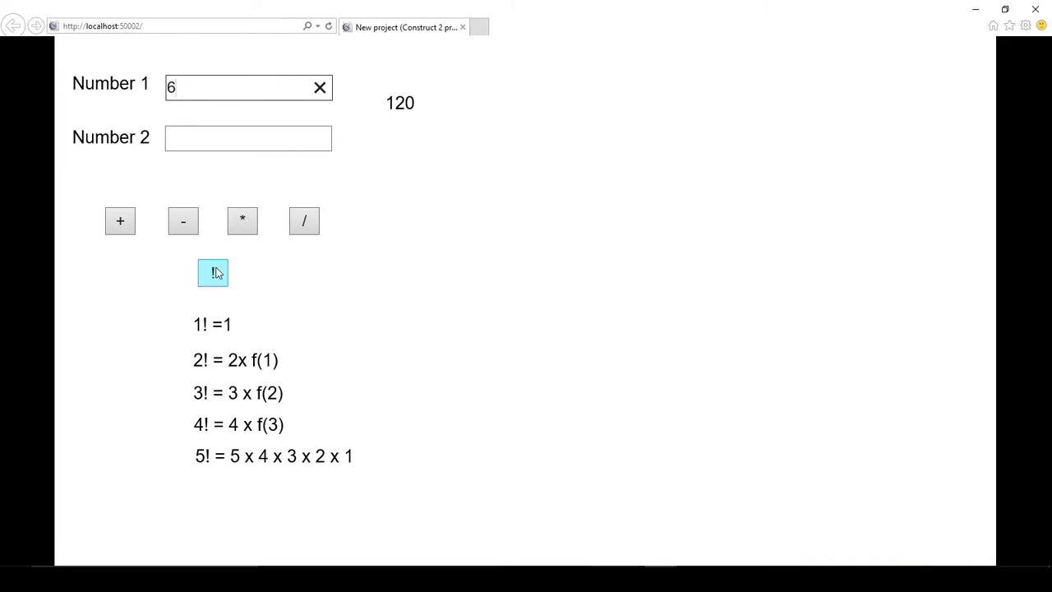
pyautogui.click(212, 272)
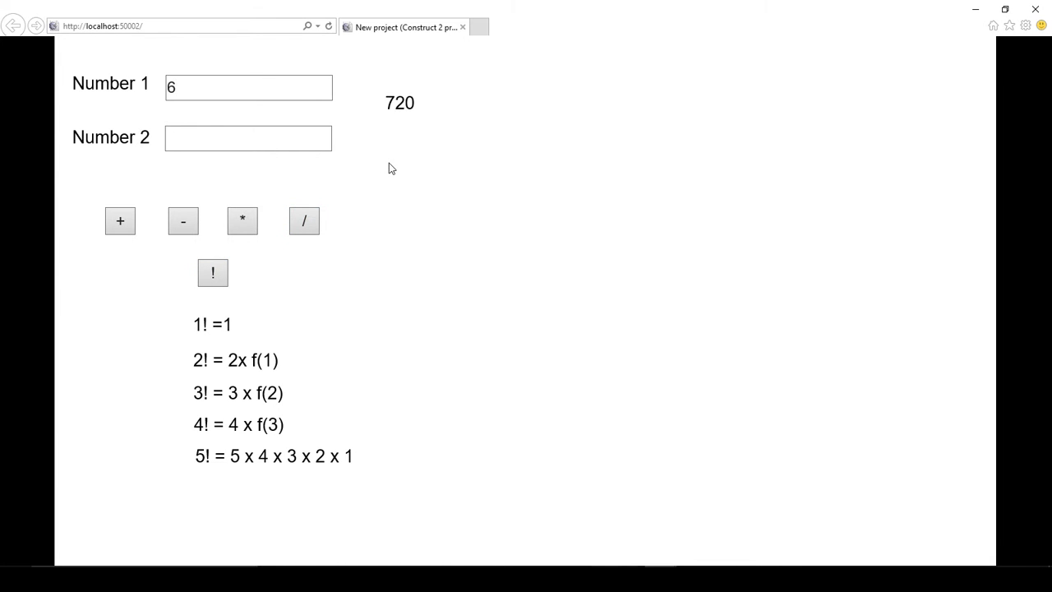
pyautogui.moveTo(433, 91)
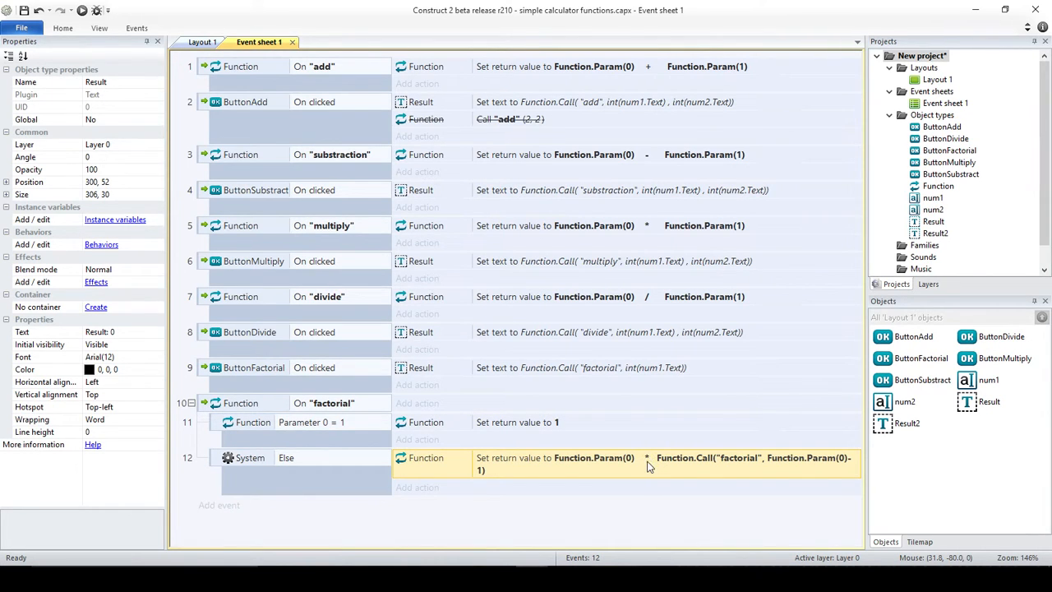
pyautogui.moveTo(670, 460)
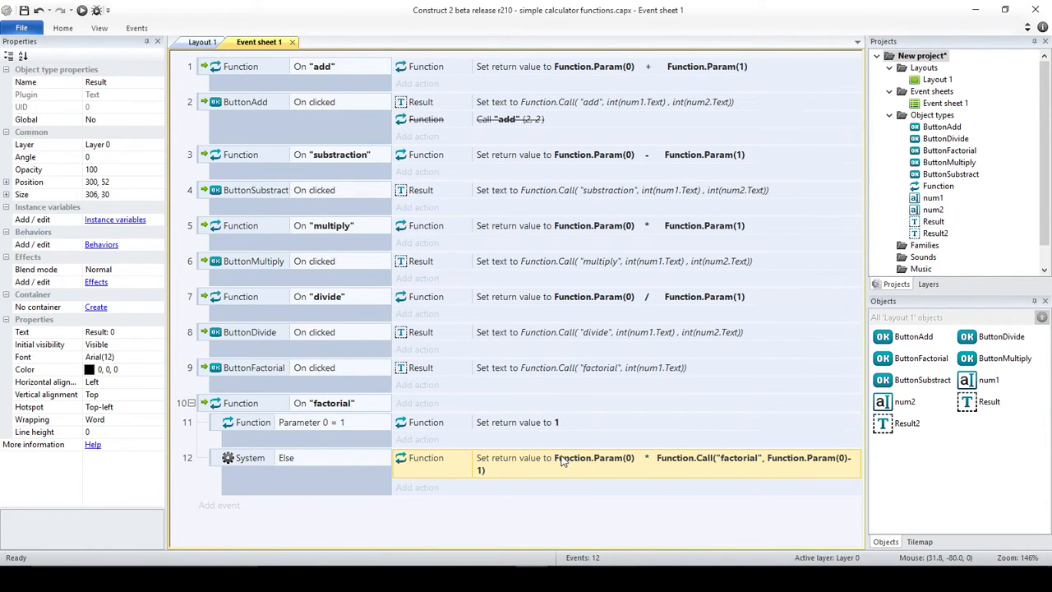
pyautogui.moveTo(793, 469)
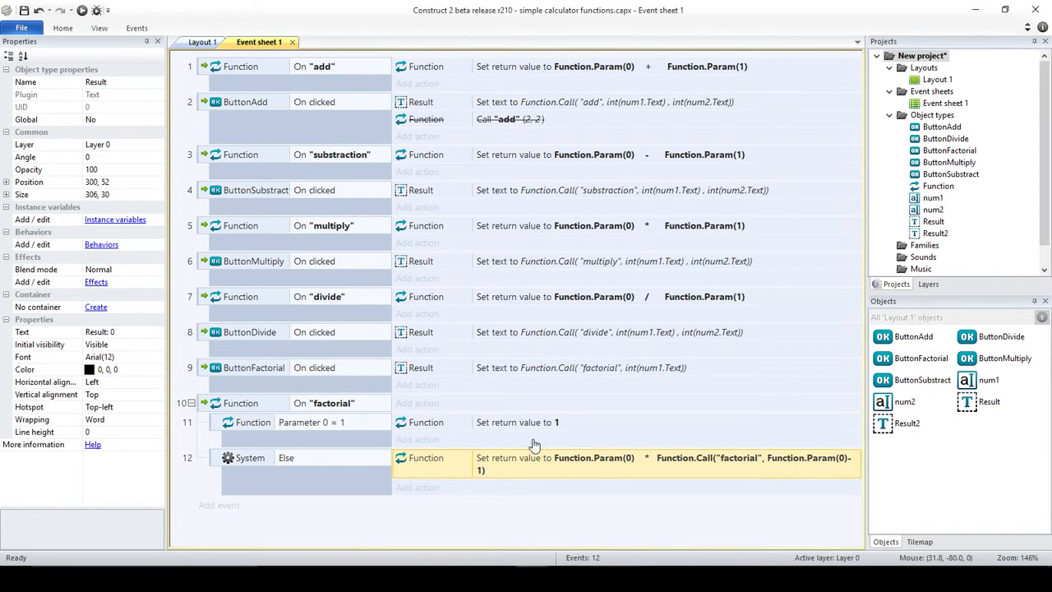
pyautogui.moveTo(813, 457)
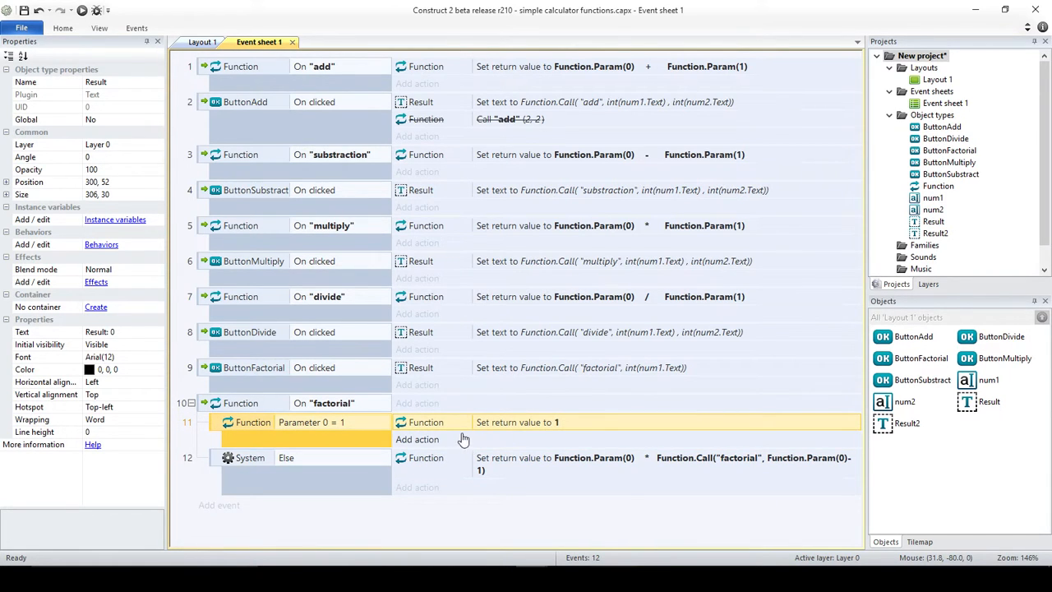
pyautogui.moveTo(619, 537)
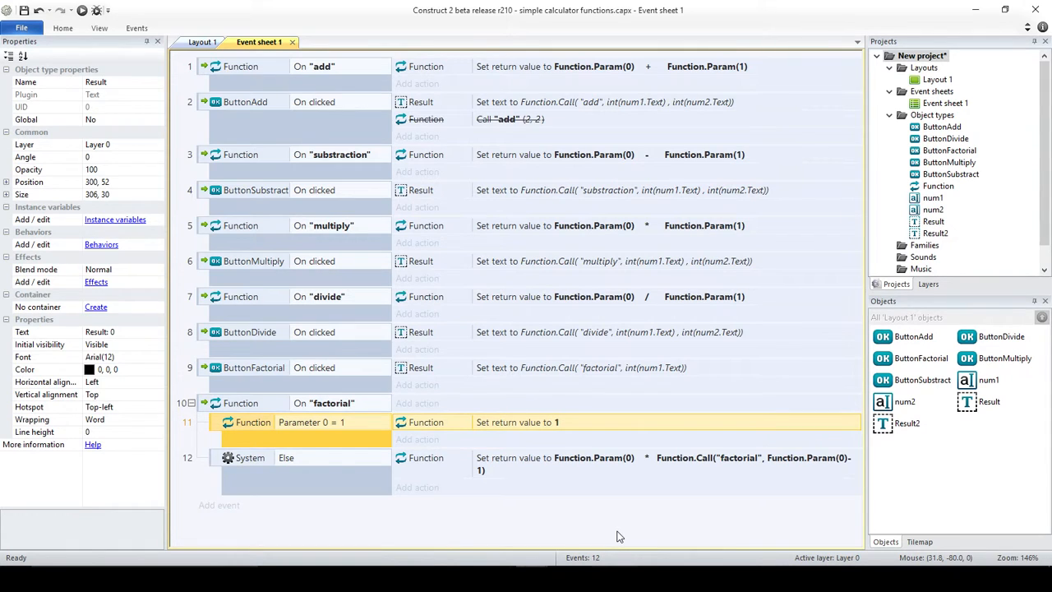
pyautogui.moveTo(184, 427)
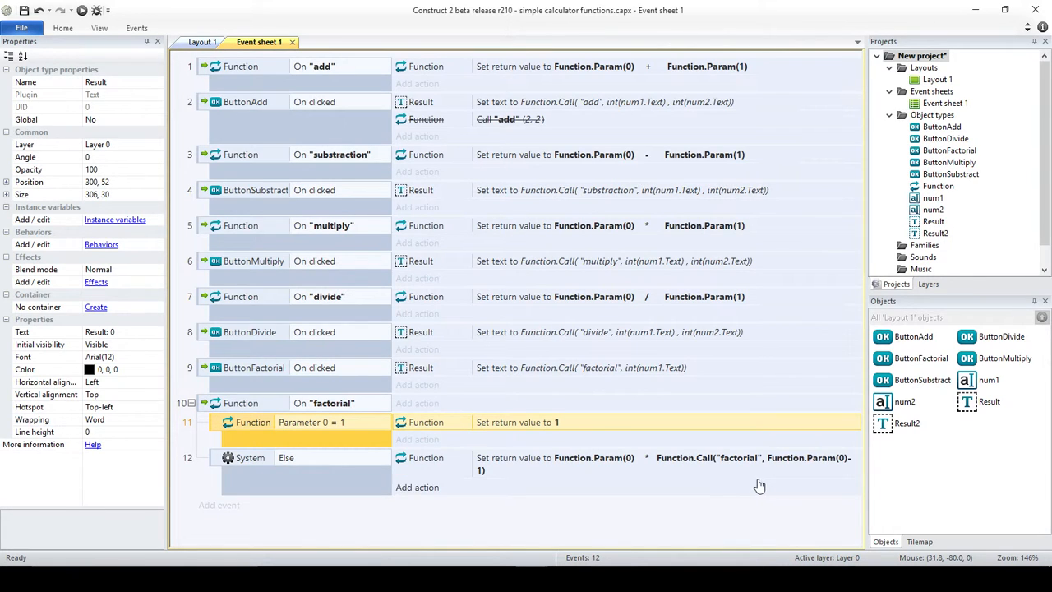
pyautogui.moveTo(595, 464)
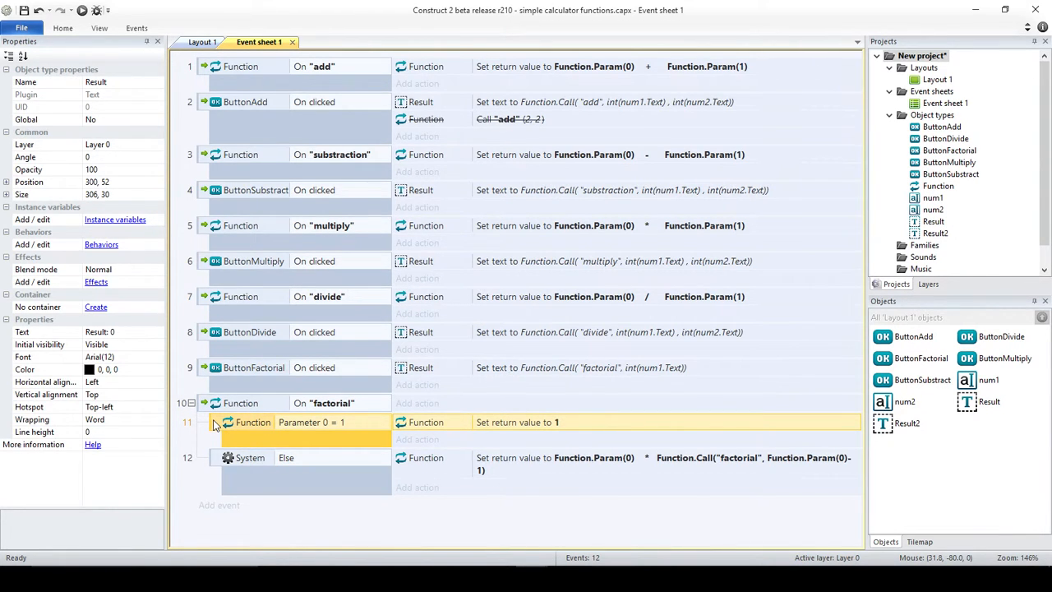
pyautogui.moveTo(366, 433)
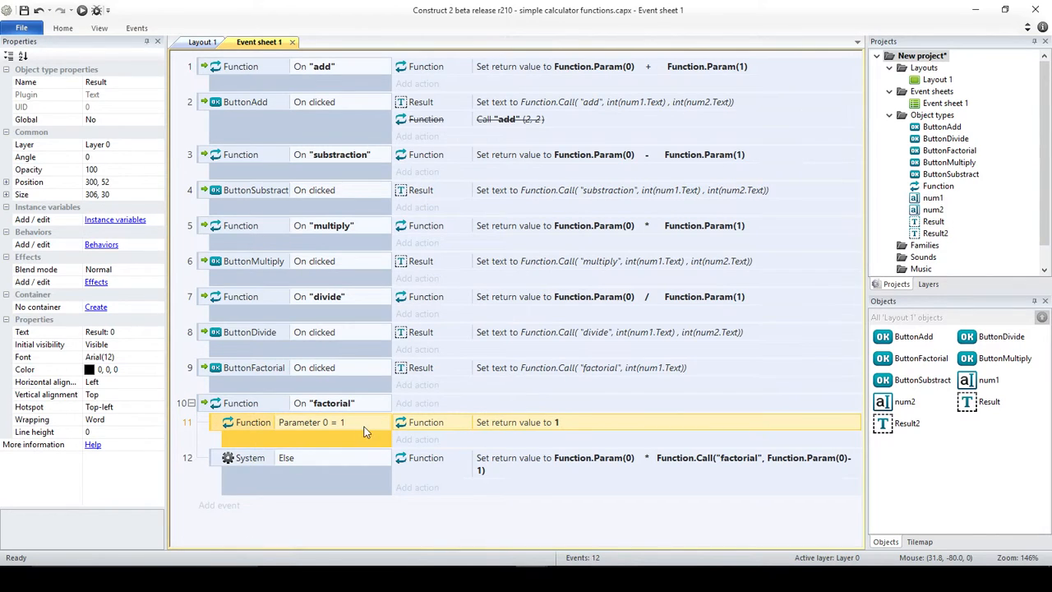
pyautogui.moveTo(575, 462)
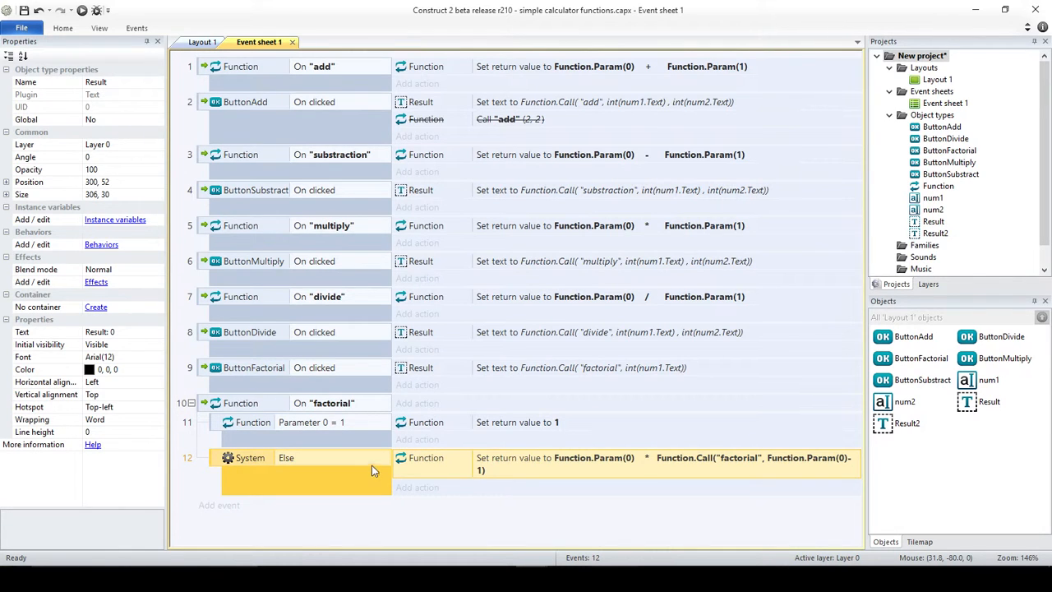
pyautogui.moveTo(388, 444)
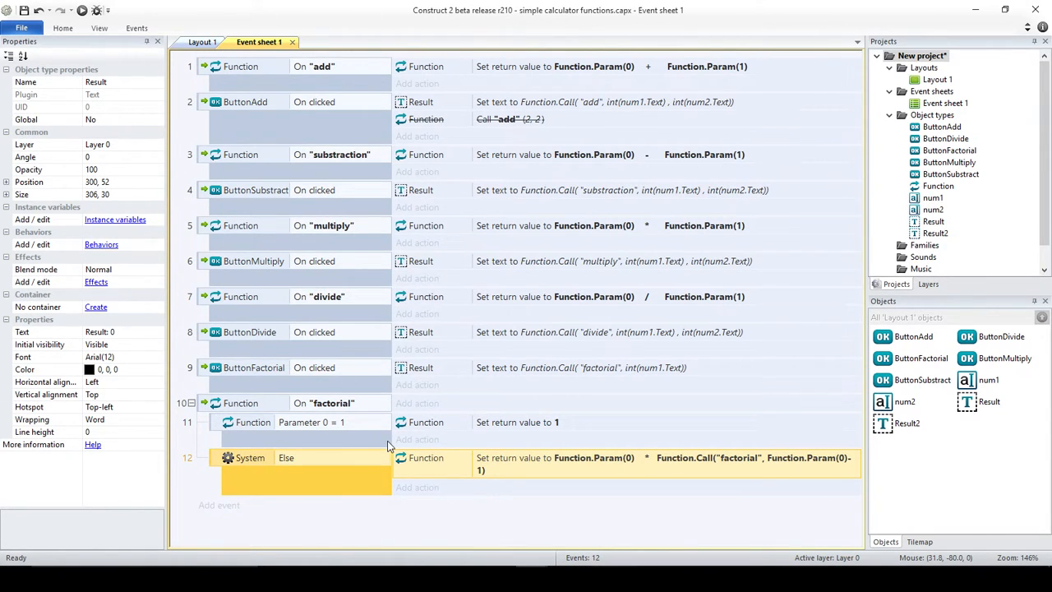